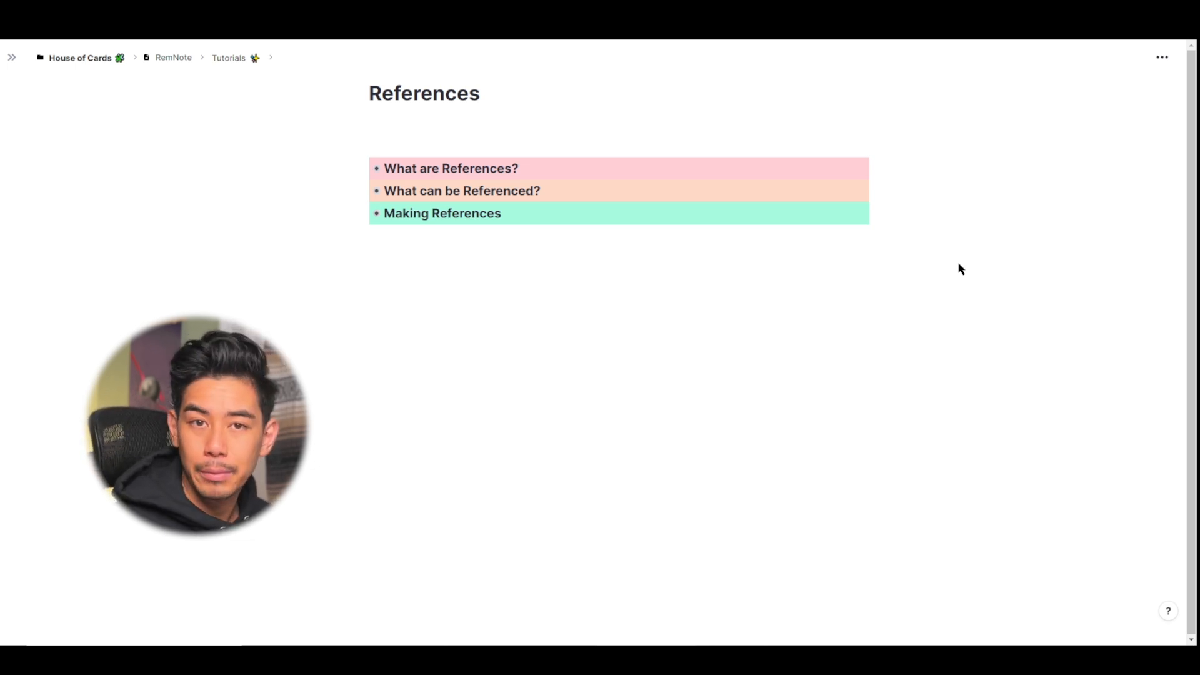
mouse_move(573, 176)
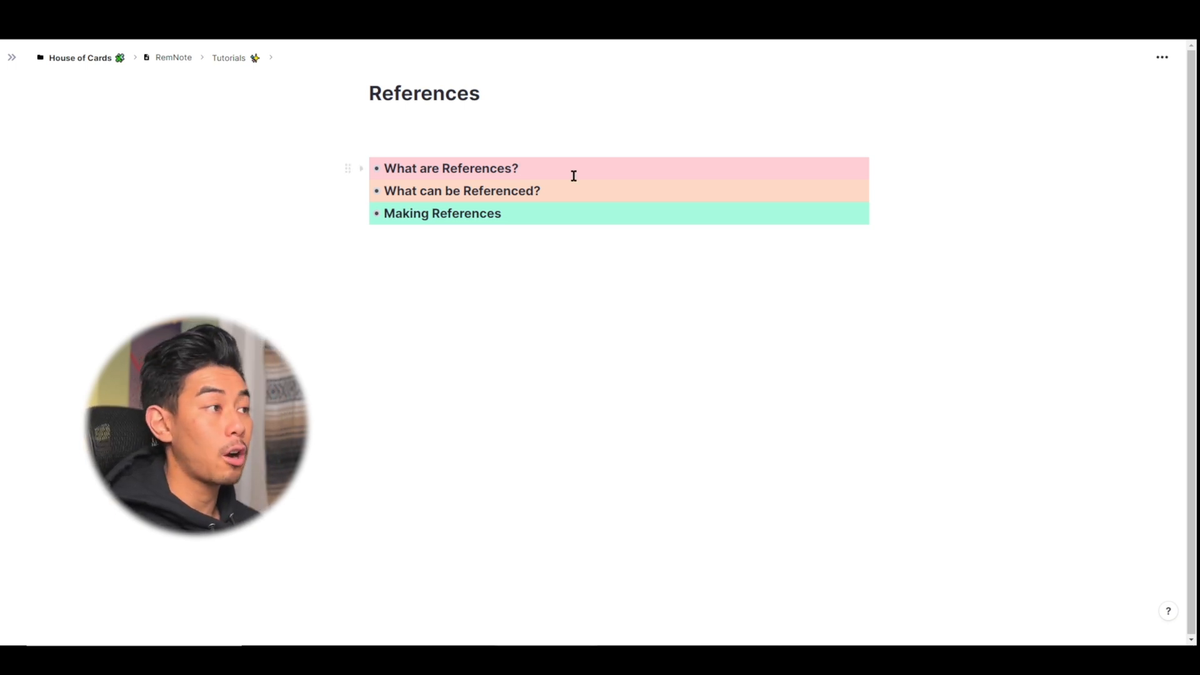
Expand 'What are References?' and 'What can be Referenced?', then show the left sidebar
click(360, 169)
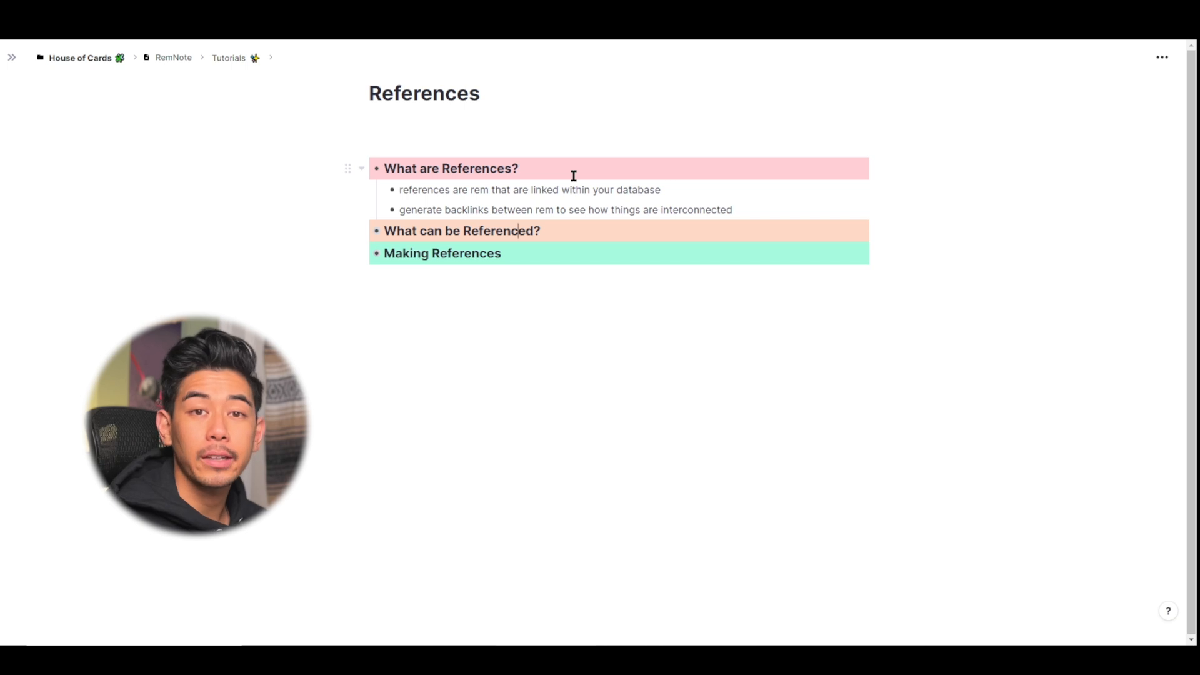
click(378, 230)
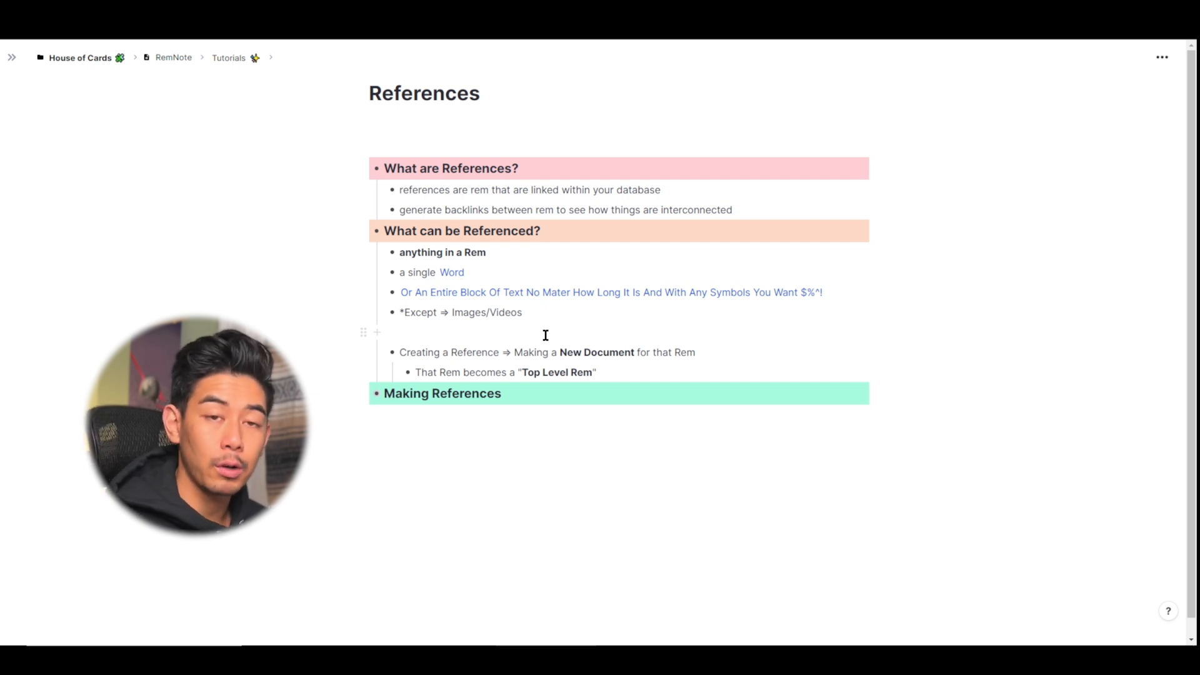
mouse_move(569, 353)
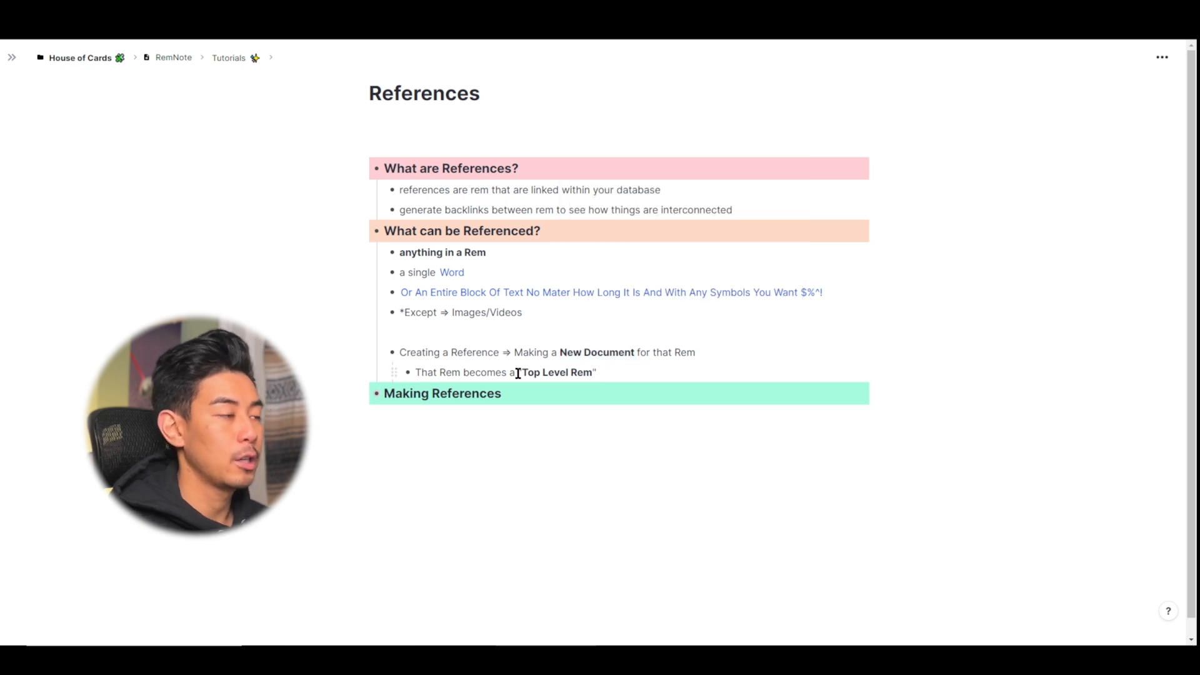
click(11, 58)
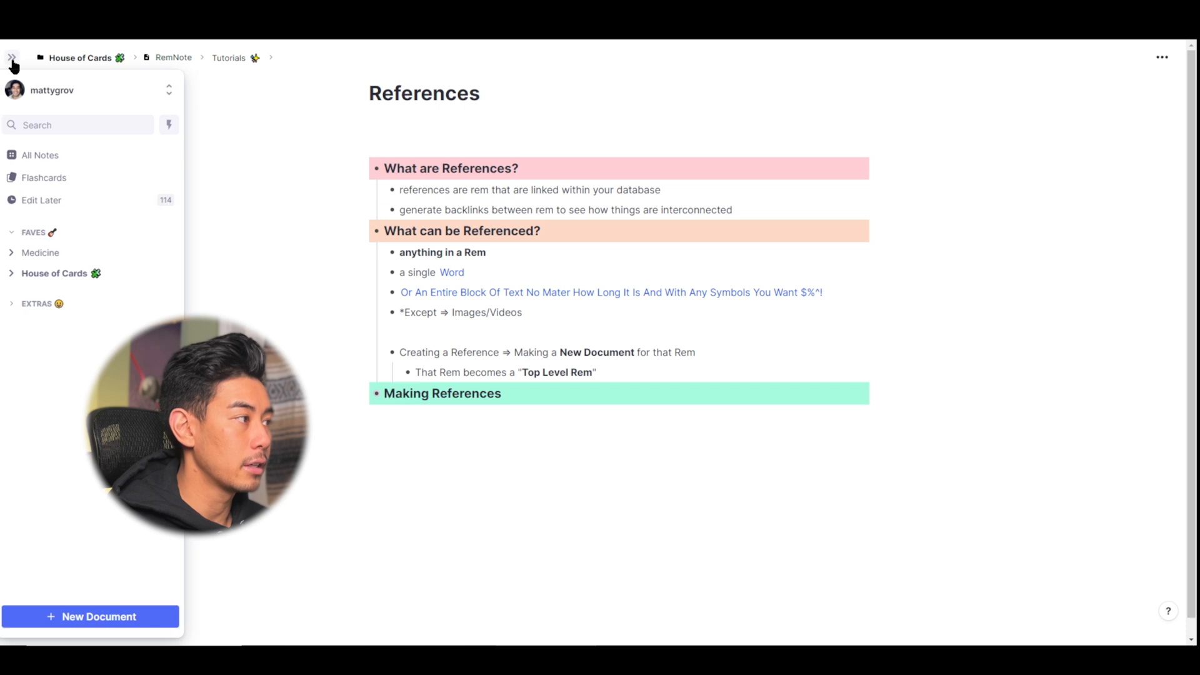
Review the New Document choices (Blank, Today's, Folder) and dismiss them with the sidebar
click(98, 616)
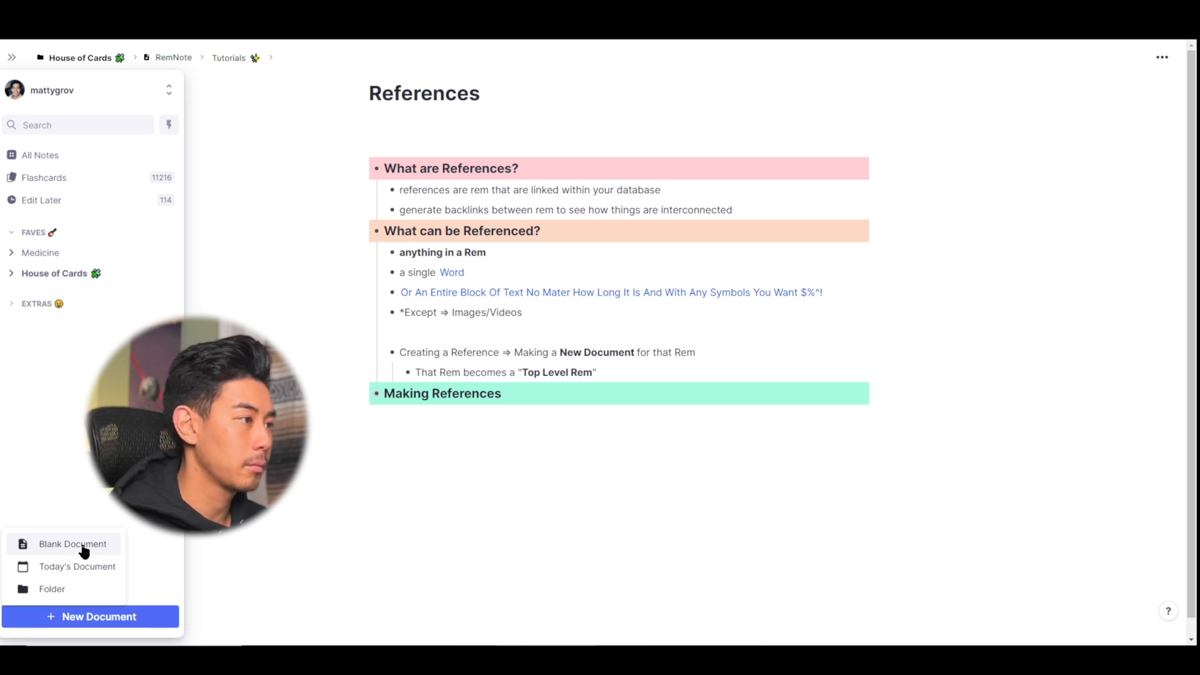
click(605, 373)
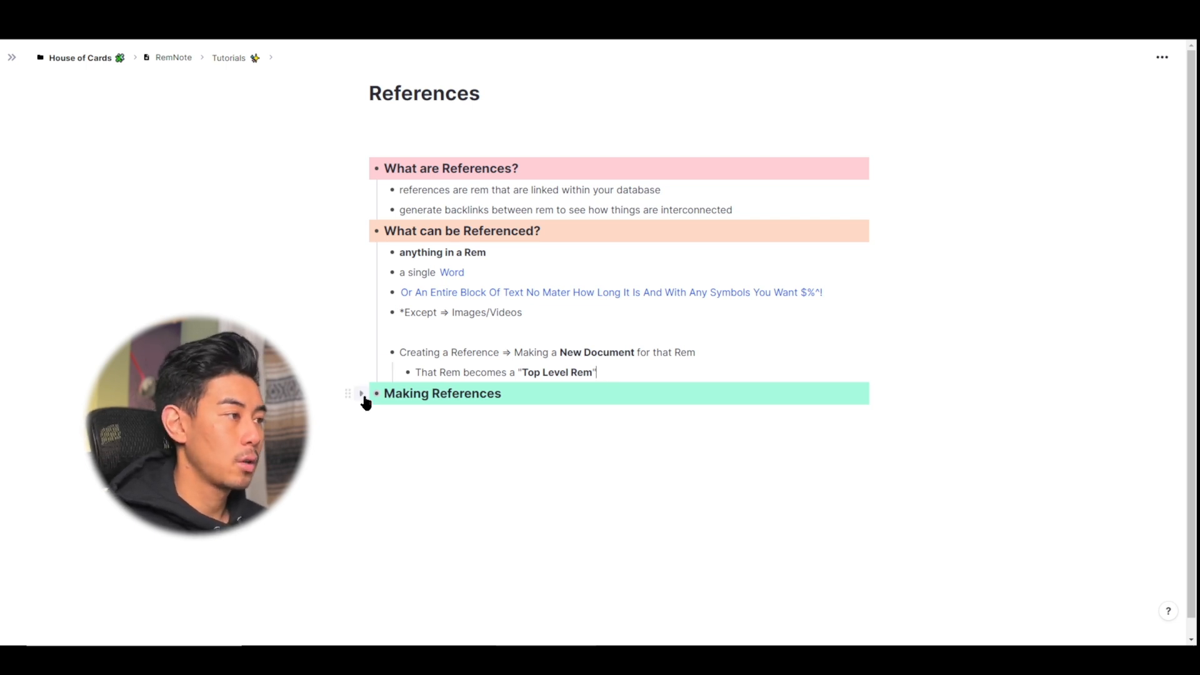
Expand Making References to show its two notes and start an empty rem below the outline
click(360, 392)
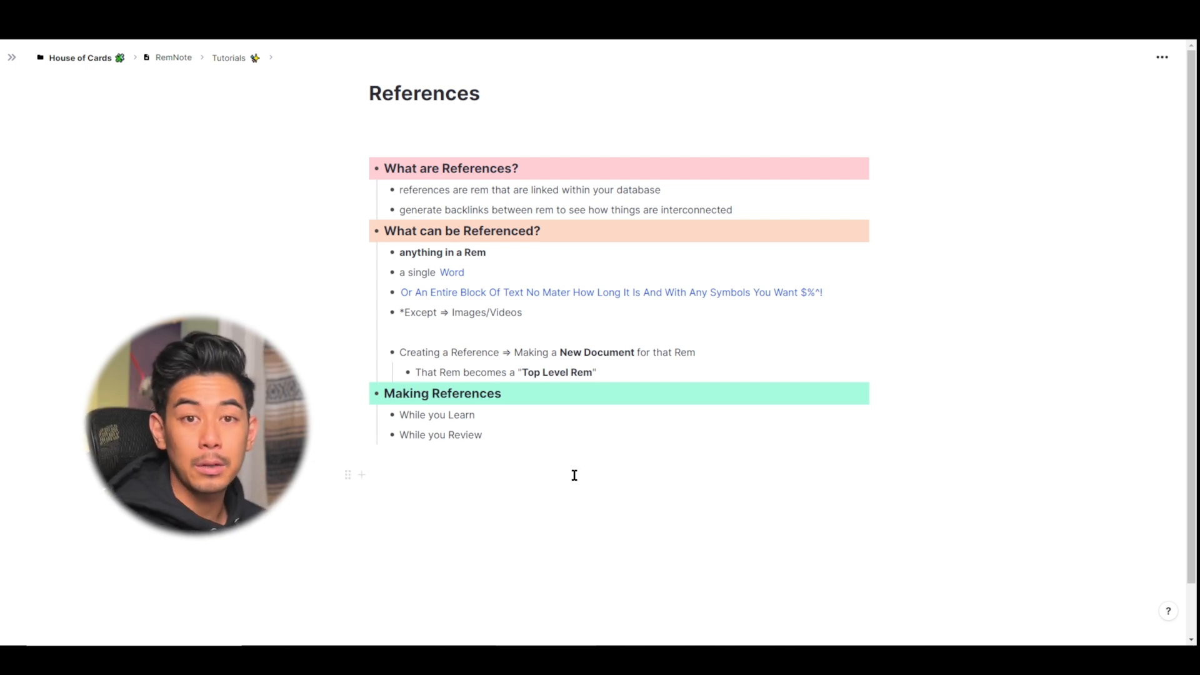
click(574, 475)
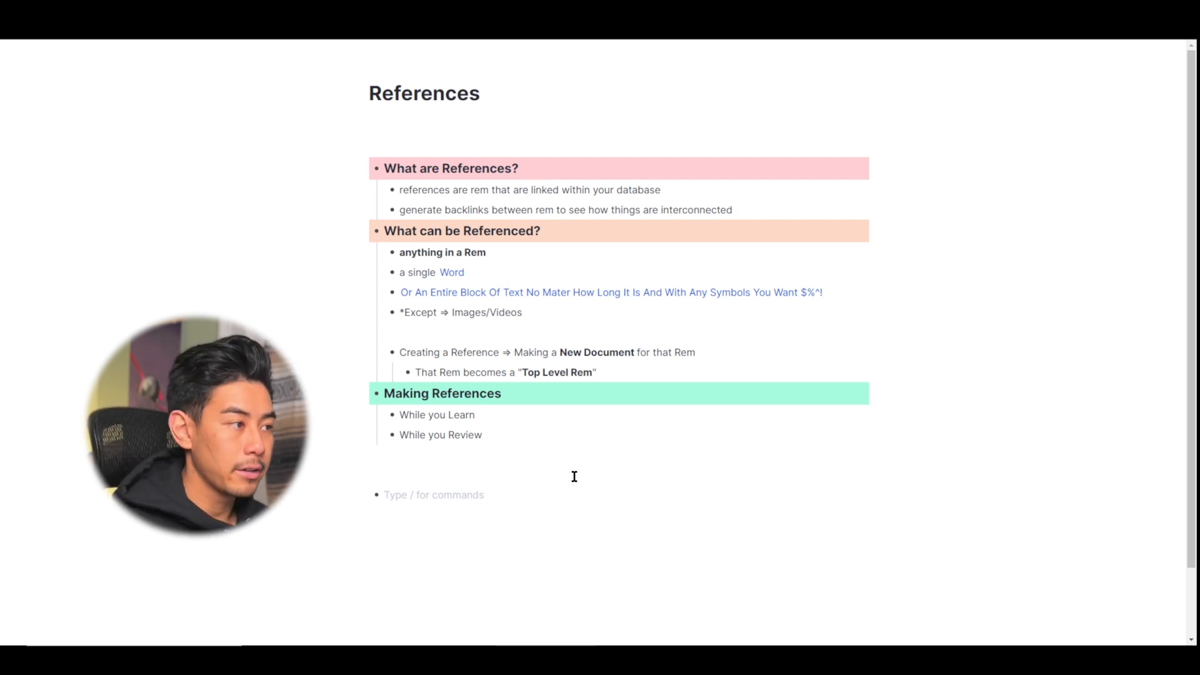
Write 'The amount of blood pumped by the left ventricle every beat is the' in the new rem
text(T)
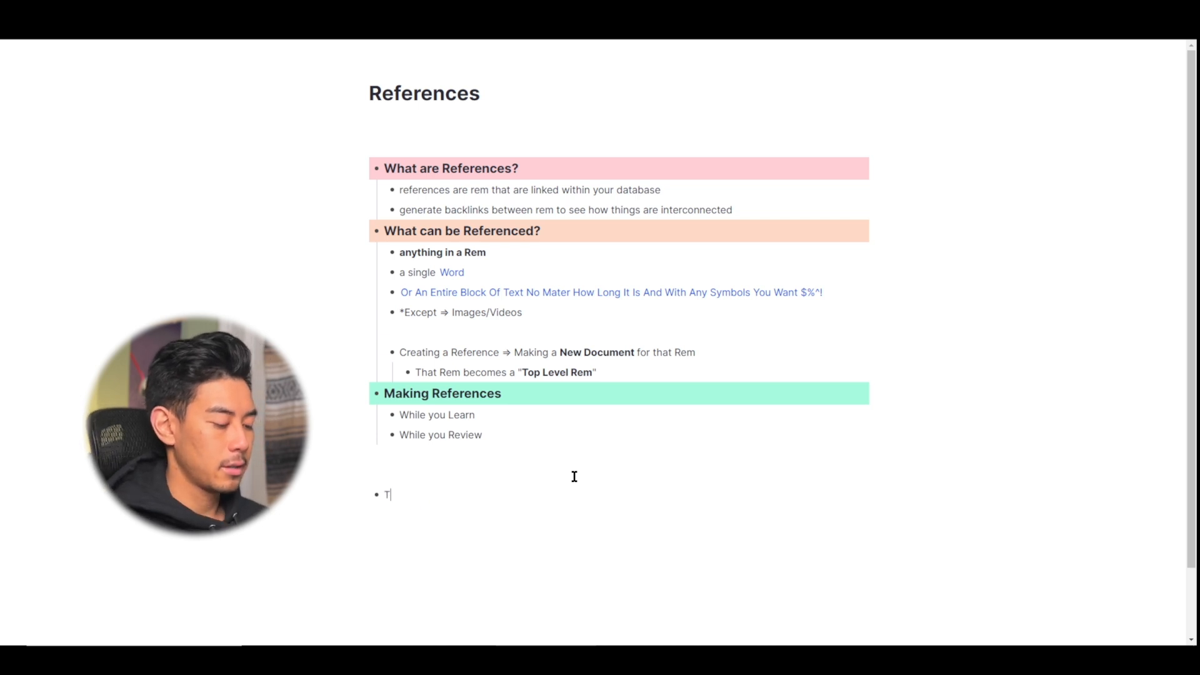
text(he amount of blood pumped by the left ve)
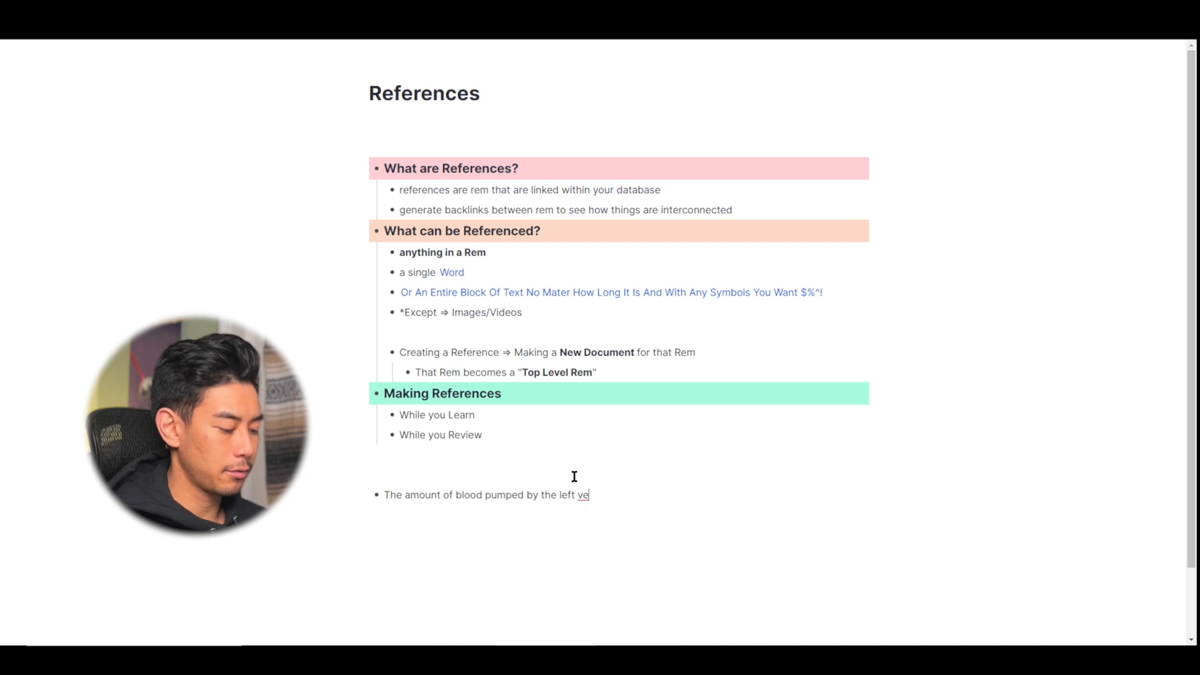
text(ntricle every beat)
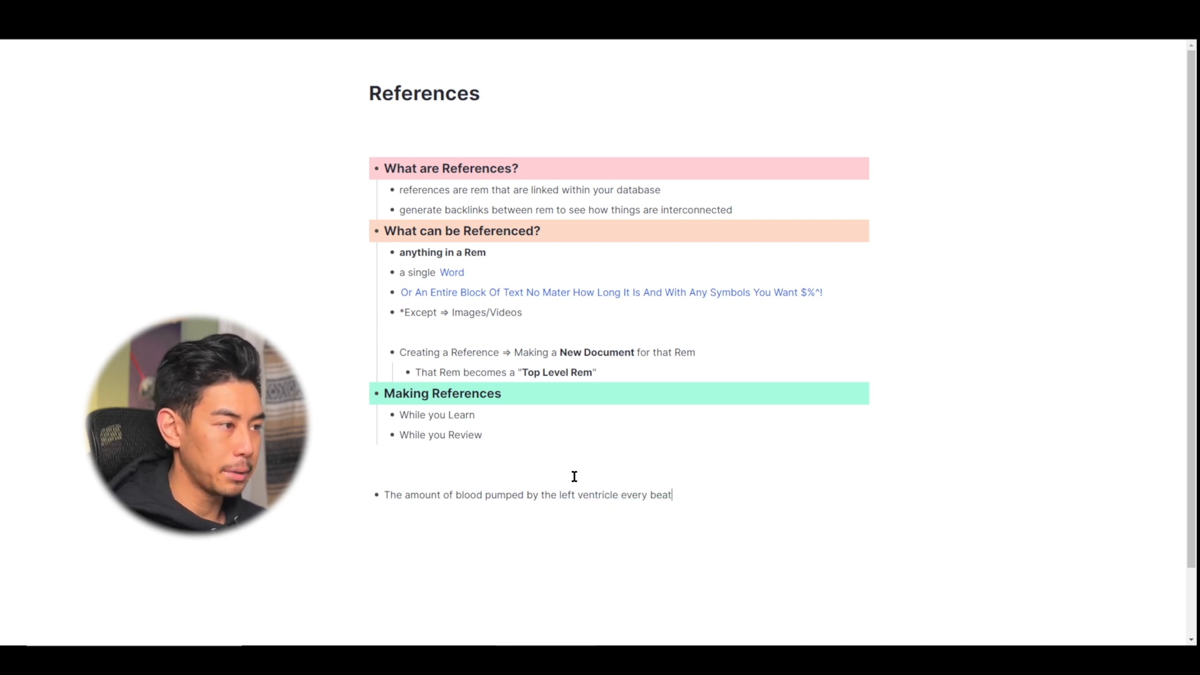
text(is the)
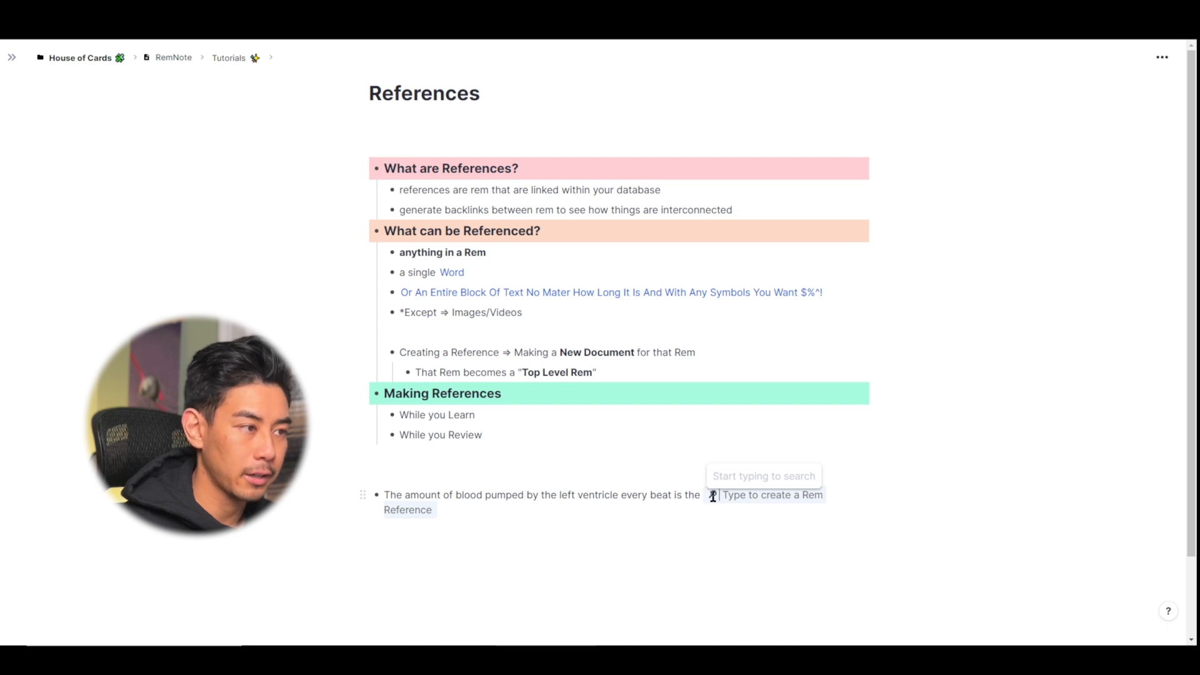
Name the new reference 'Stroke Volume', correcting the stray letter
text(Stro)
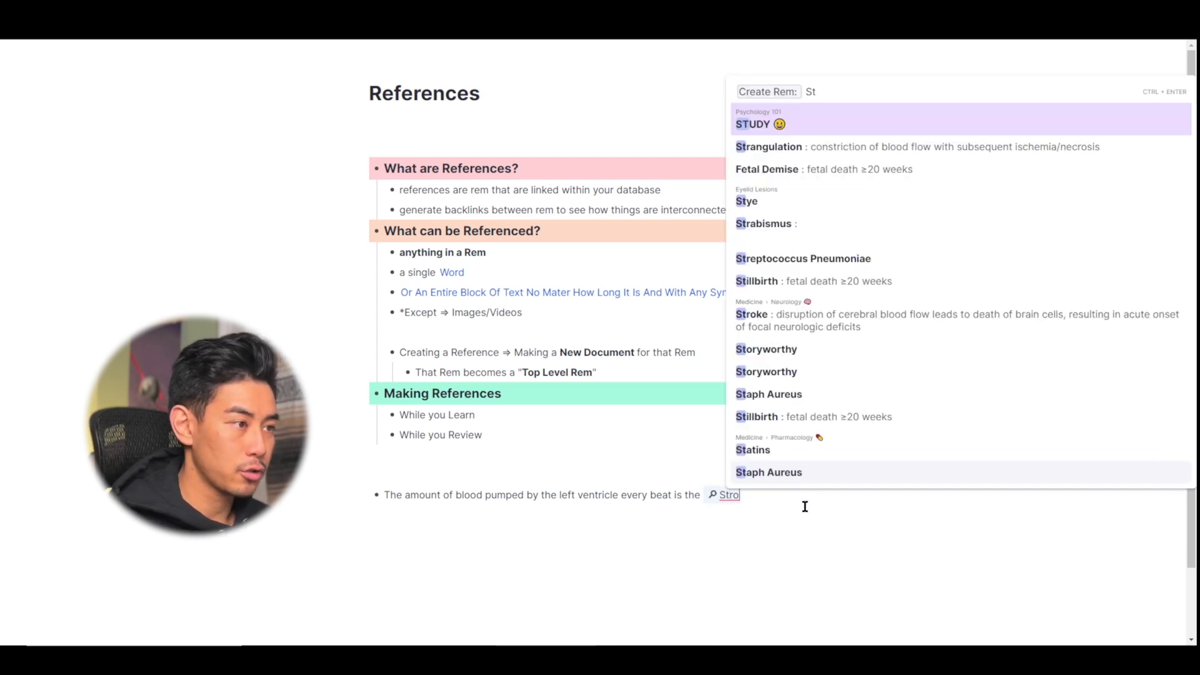
text(ke Volume)
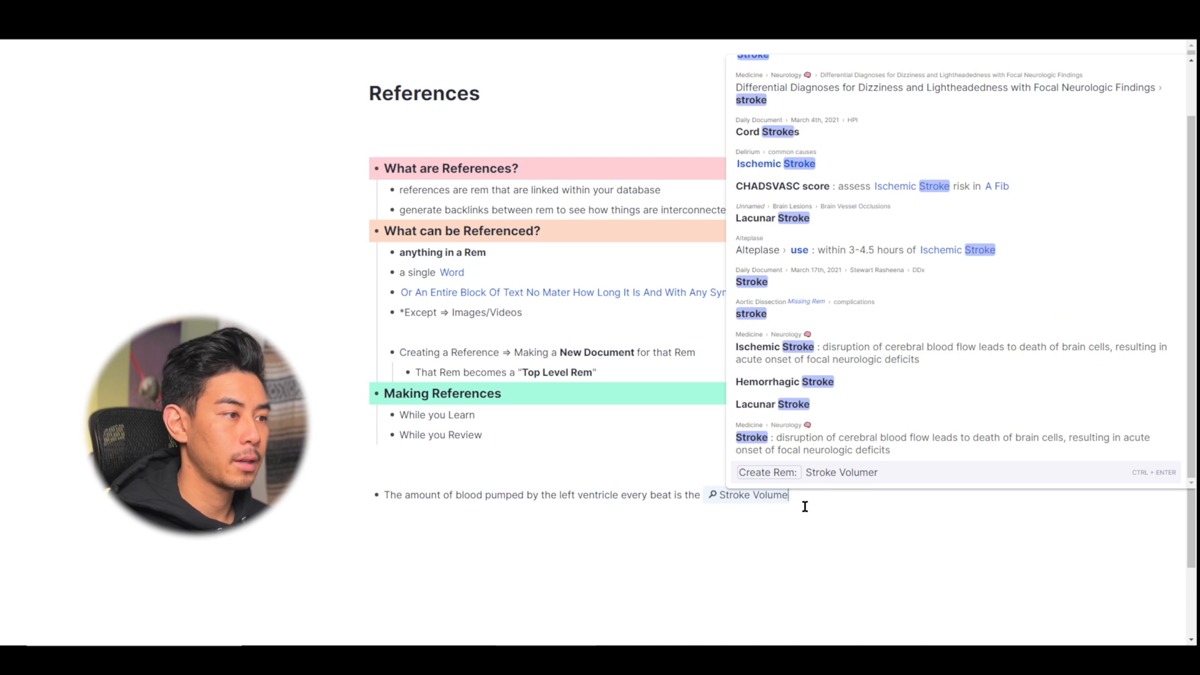
key(Backspace)
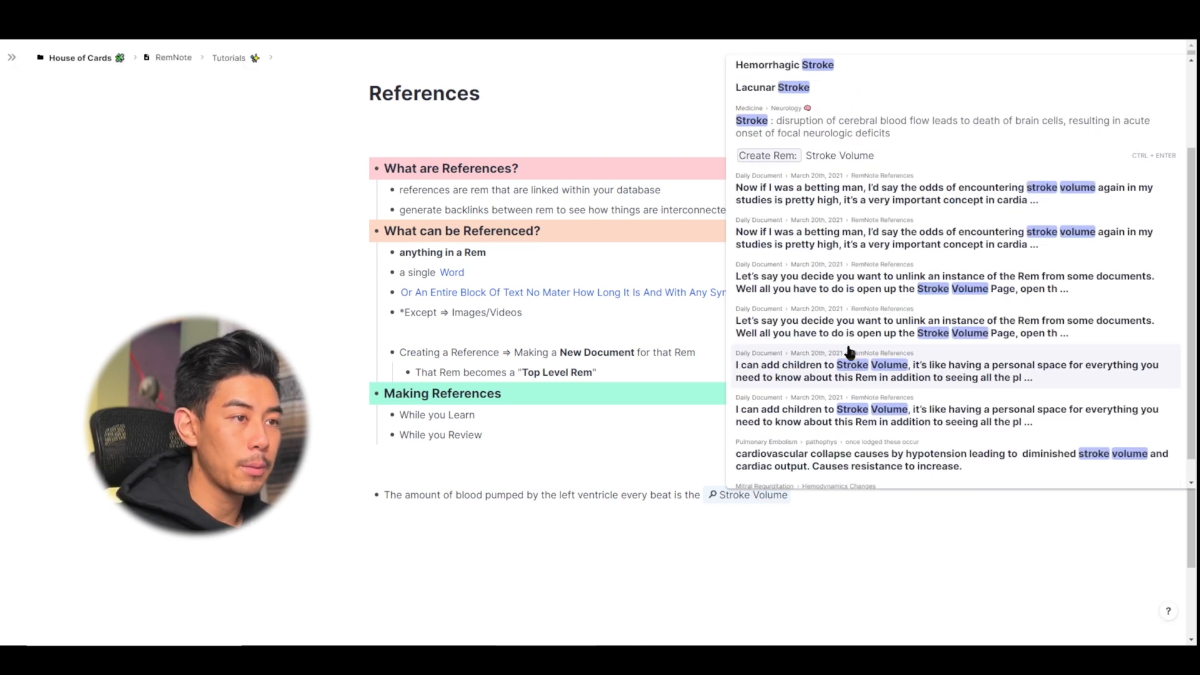
scroll(up, 3)
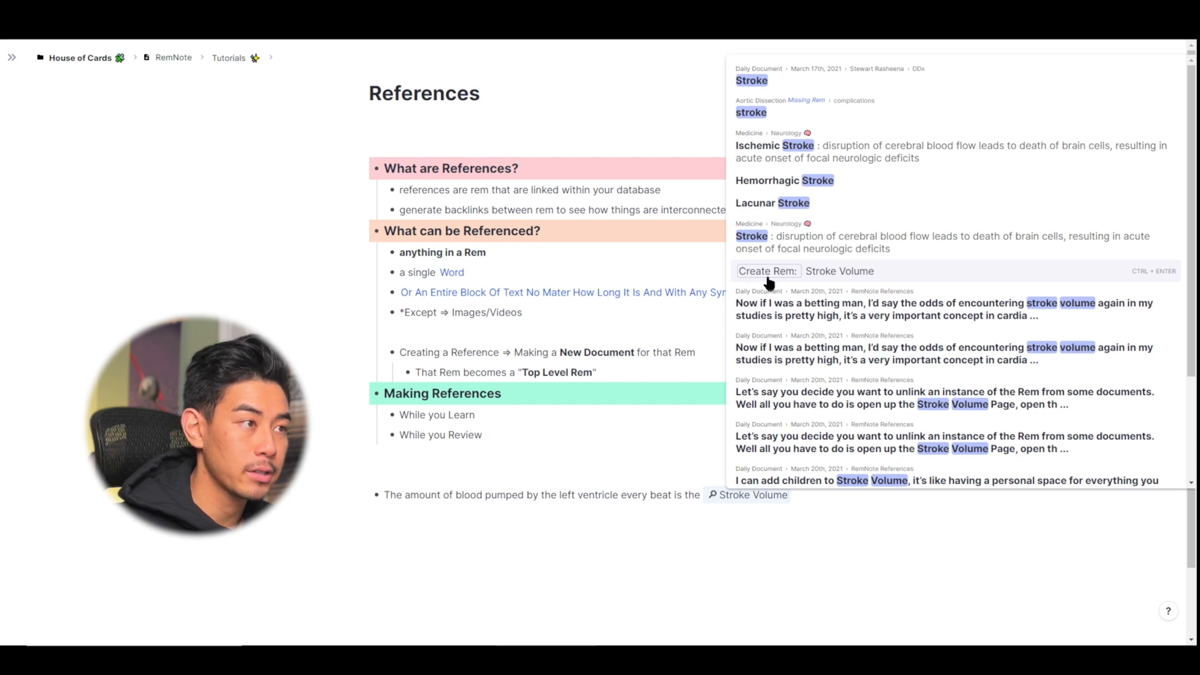
mouse_move(1112, 269)
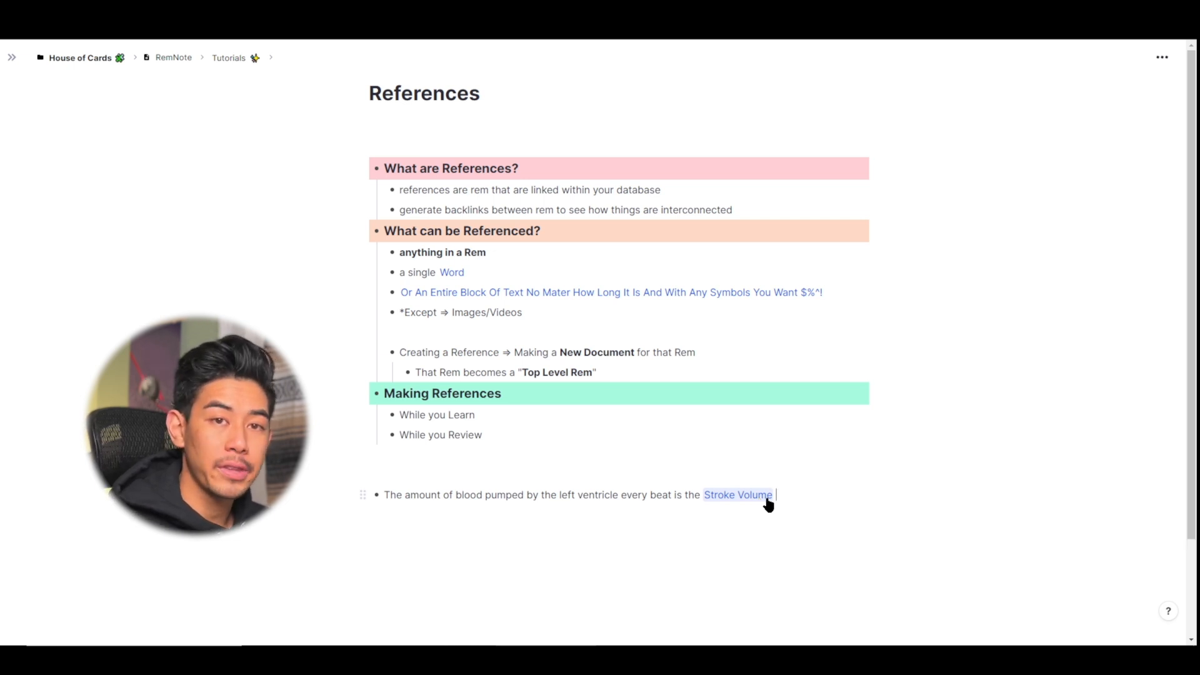
Finish after the Stroke Volume reference and open its rem in a side pane
click(738, 494)
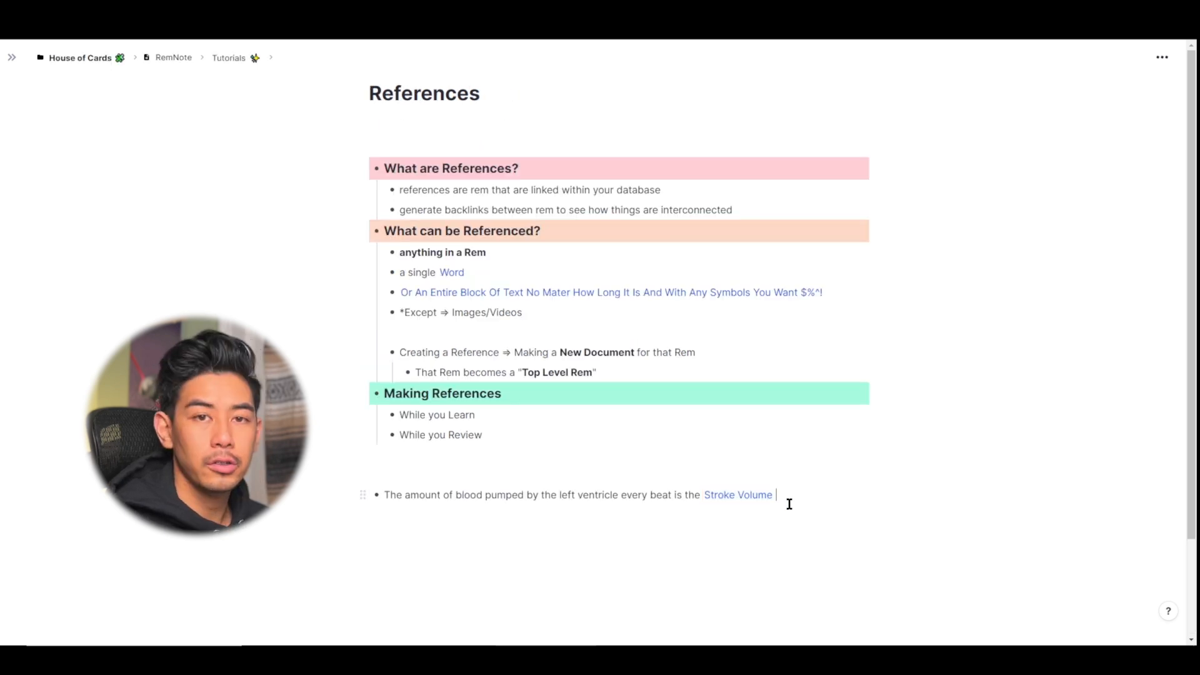
mouse_move(737, 495)
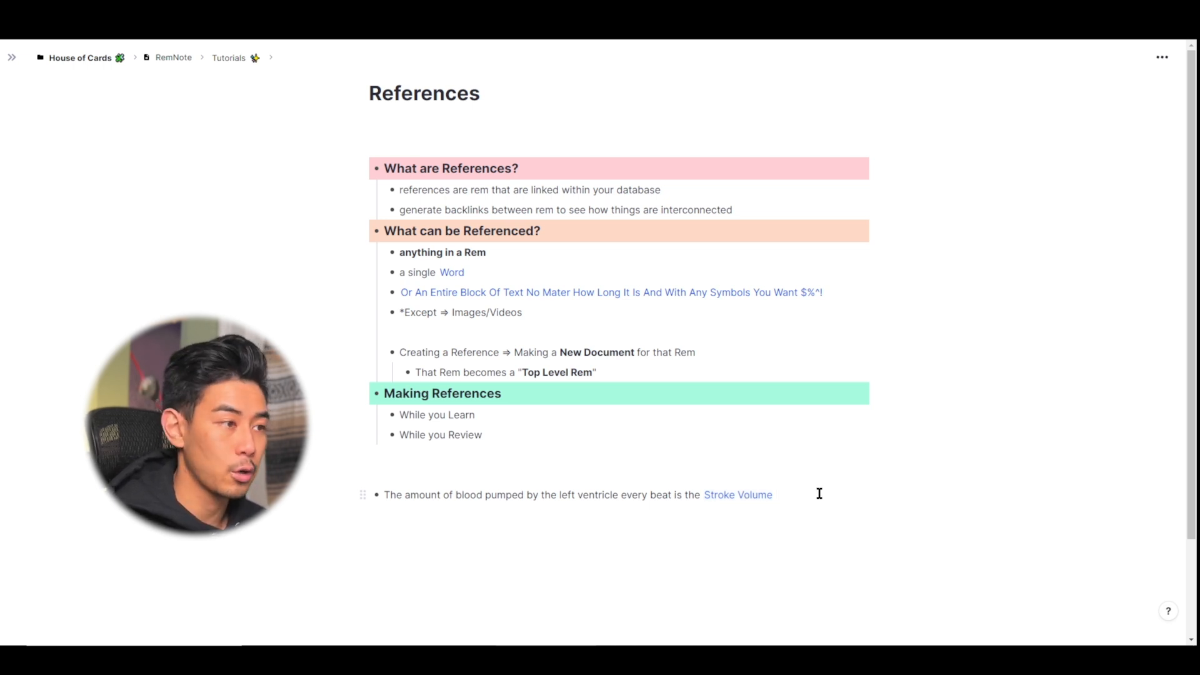
click(737, 495)
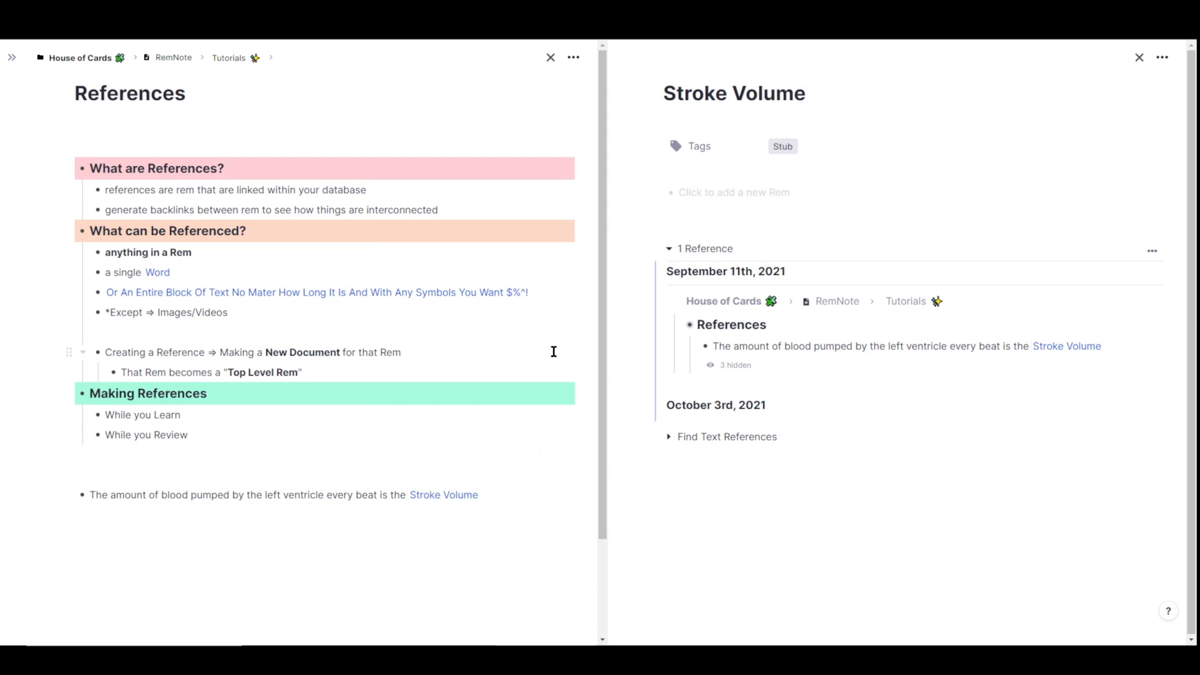
Remove the Stub tag from Stroke Volume and refresh its '1 Reference' list
click(479, 495)
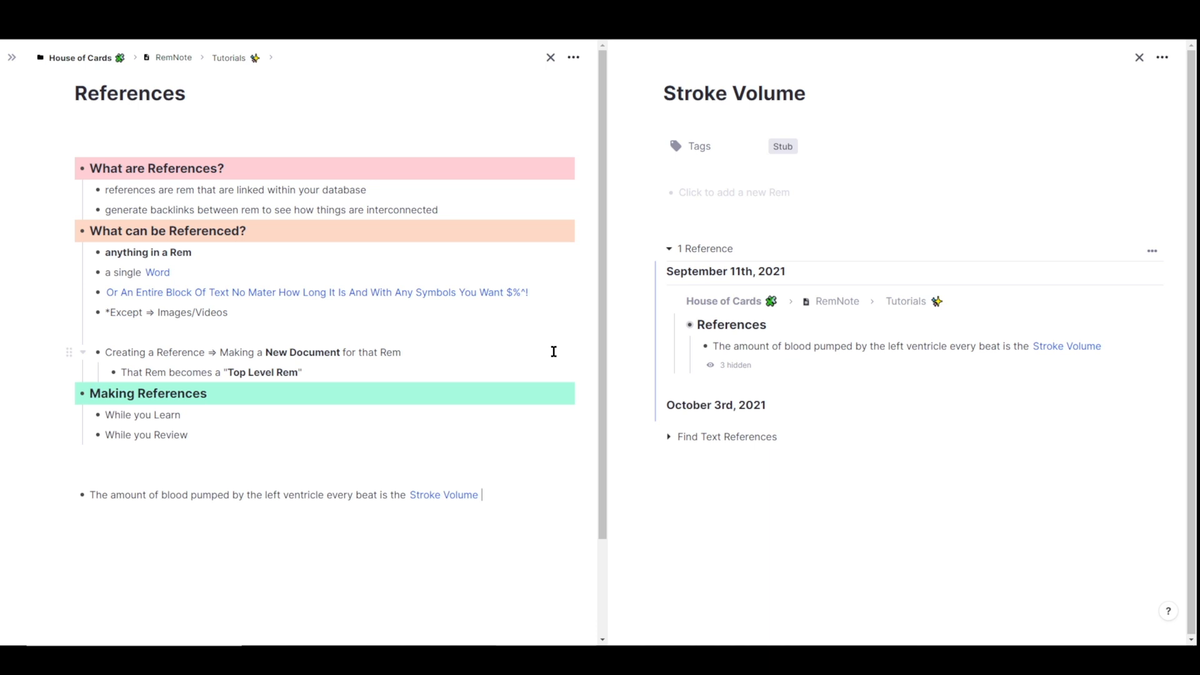
mouse_move(963, 190)
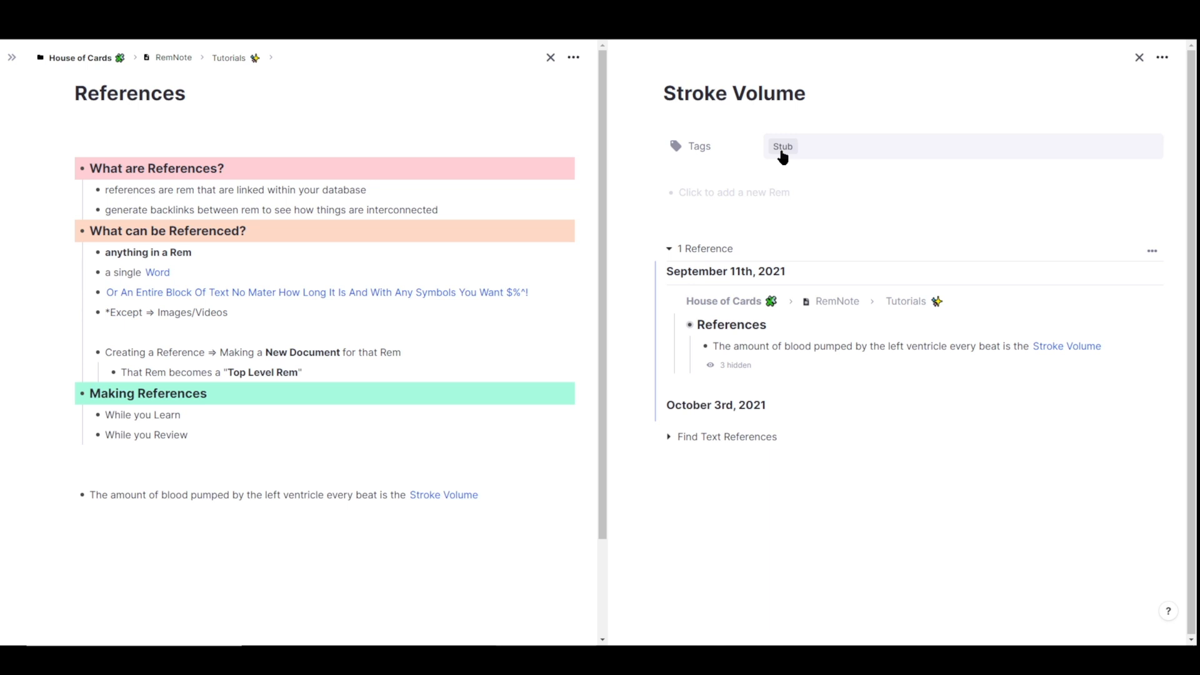
mouse_move(788, 152)
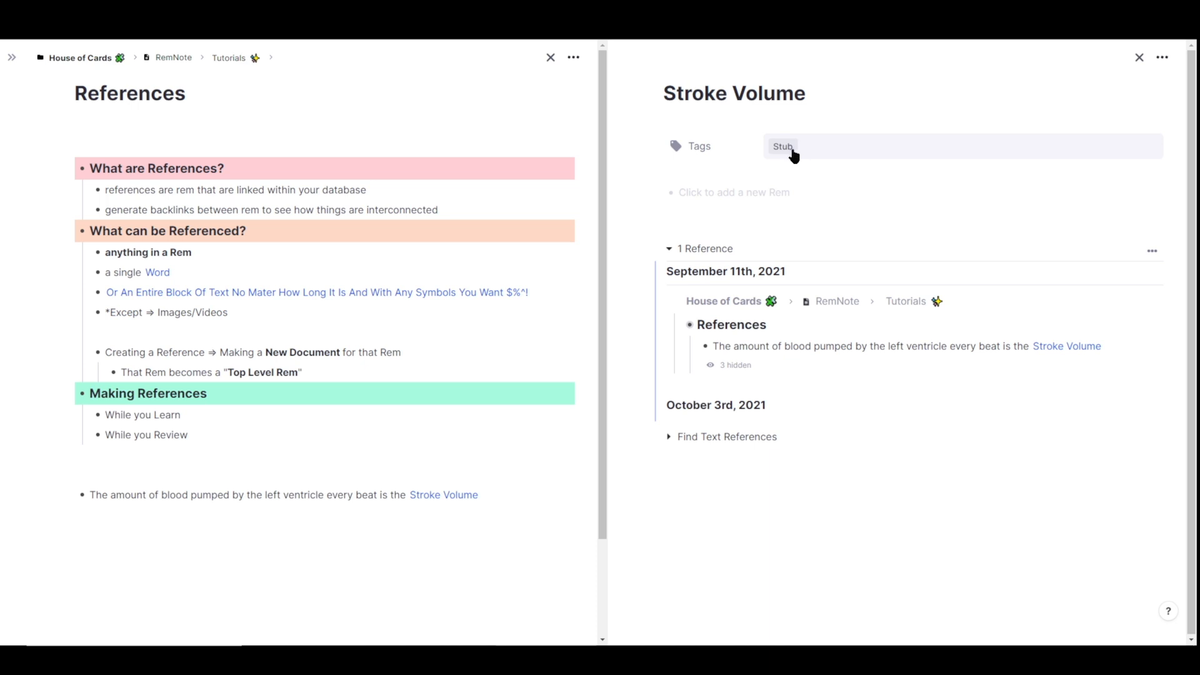
click(782, 147)
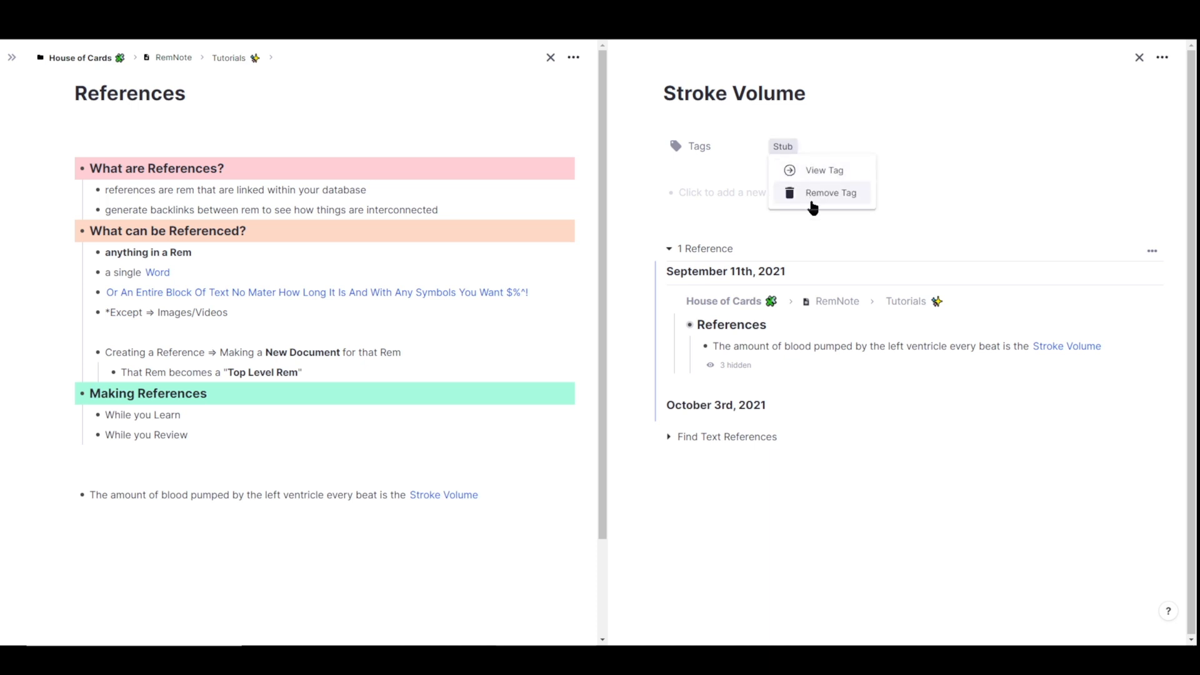
click(830, 193)
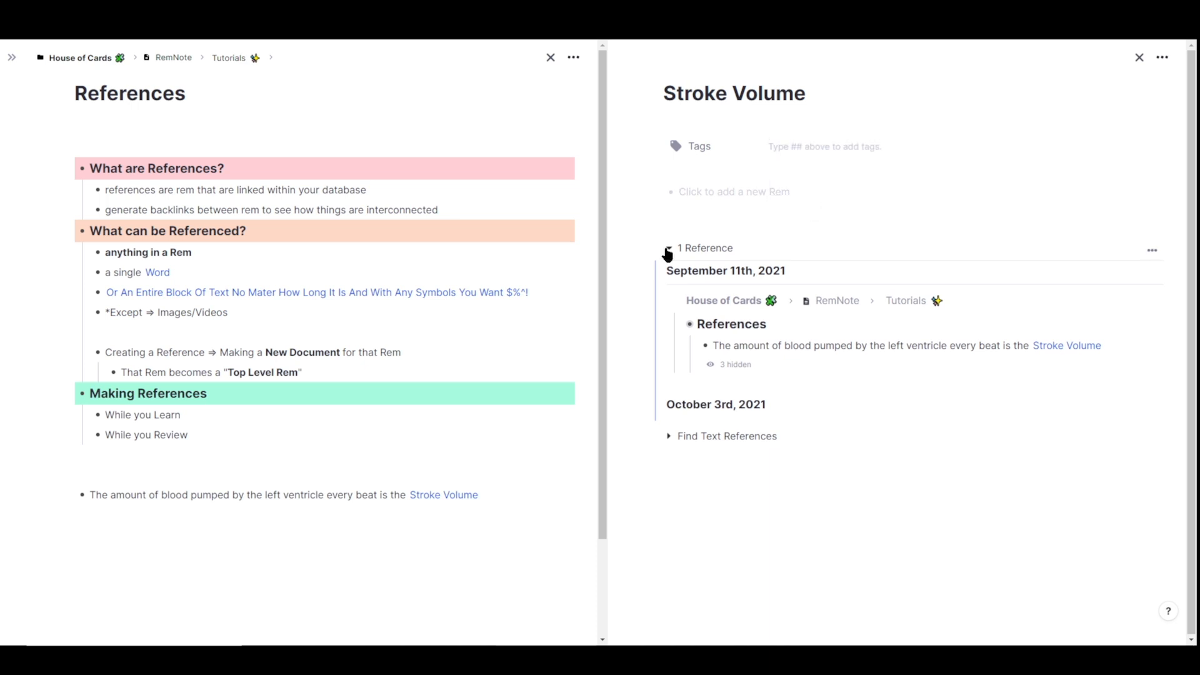
click(667, 247)
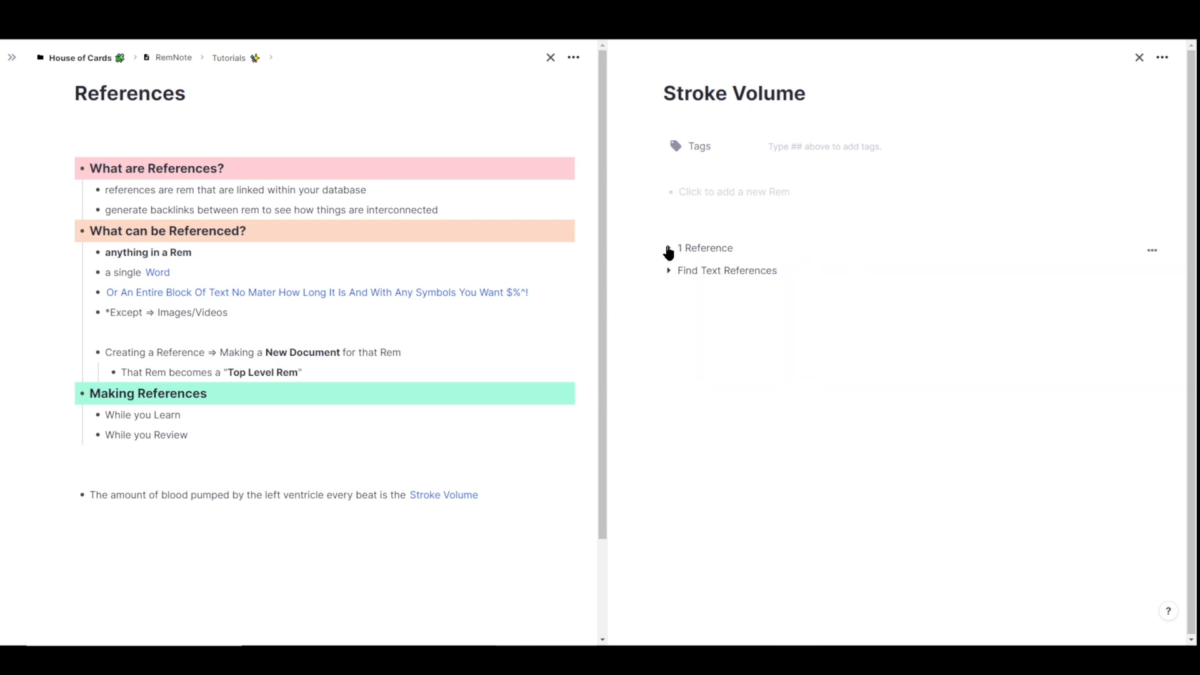
click(667, 248)
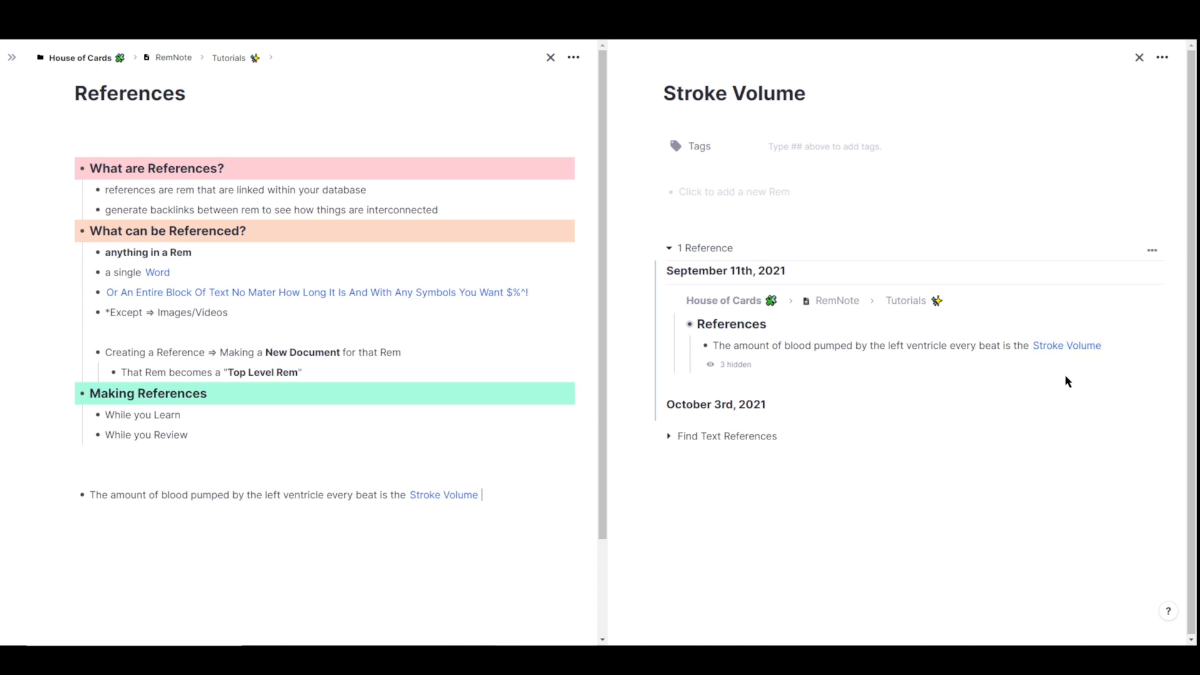
mouse_move(795, 86)
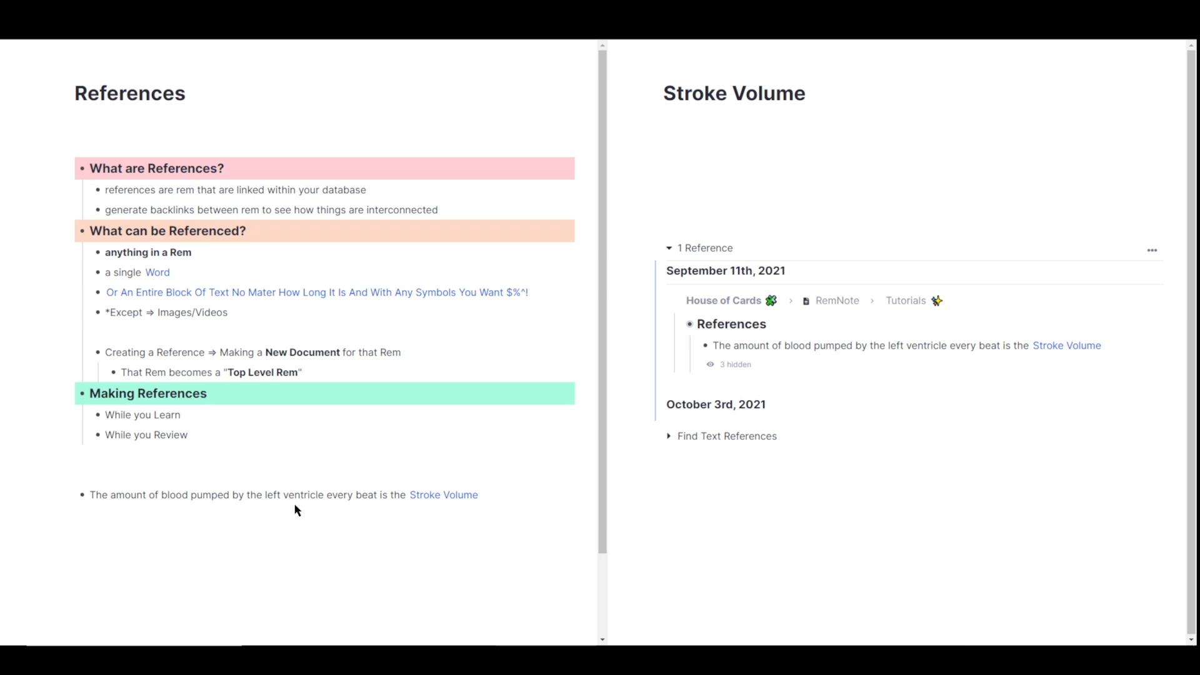
Write 'Cardiac Output = Heart Rate x' on the new rem below
text(Cardiac O)
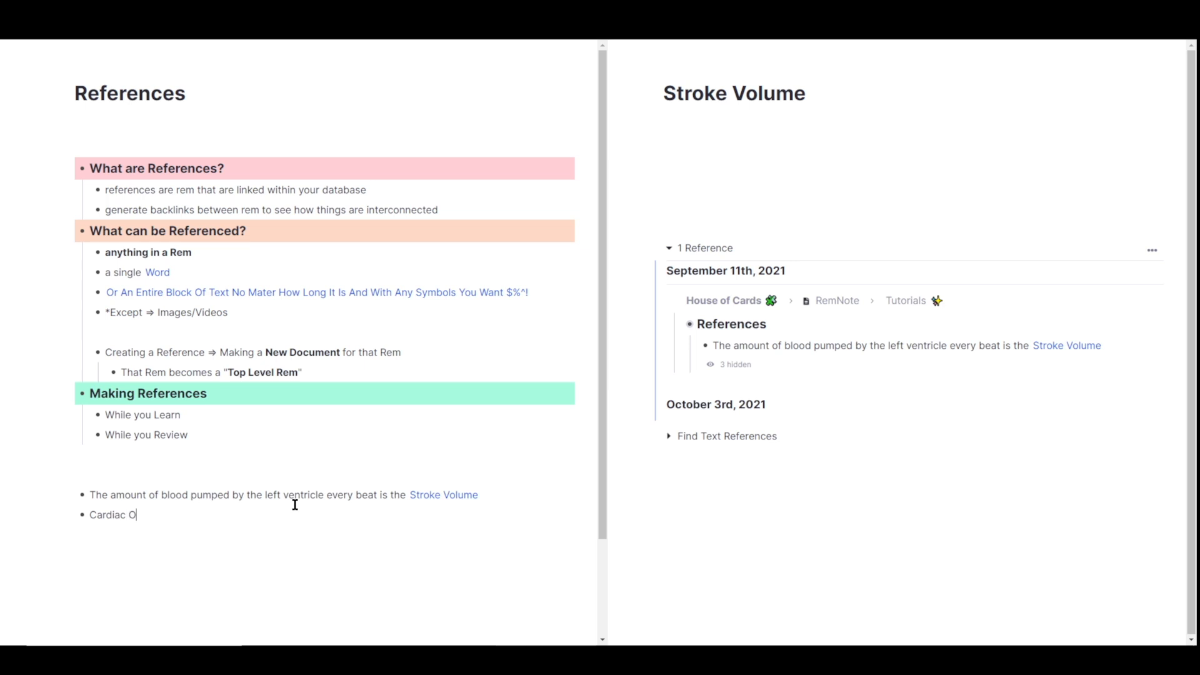
text(utput = Hear)
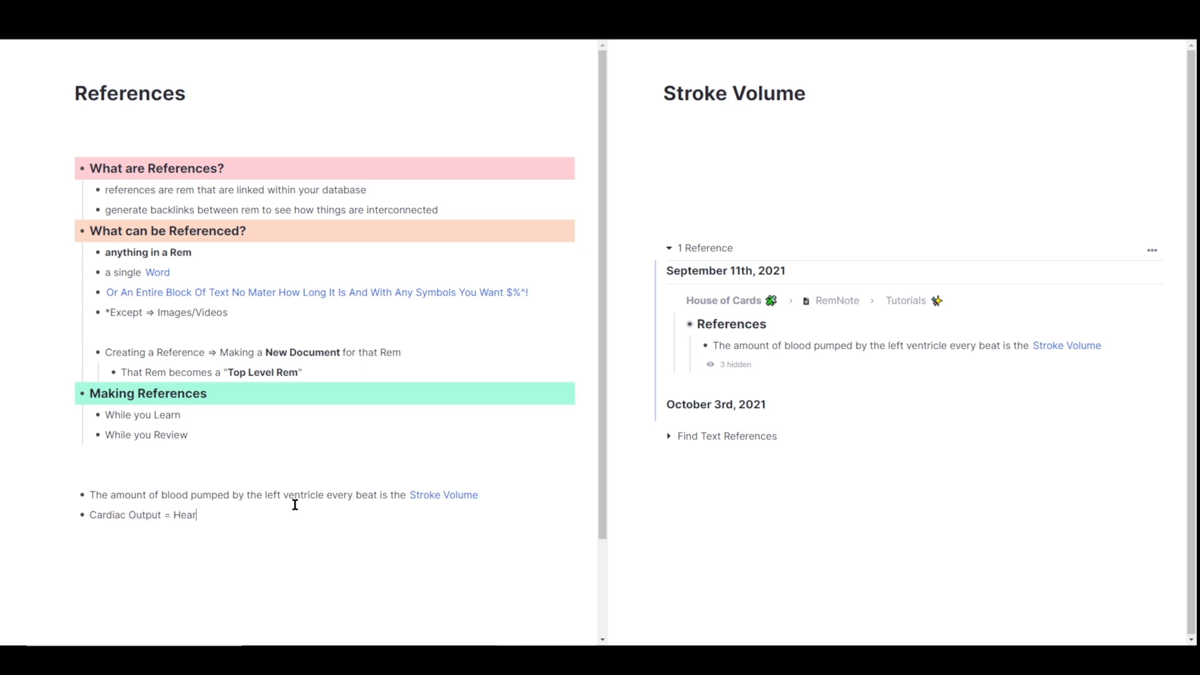
text(t Rate)
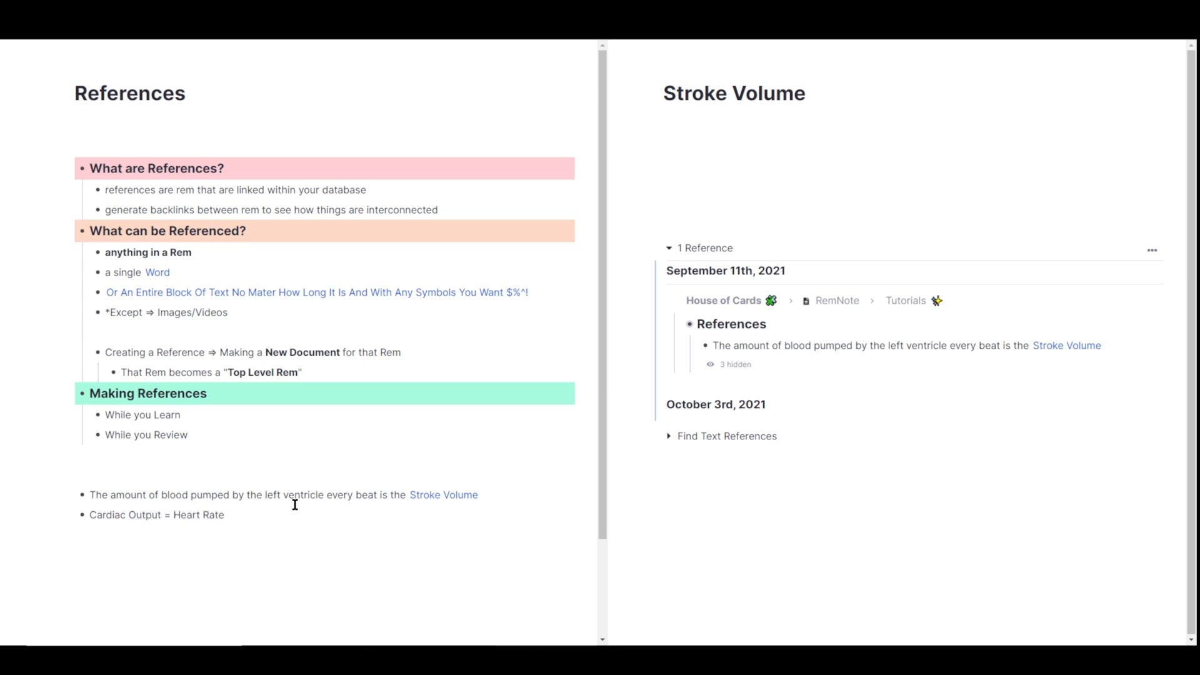
text(x)
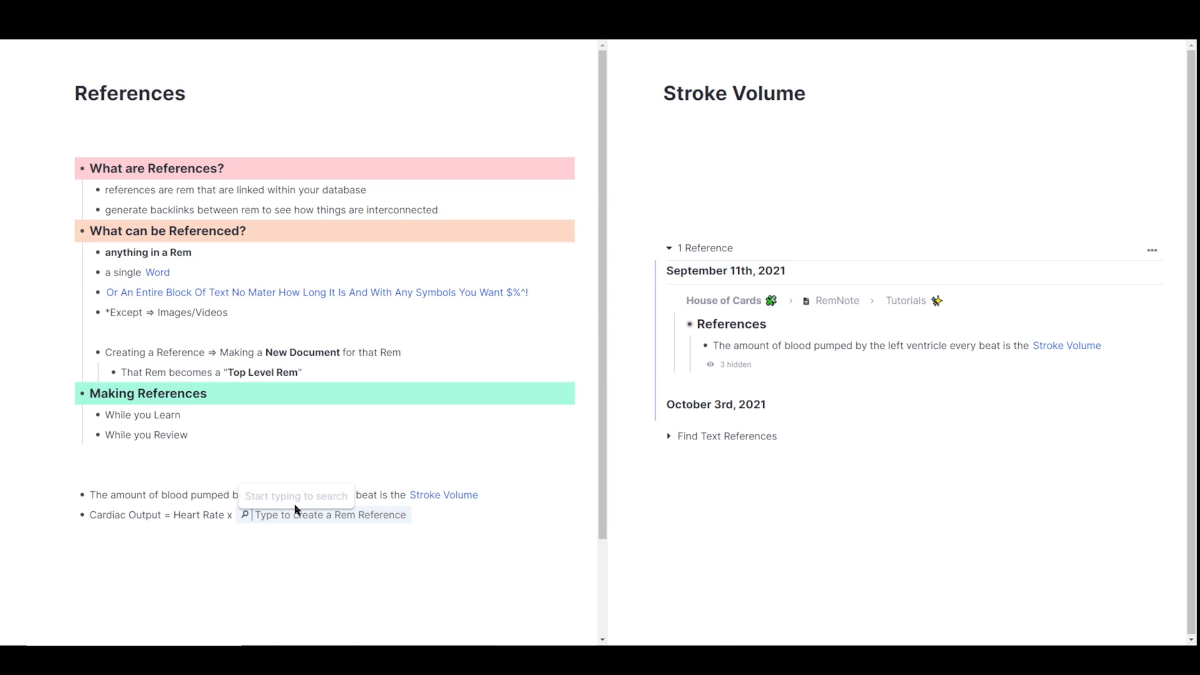
Link the existing Stroke Volume rem to end the formula and return to the line
text(Stroke Volume)
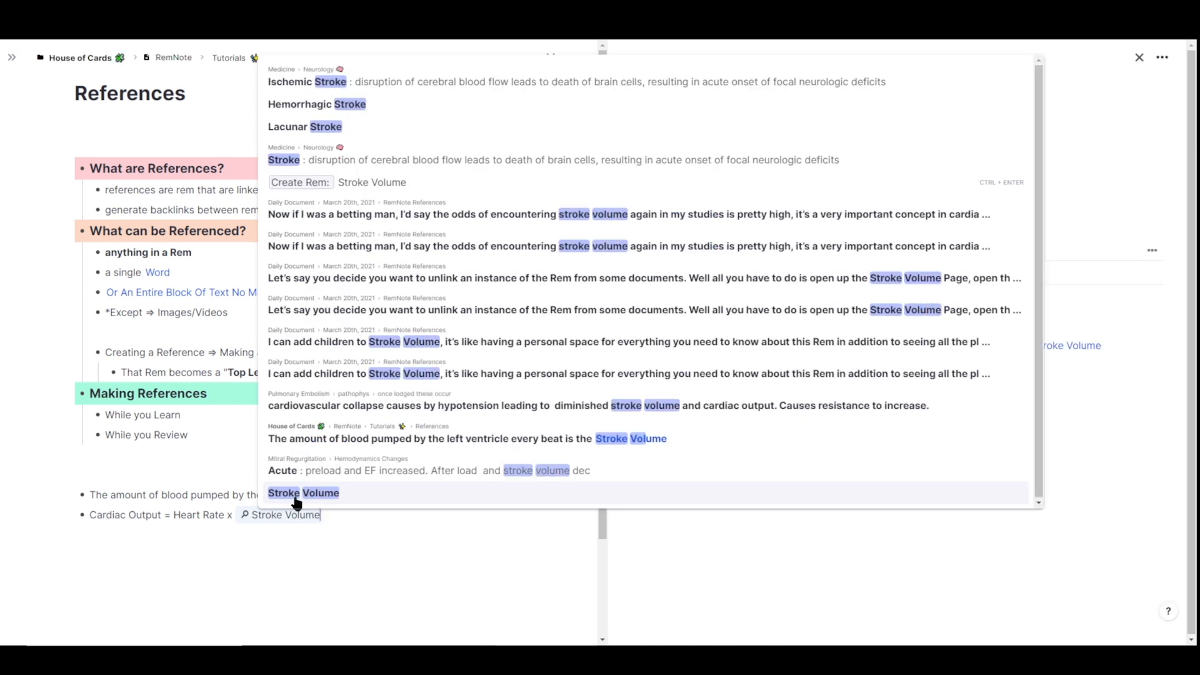
mouse_move(384, 508)
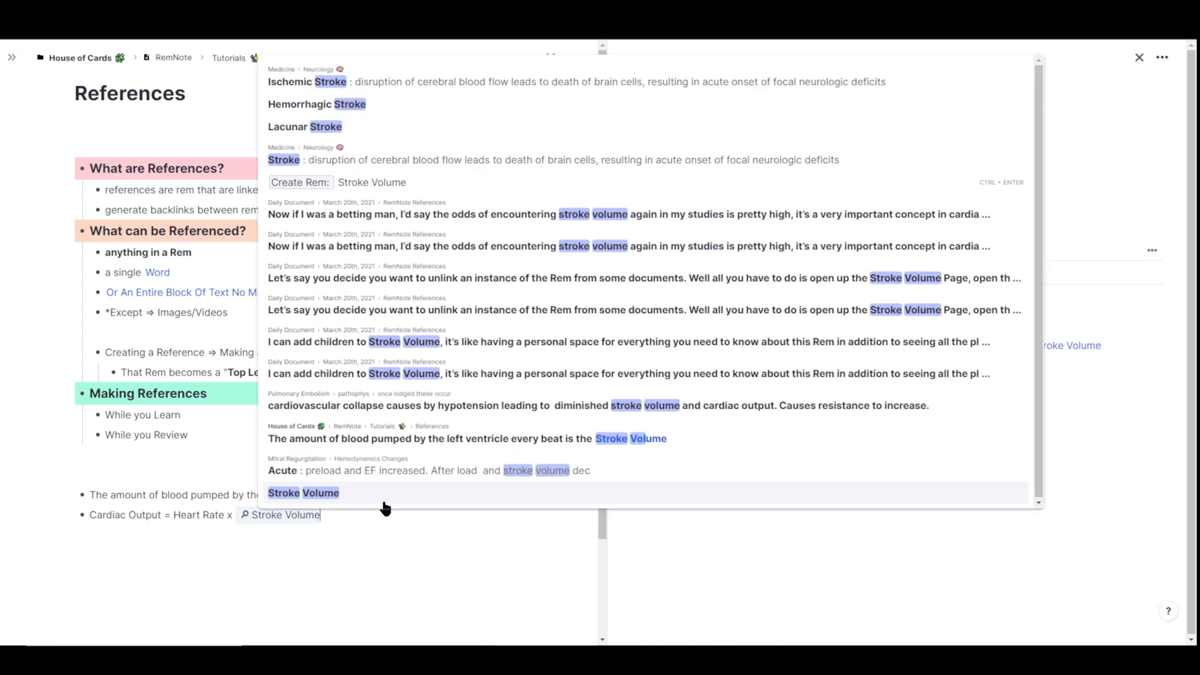
click(302, 492)
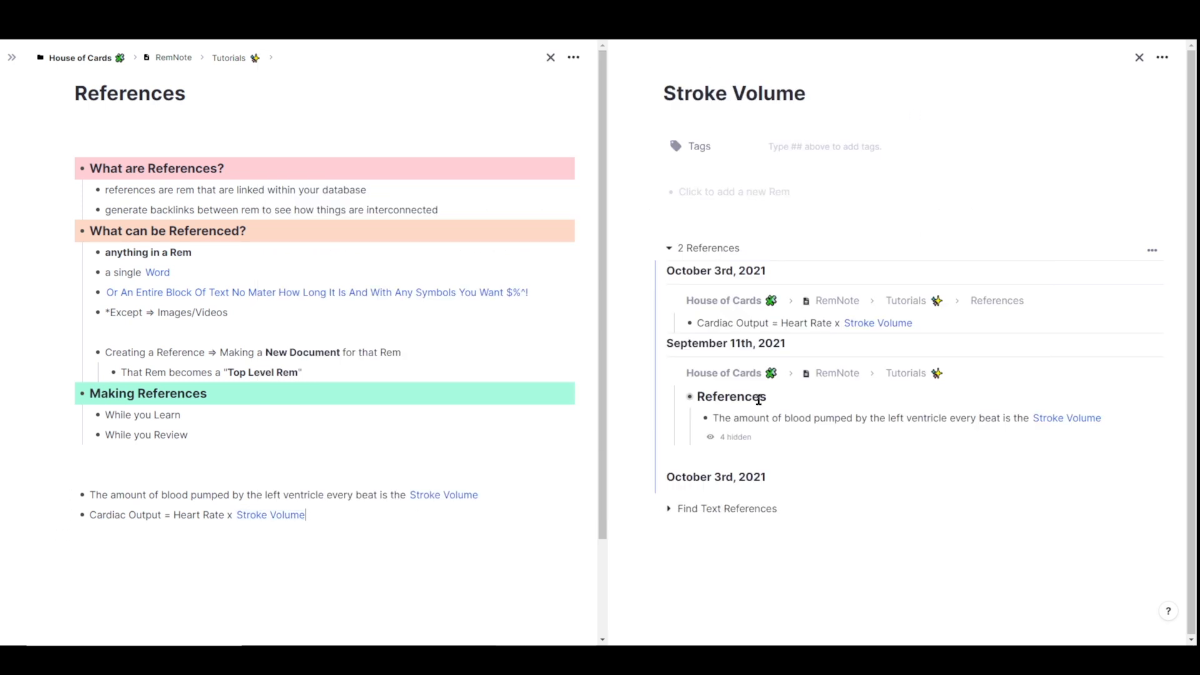
mouse_move(718, 283)
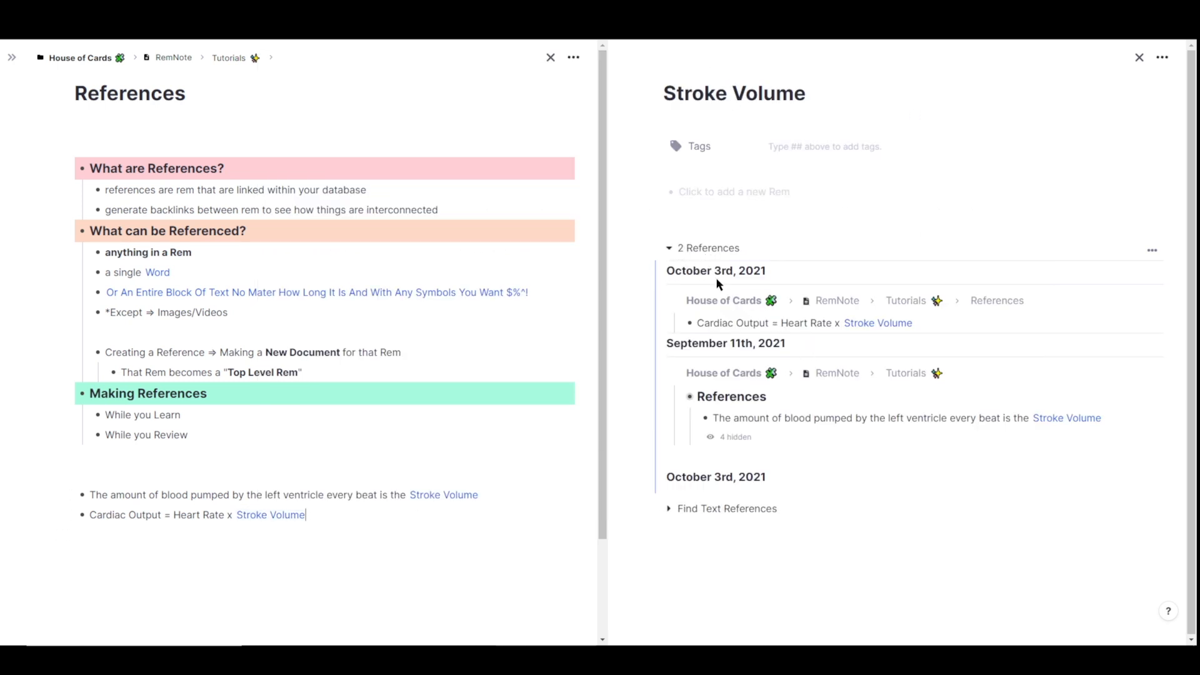
mouse_move(797, 317)
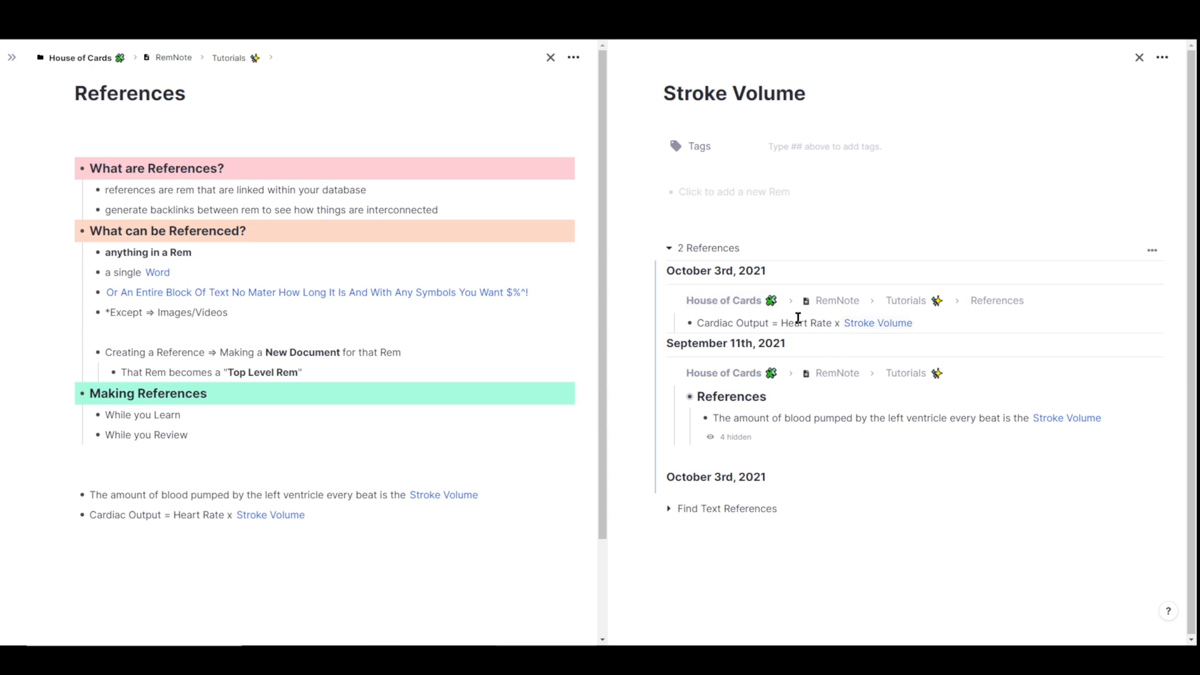
mouse_move(1049, 421)
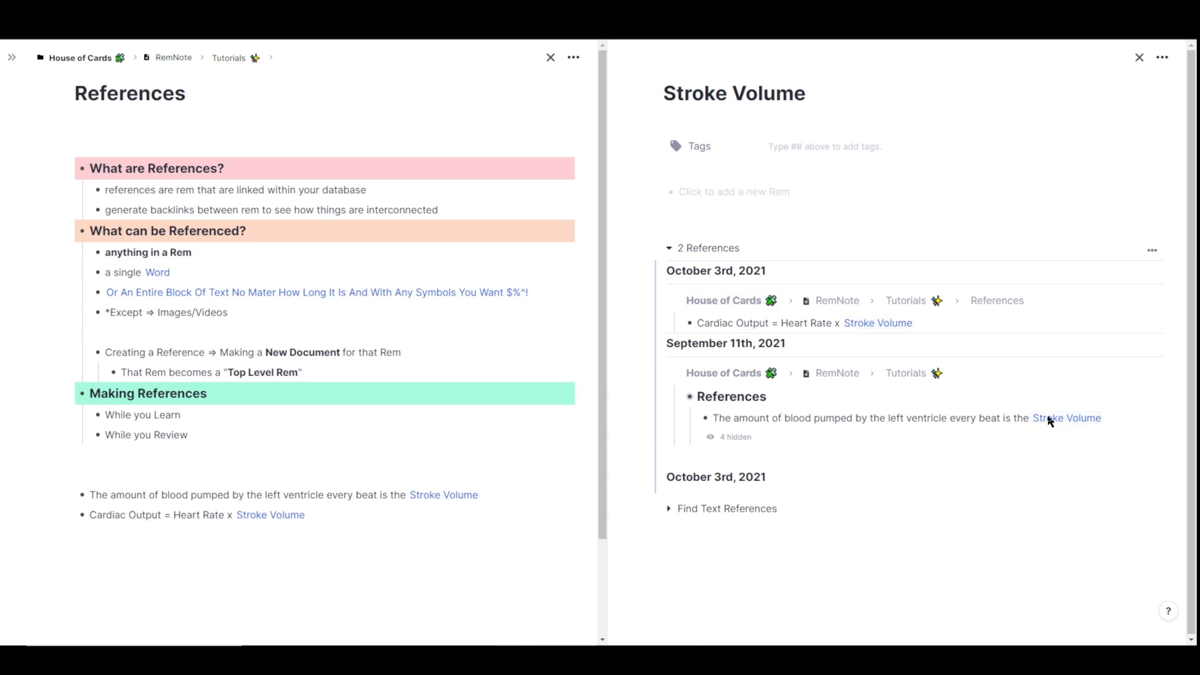
mouse_move(1066, 417)
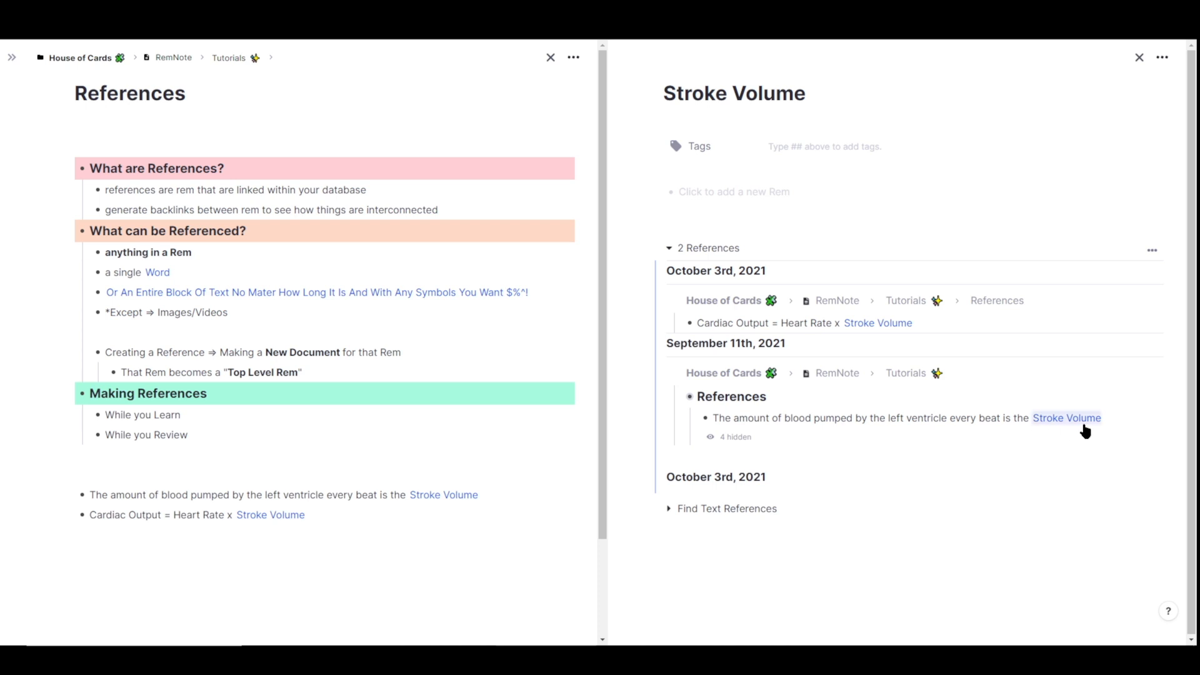
mouse_move(406, 478)
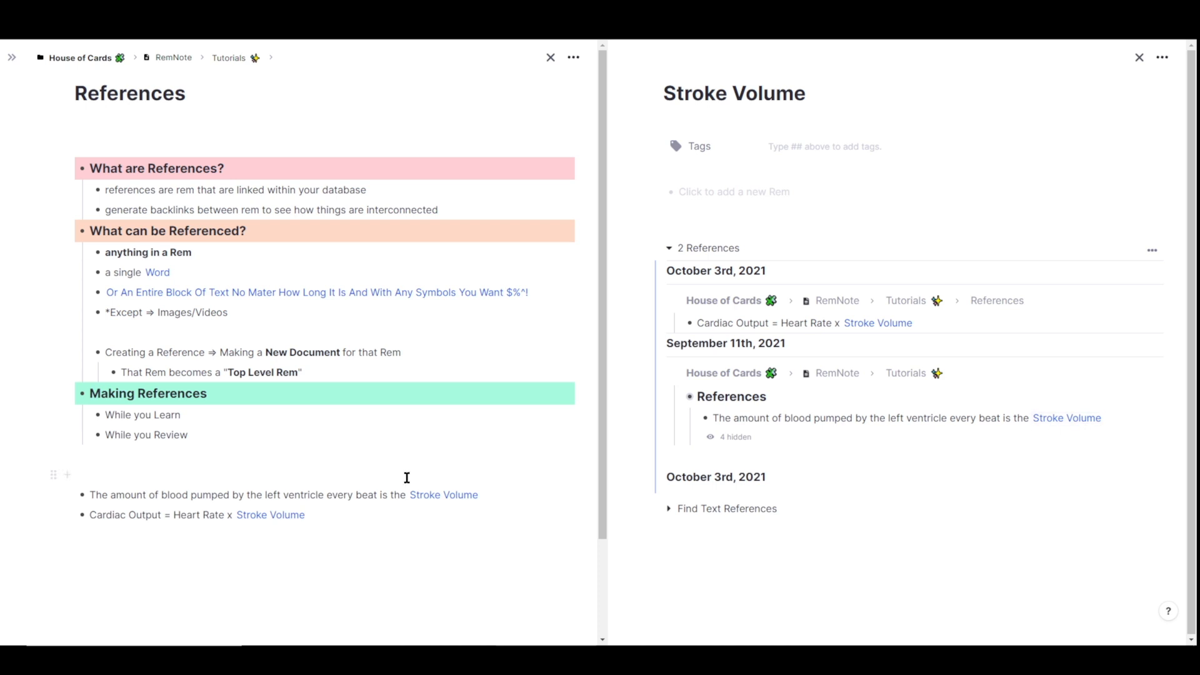
click(306, 513)
text(Stroke V)
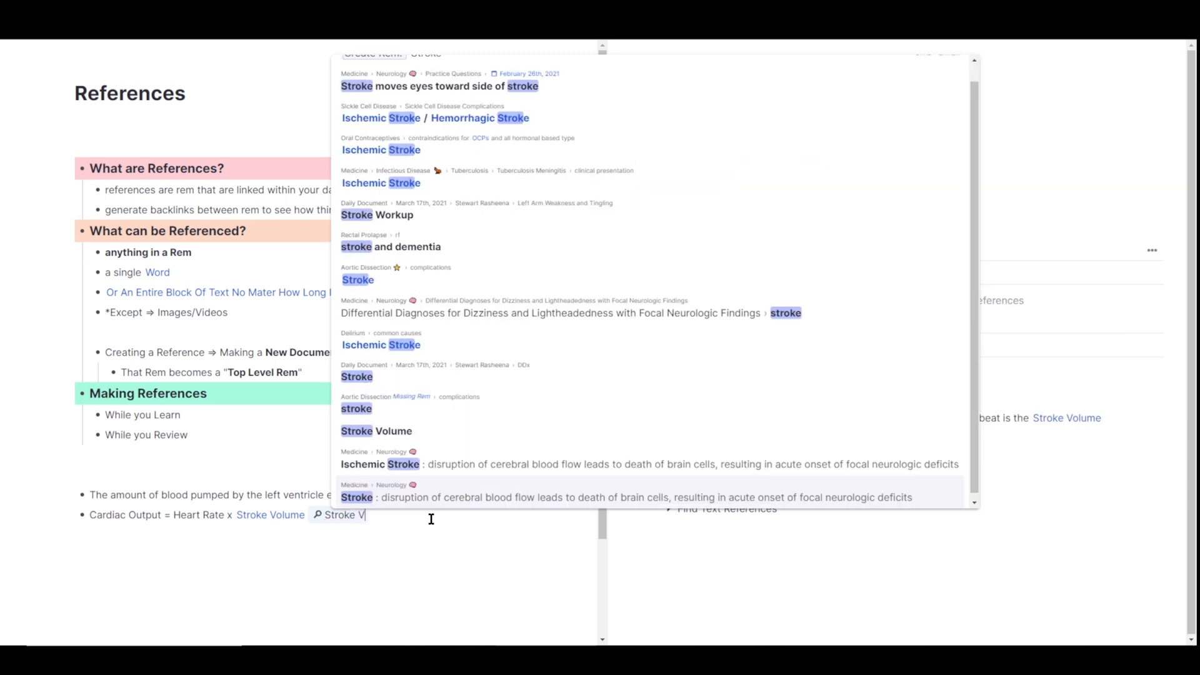
text(olume)
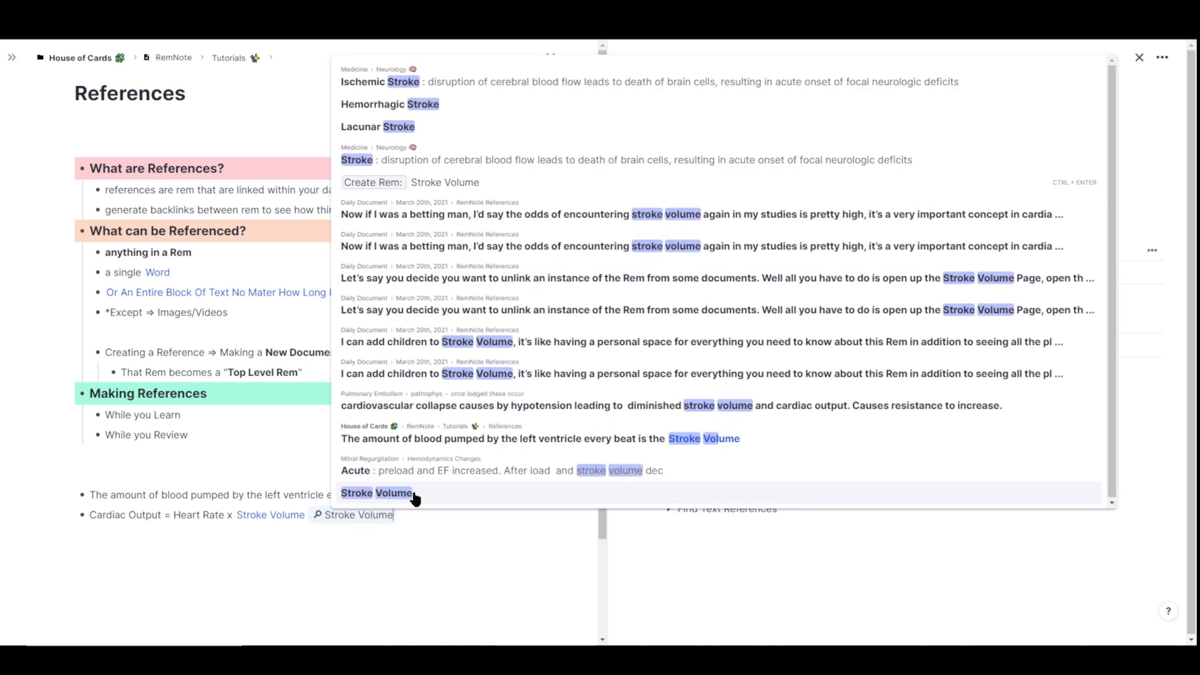
mouse_move(451, 187)
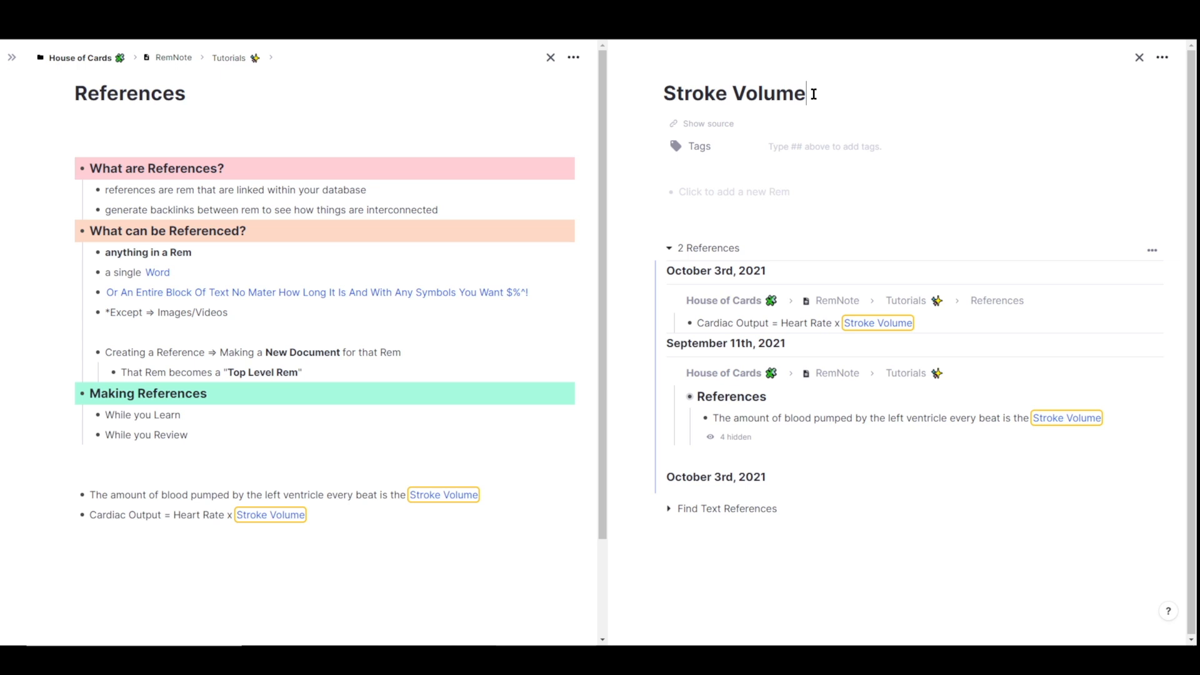
Extend the Stroke Volume title to 'Stroke Volume⇨EDV - ESV'
text(⇨)
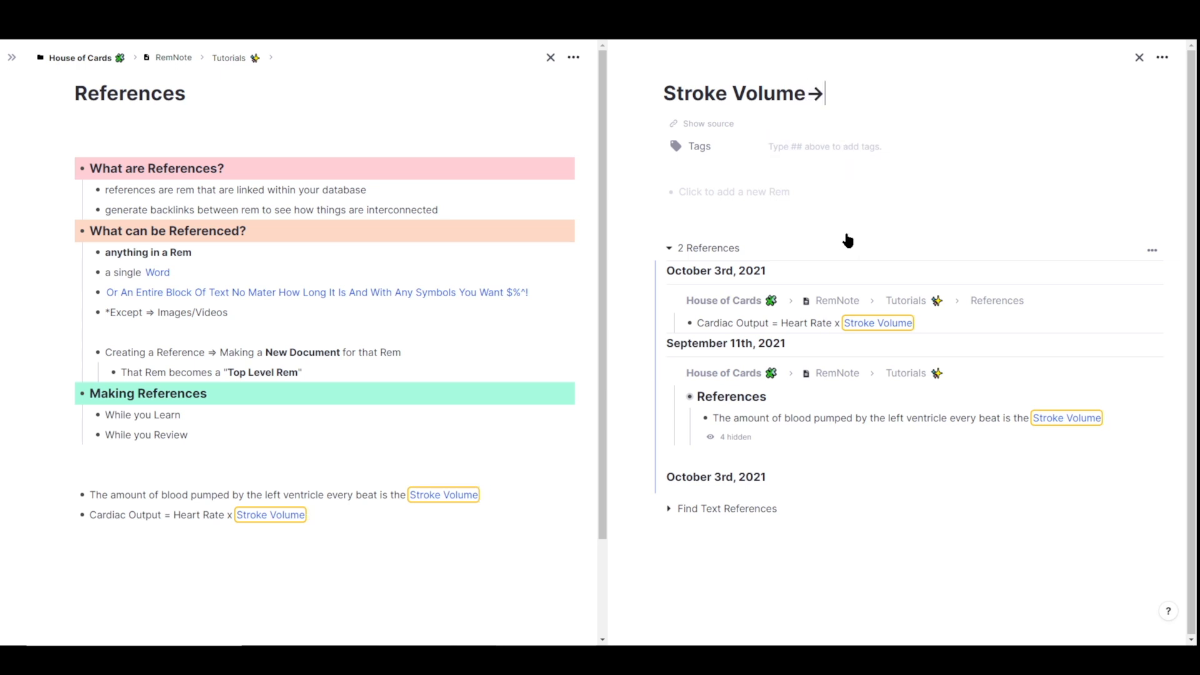
text(EDV)
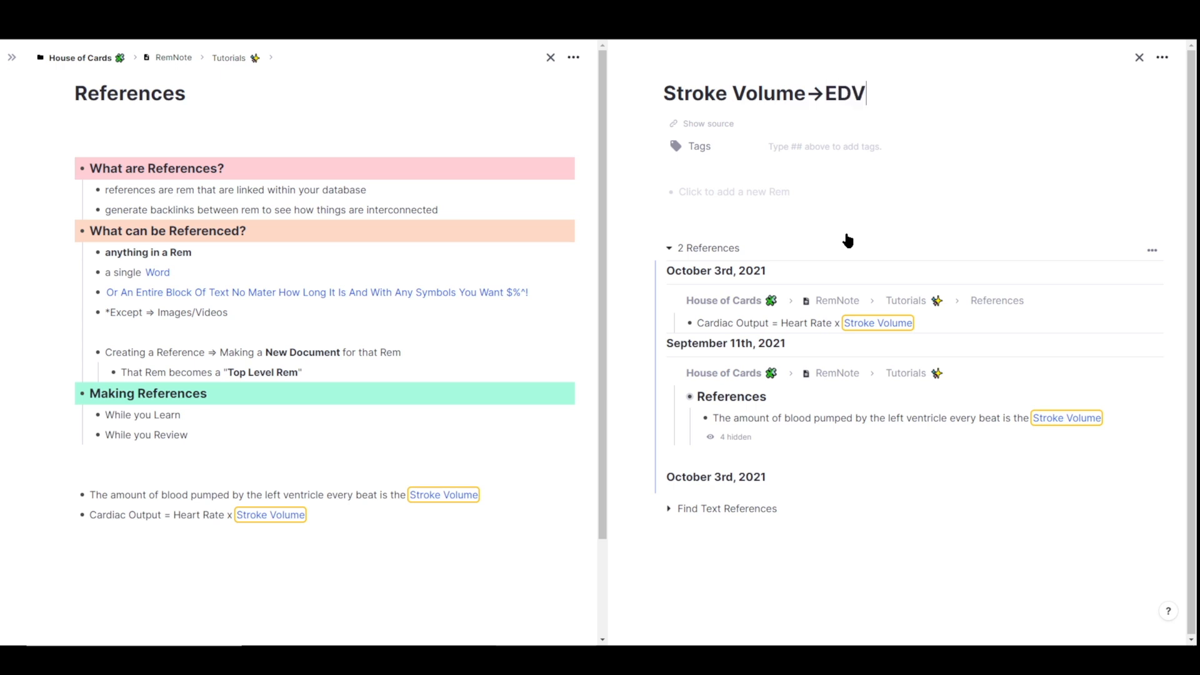
text(- E)
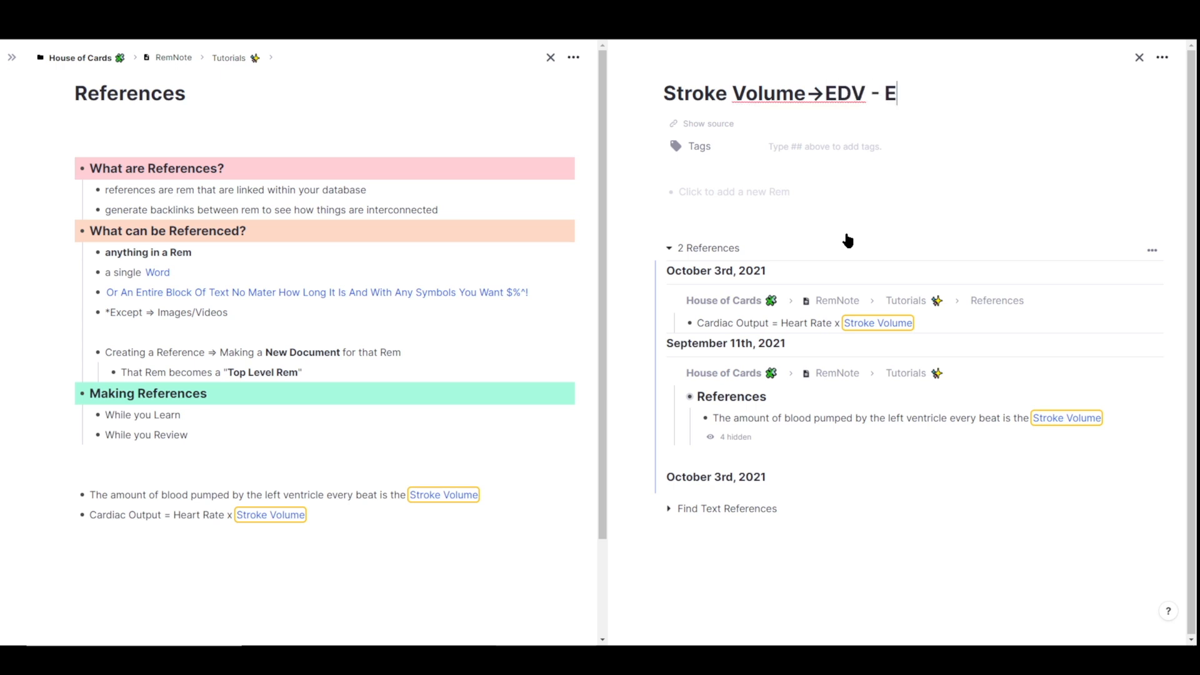
text(SV)
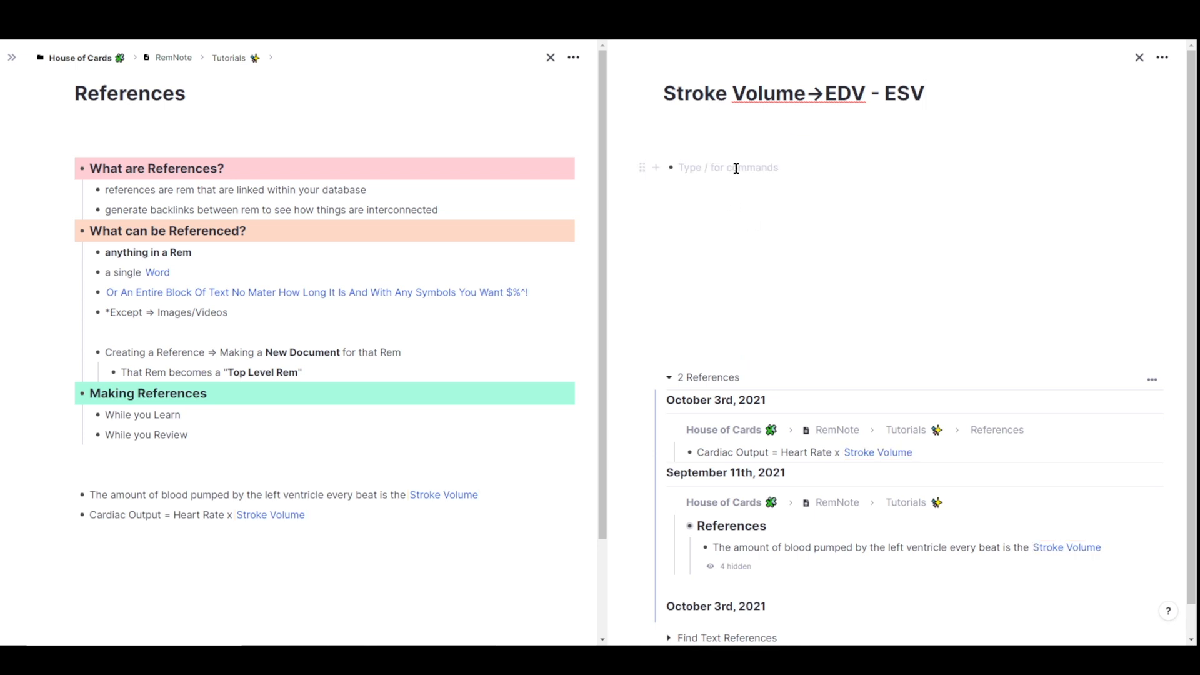
Add child notes 'children to this', 'kids' and '- MGMT' beneath the title
text(children to this rem)
text(more)
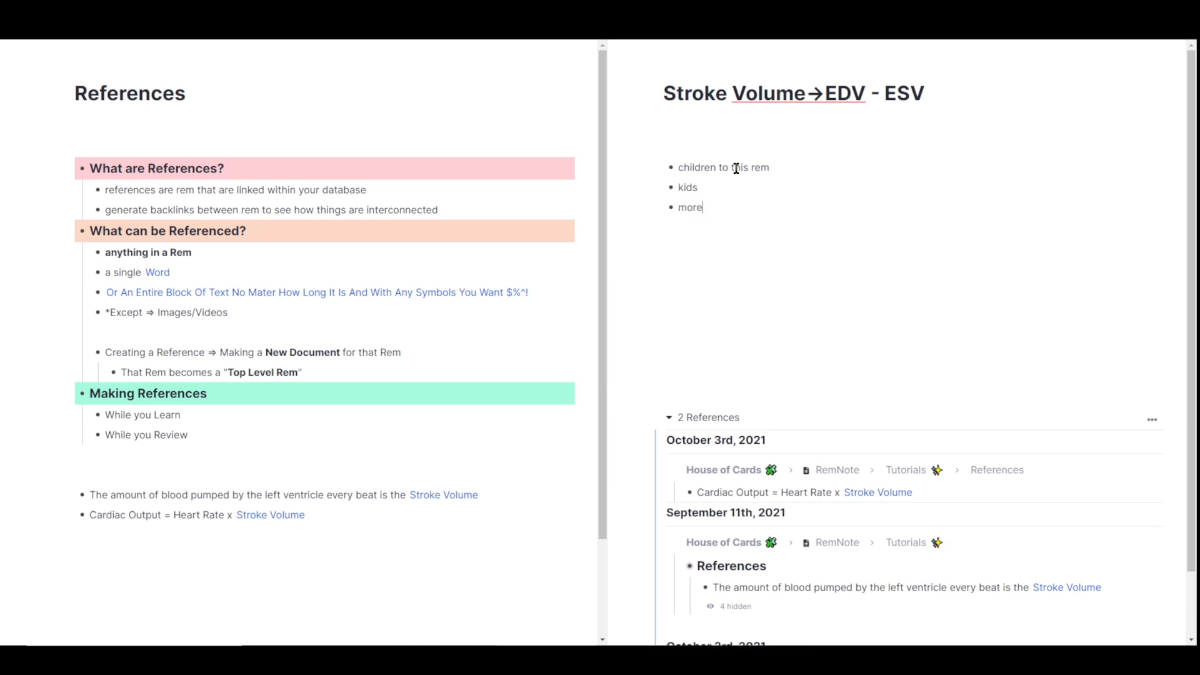
text(kids kids kids)
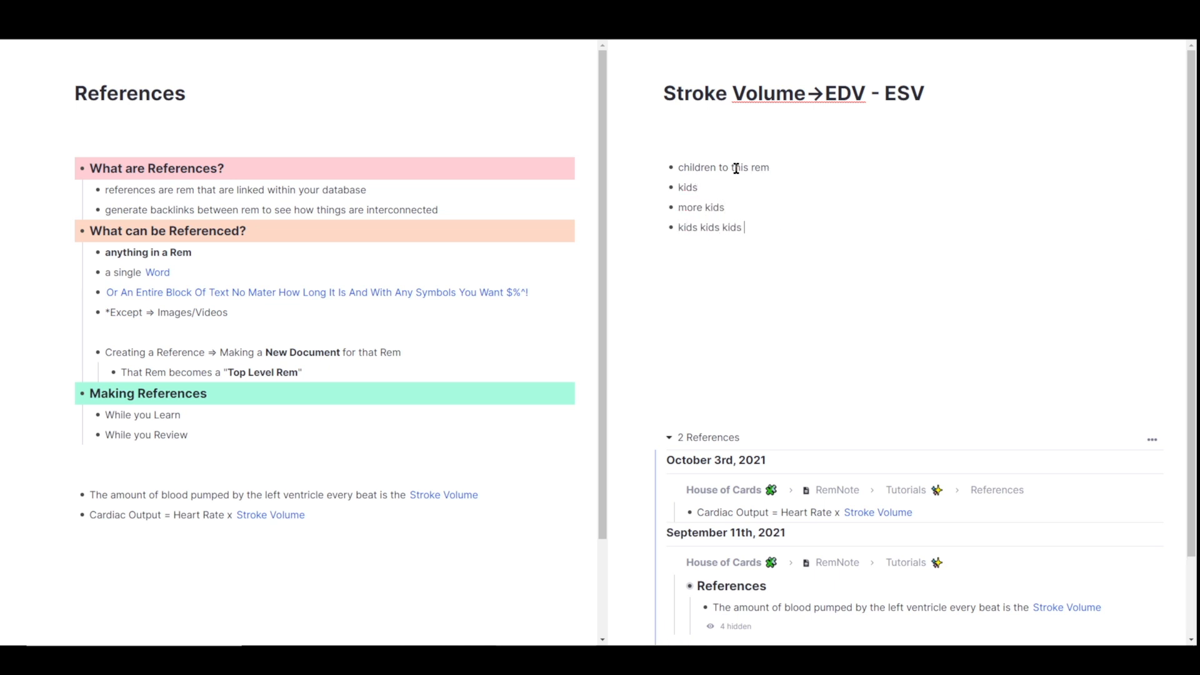
text(- MGMT)
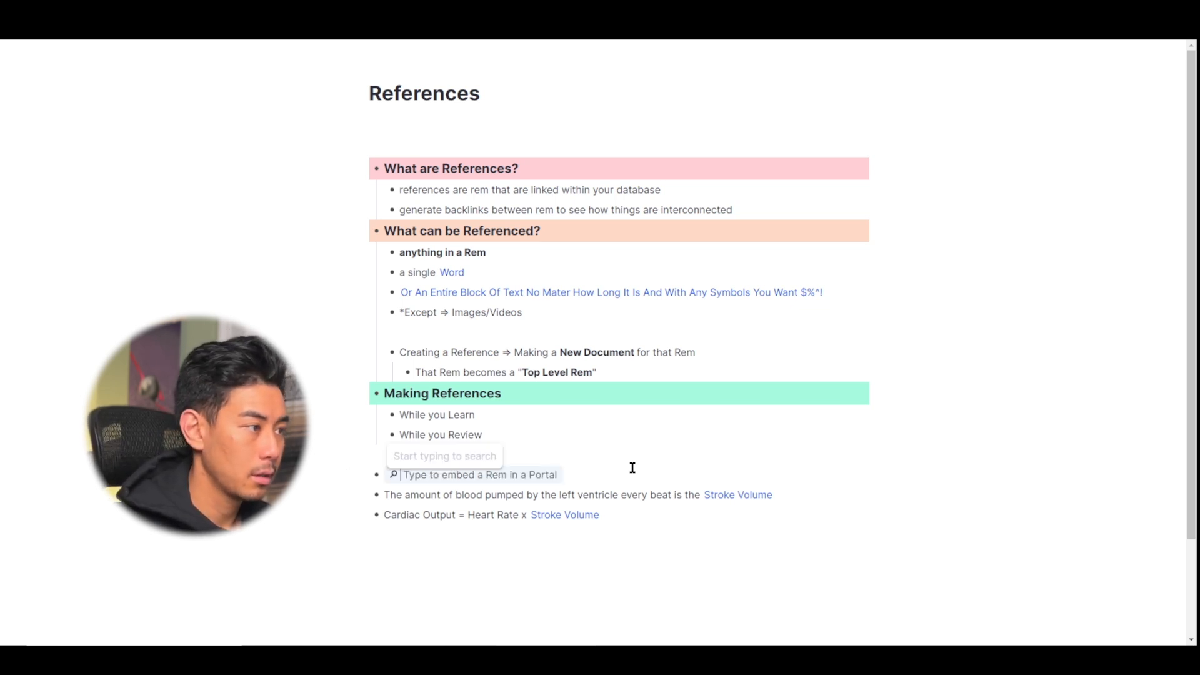
Embed a portal to Stroke Volume → EDV - ESV via the 'Strok V' search, check its references, and start a new line
text(Stroke Volume → EDV - ES)
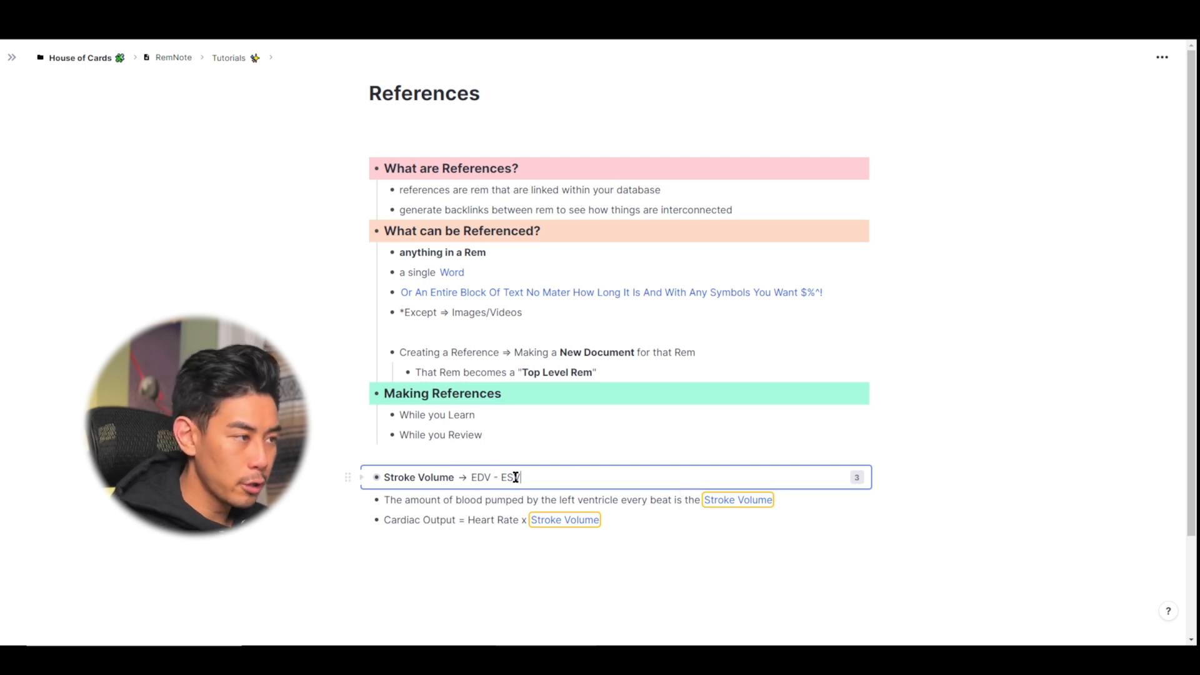
text(V)
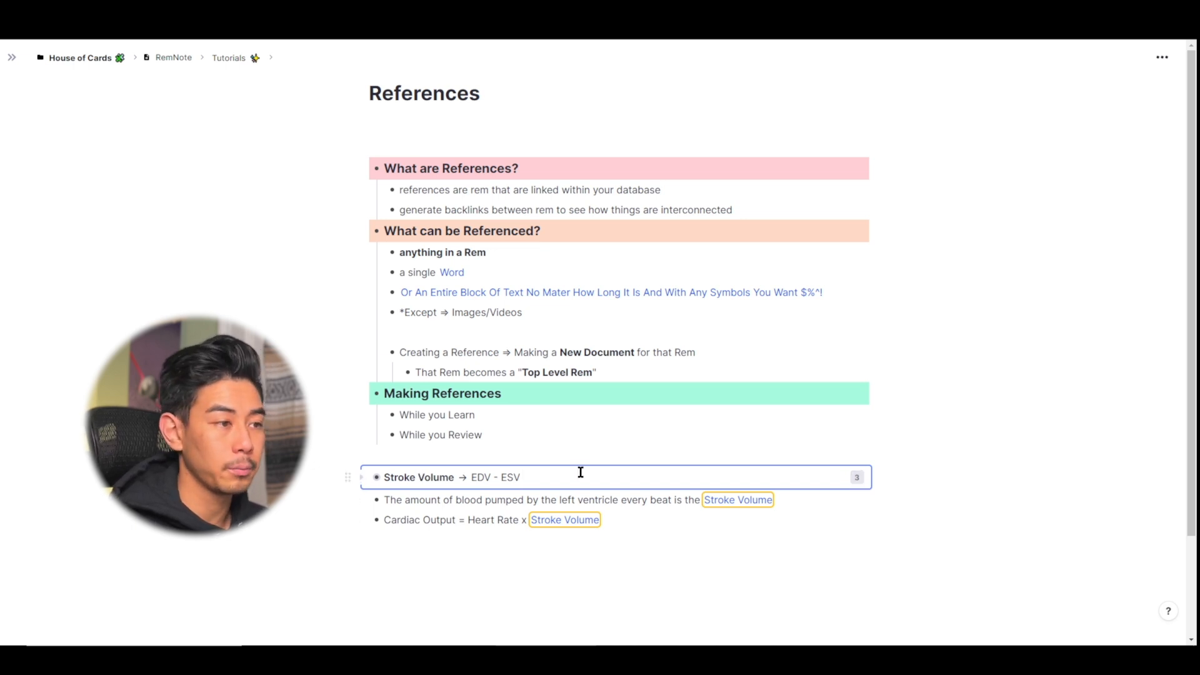
click(856, 476)
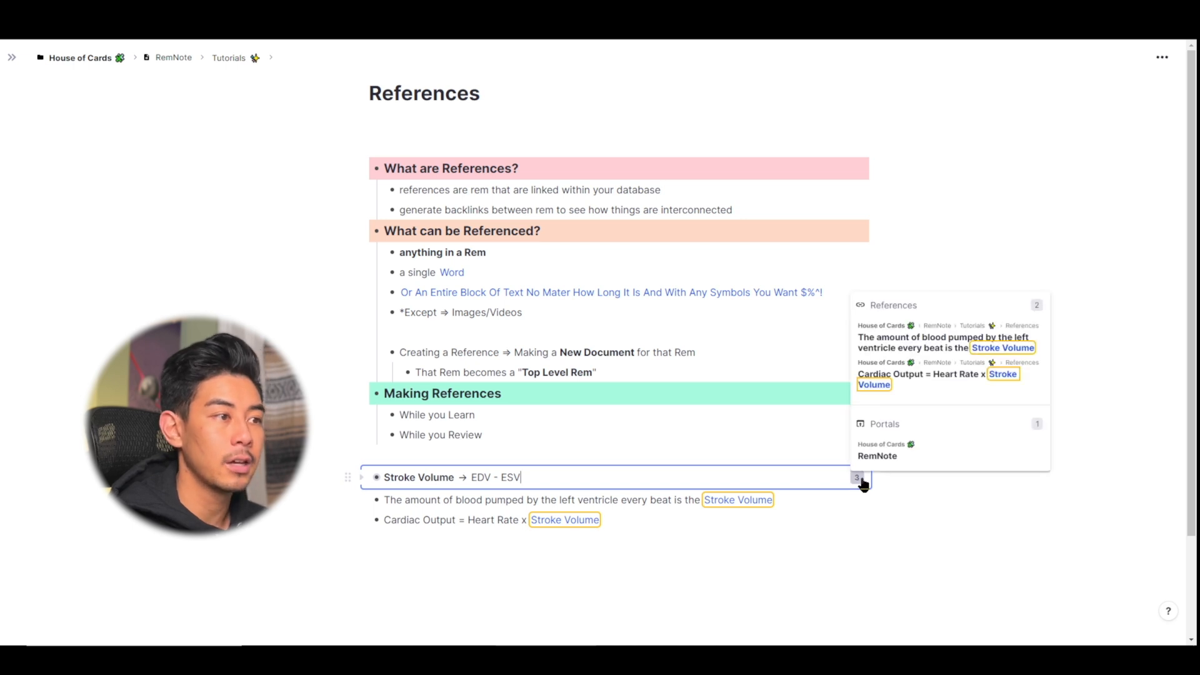
mouse_move(940, 461)
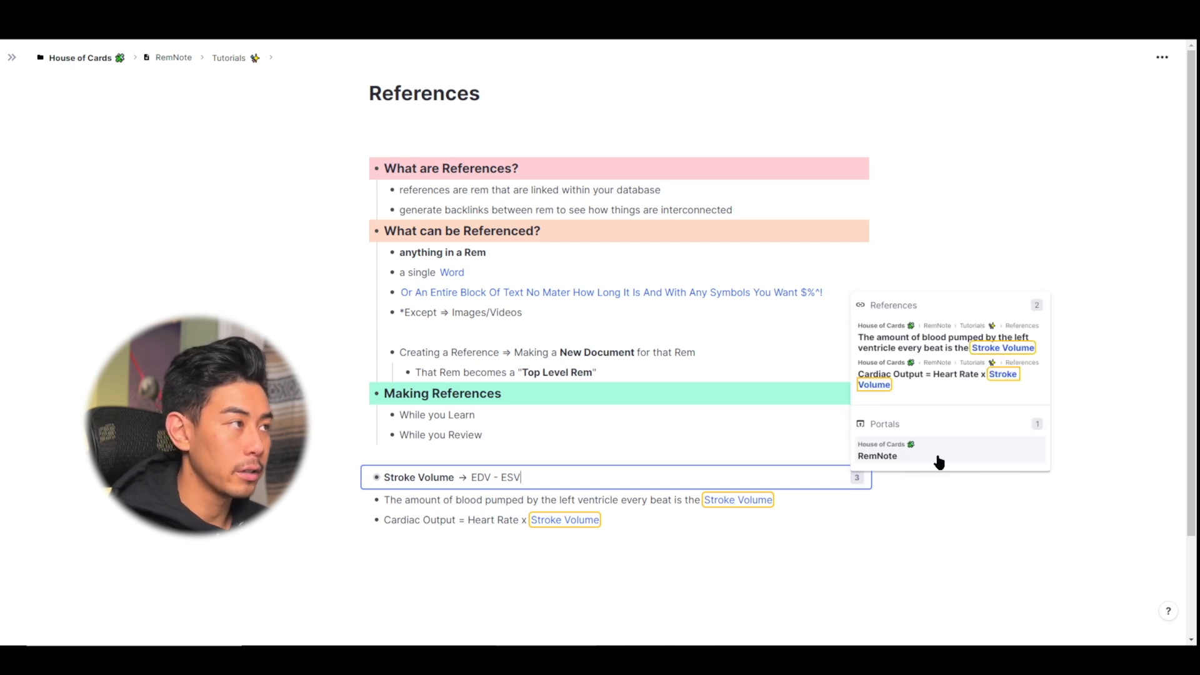
mouse_move(942, 382)
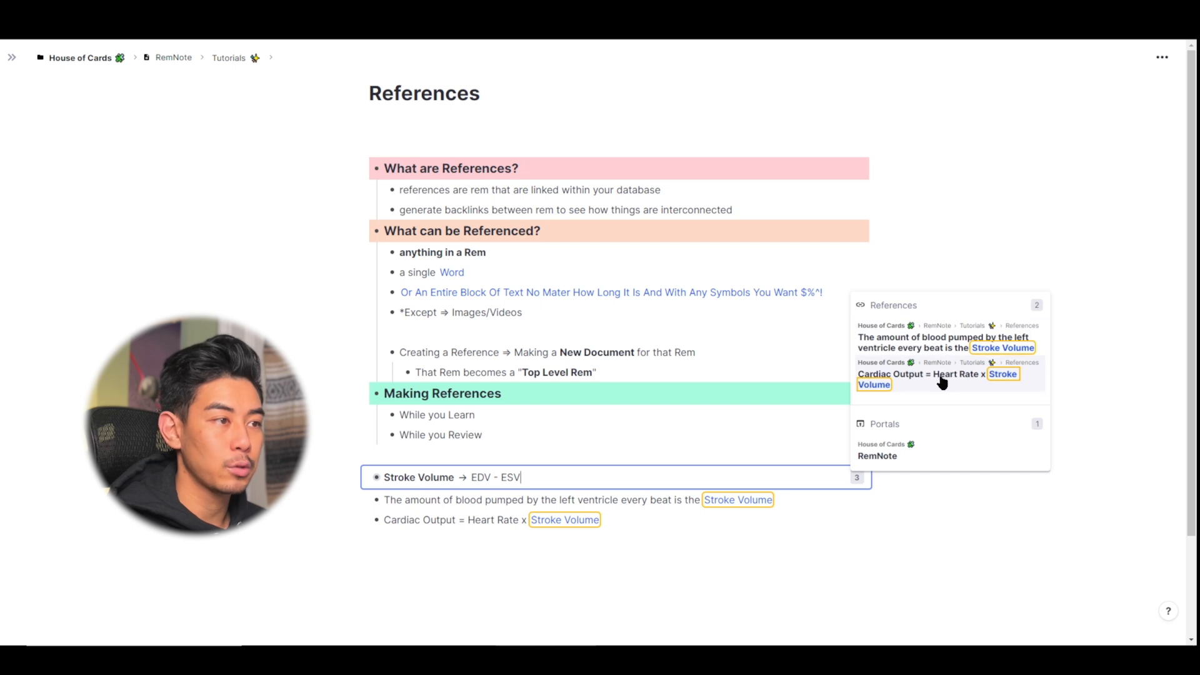
mouse_move(868, 349)
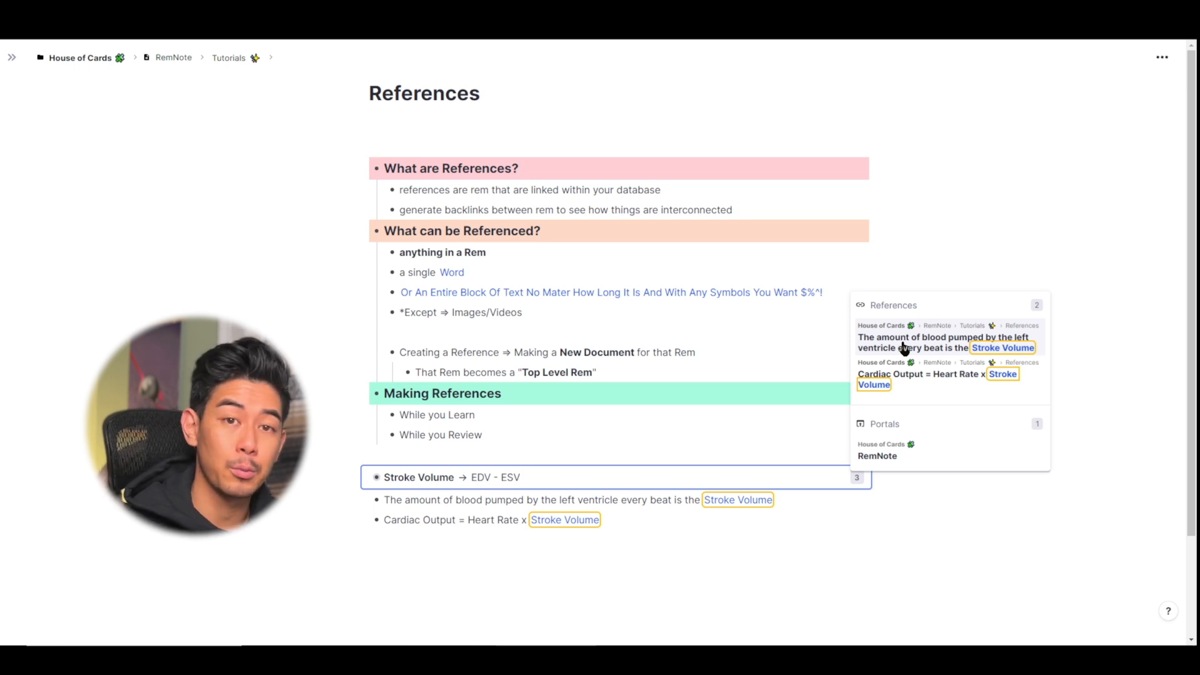
click(551, 559)
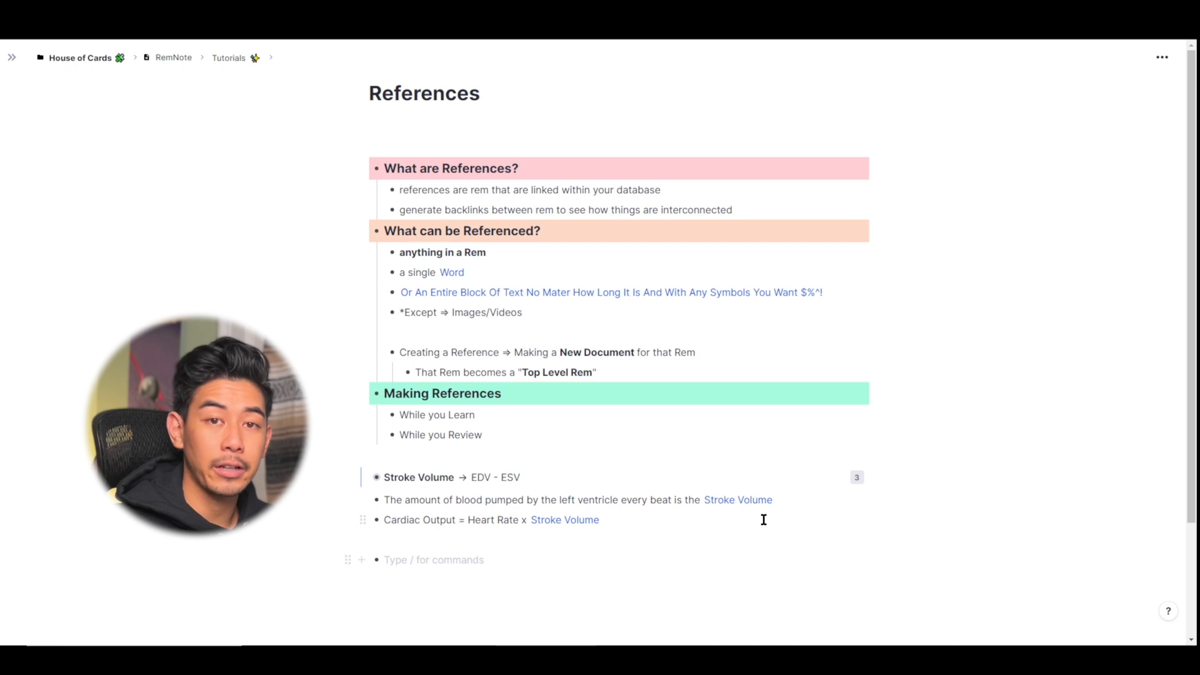
mouse_move(737, 499)
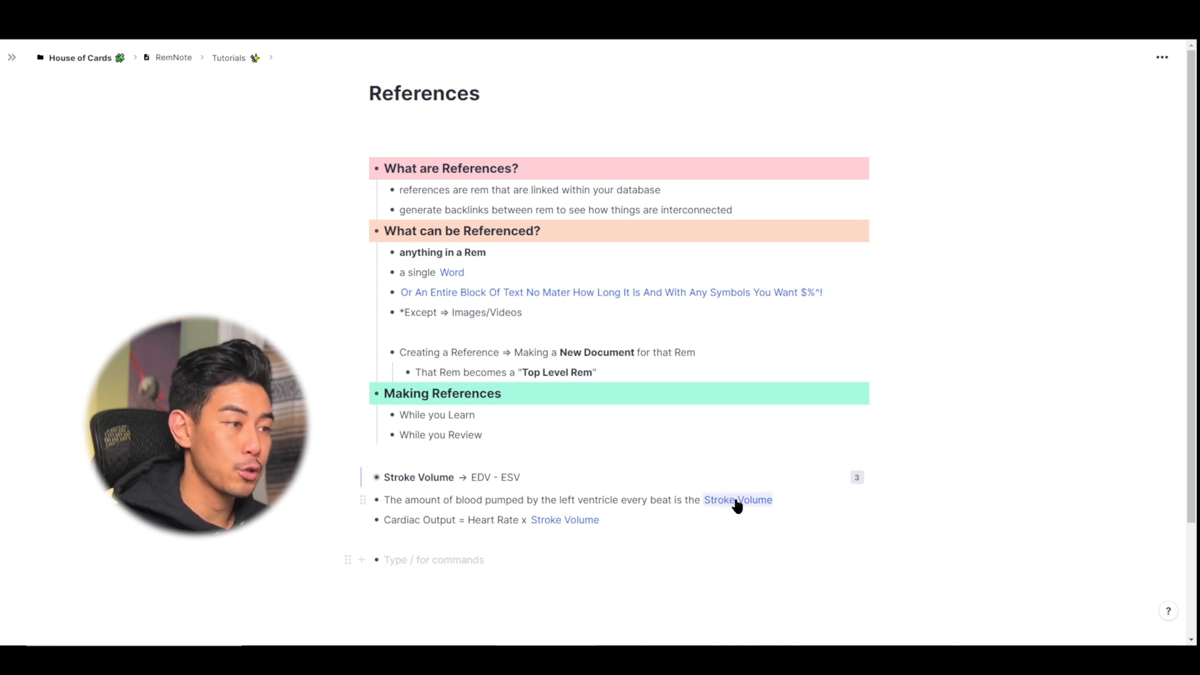
Preview the linked Stroke Volume rem's content and actions from the Cardiac Output line
click(737, 500)
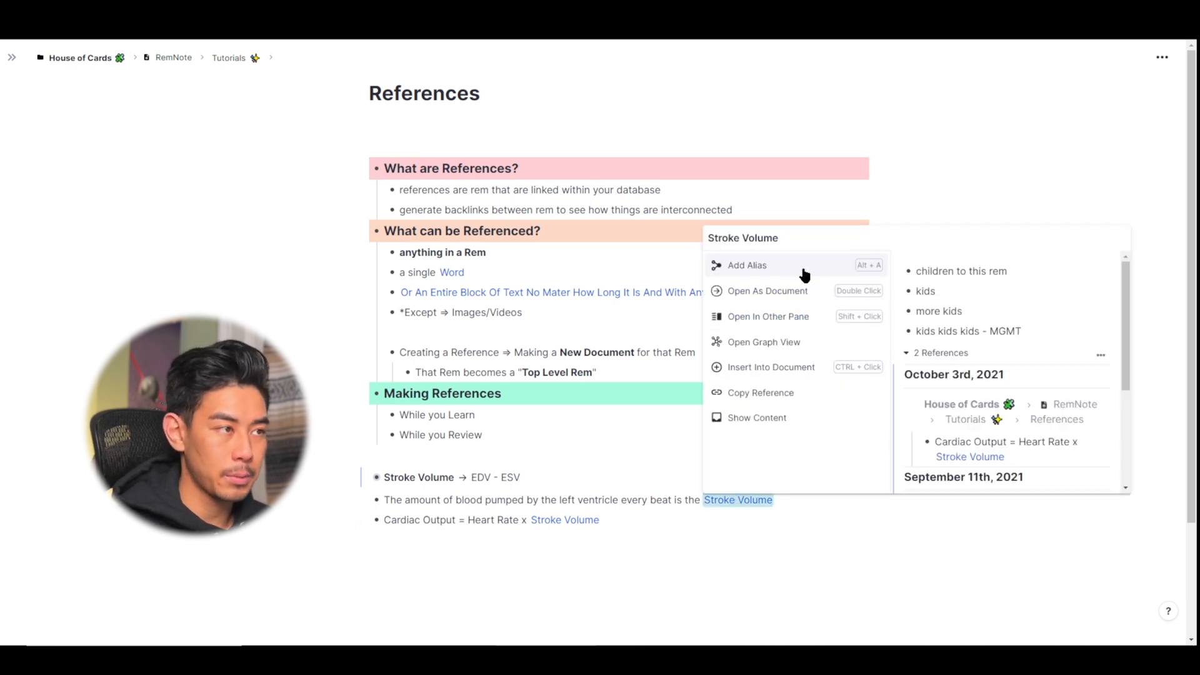
mouse_move(780, 418)
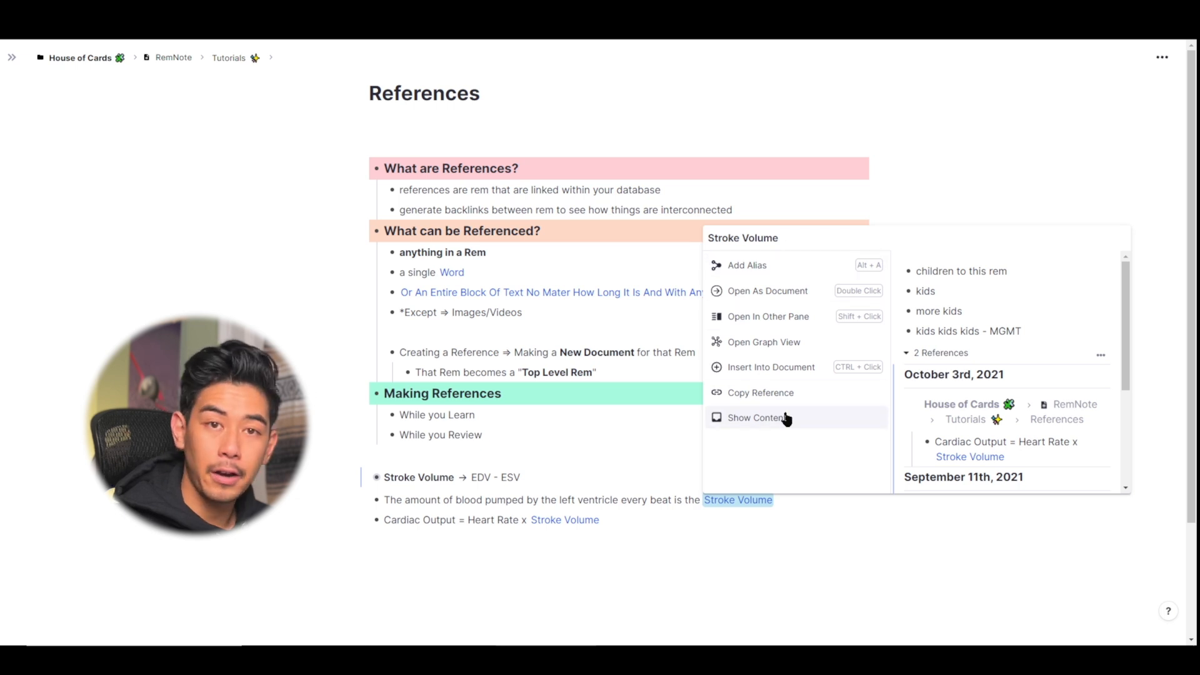
mouse_move(915, 275)
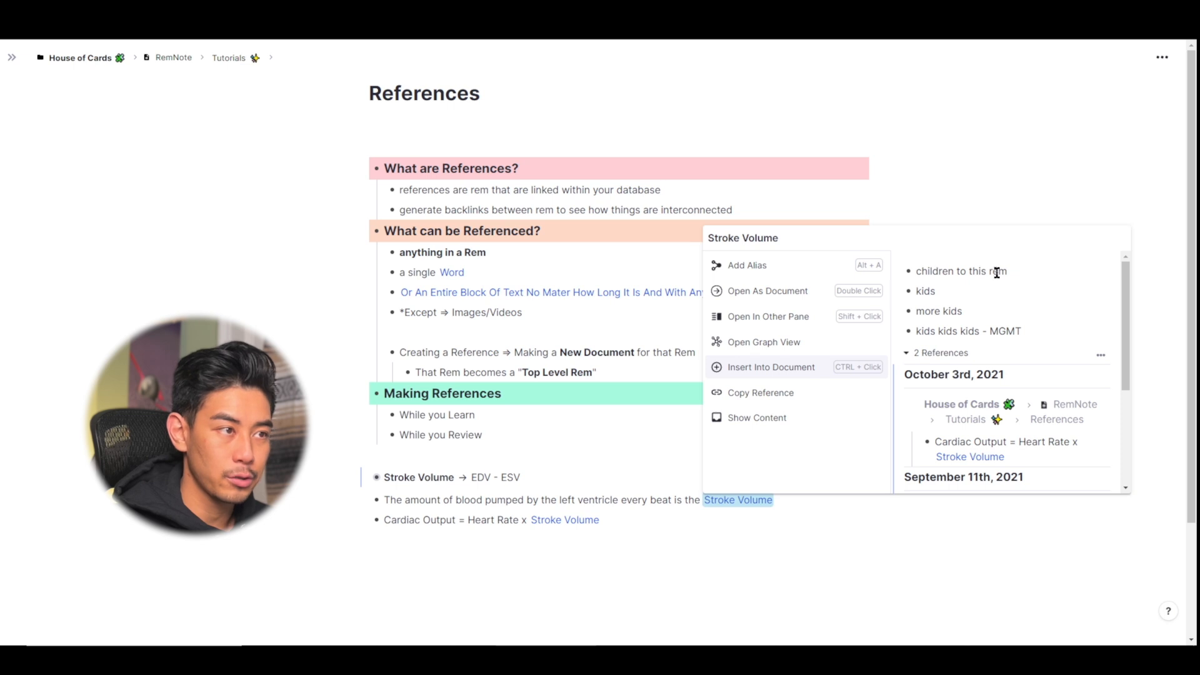
mouse_move(954, 306)
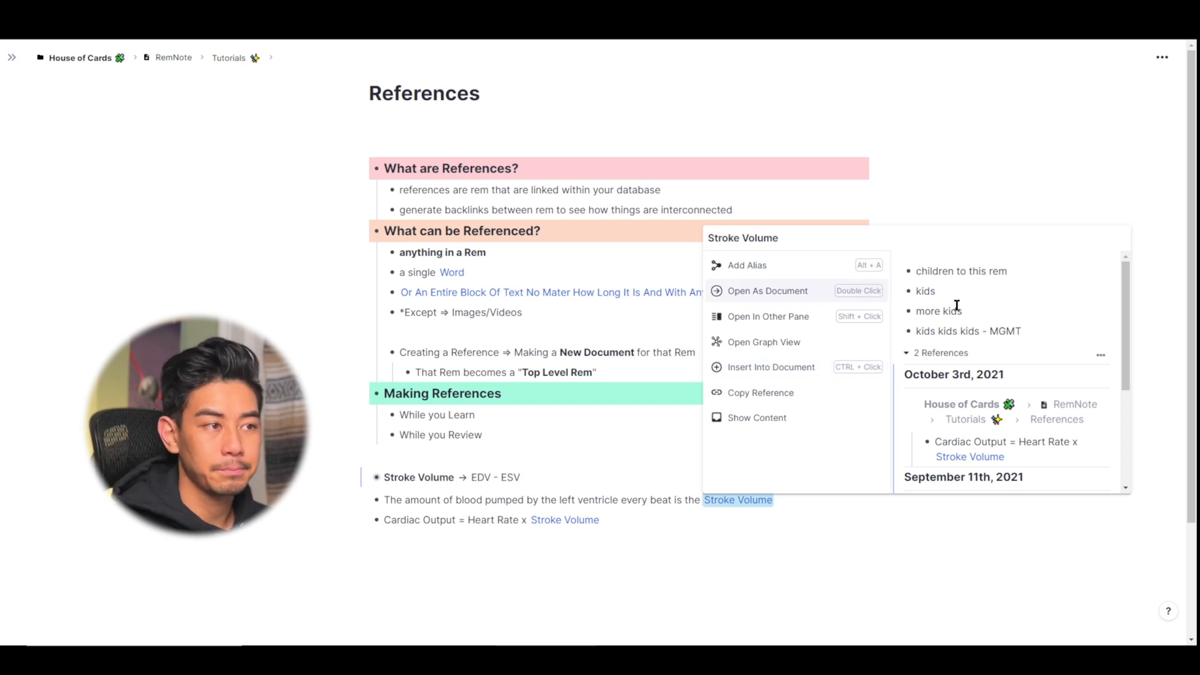
scroll(down, 3)
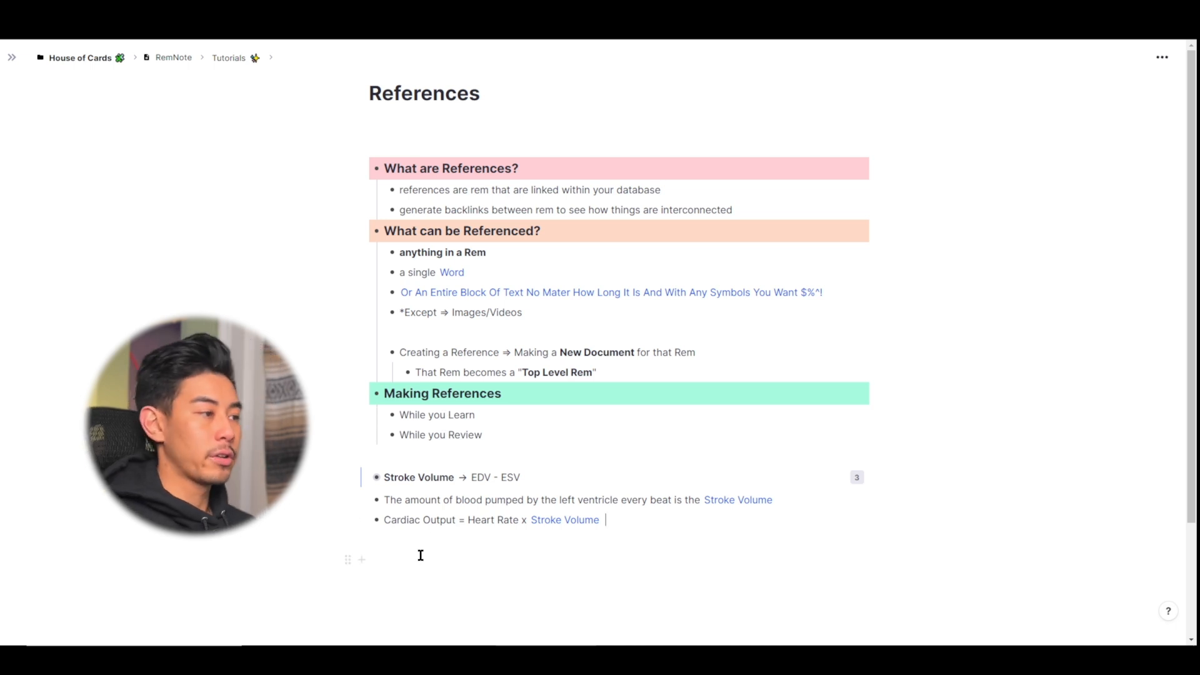
mouse_move(564, 520)
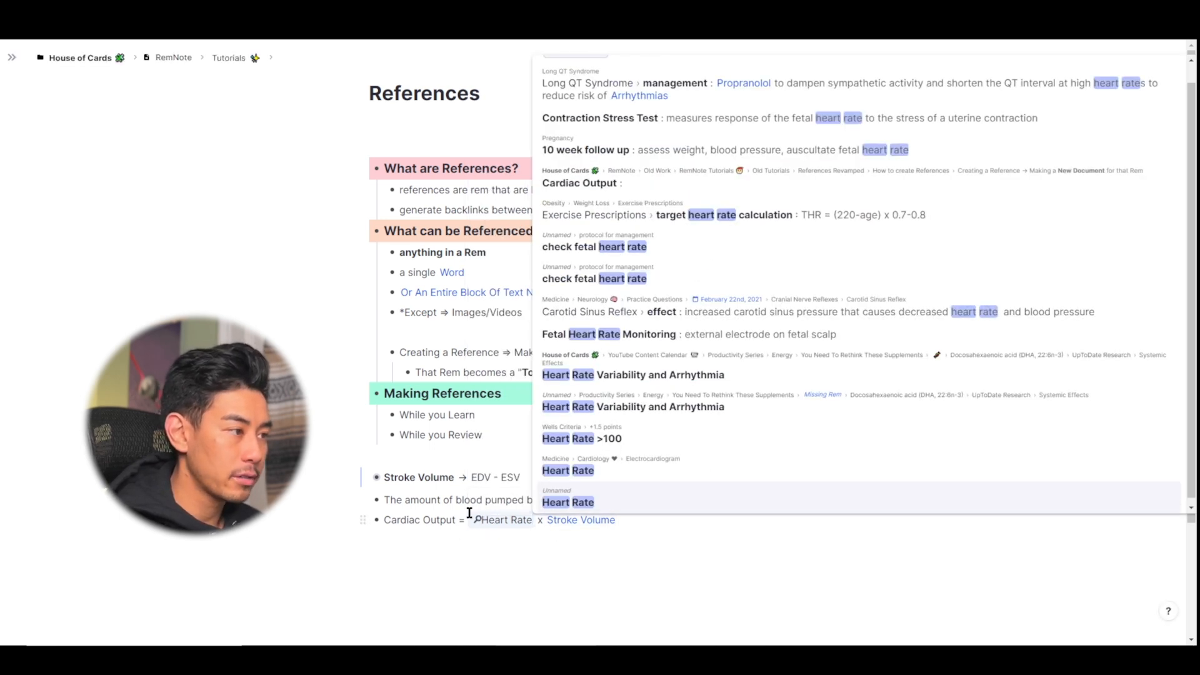
mouse_move(622, 500)
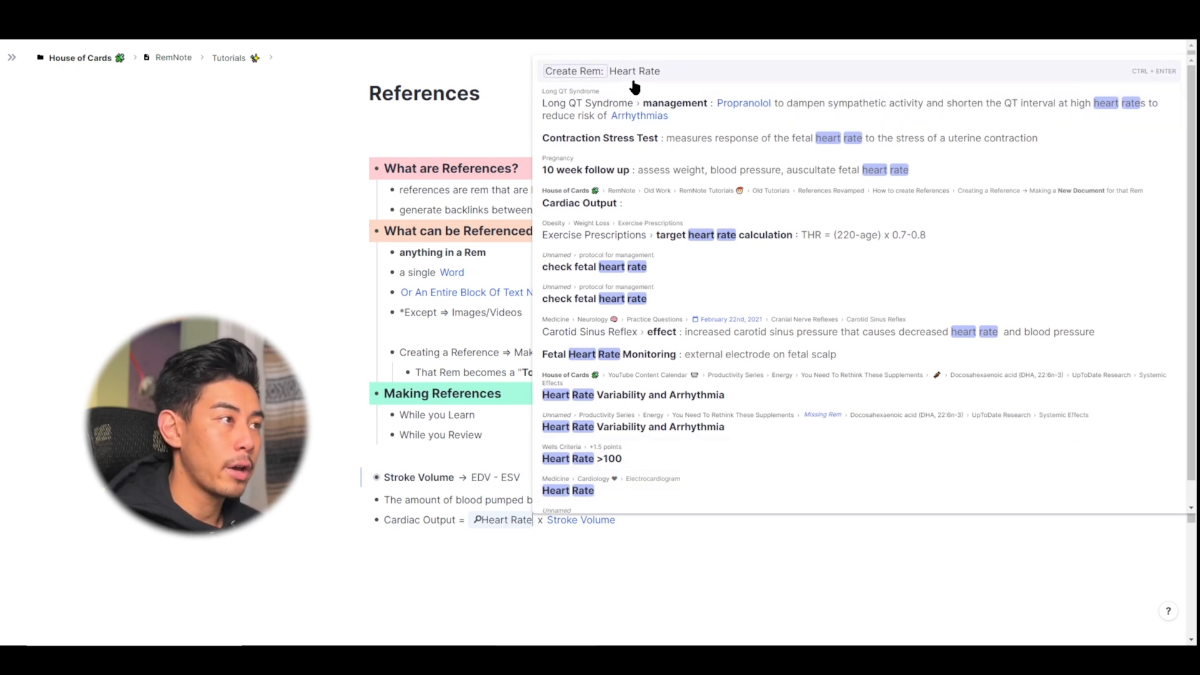
mouse_move(803, 65)
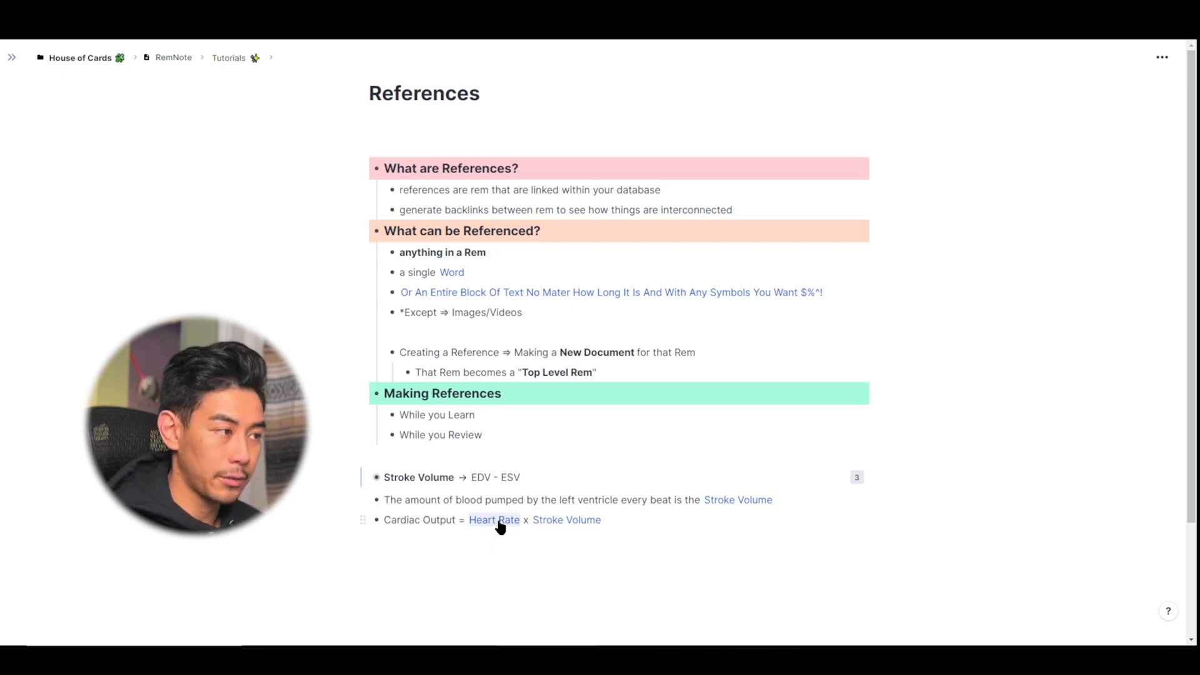
Open Heart Rate beside References, remove its Stub tag and collapse its reference list
click(493, 519)
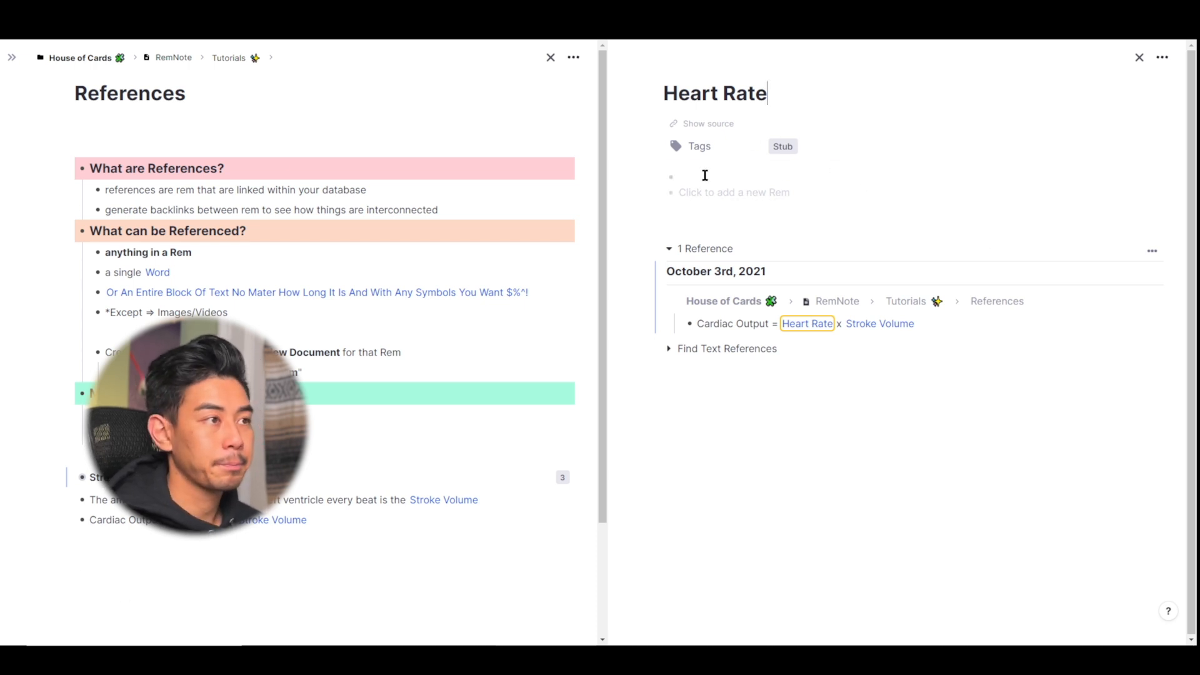
click(782, 147)
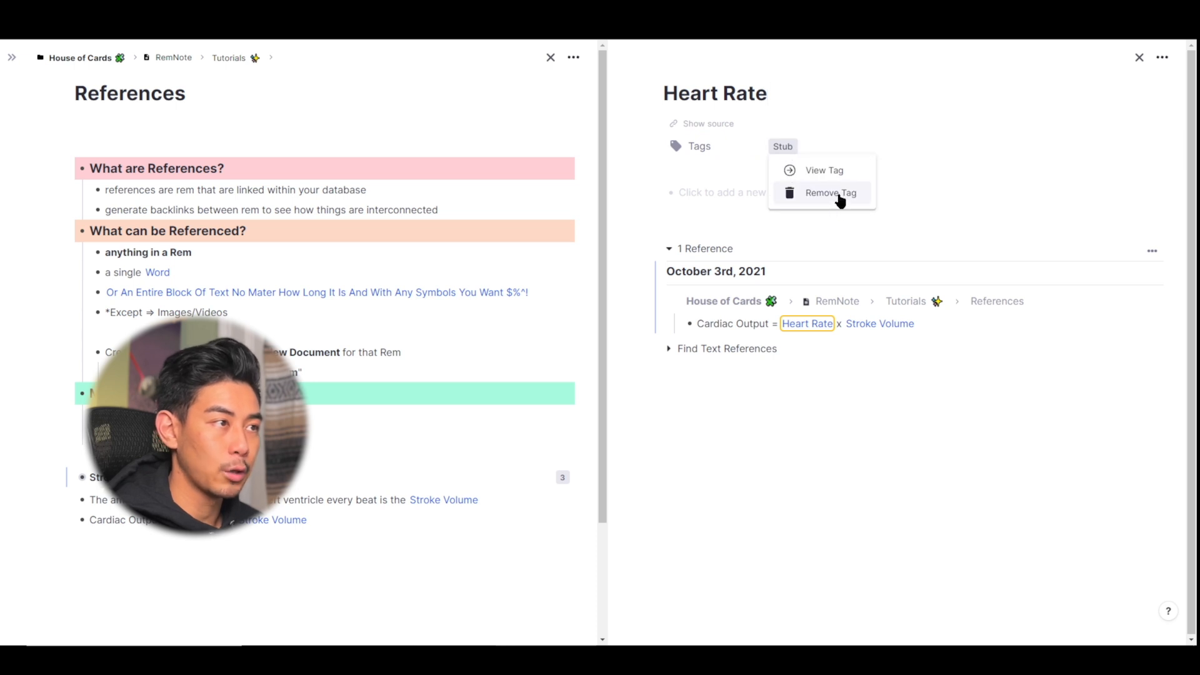
click(830, 192)
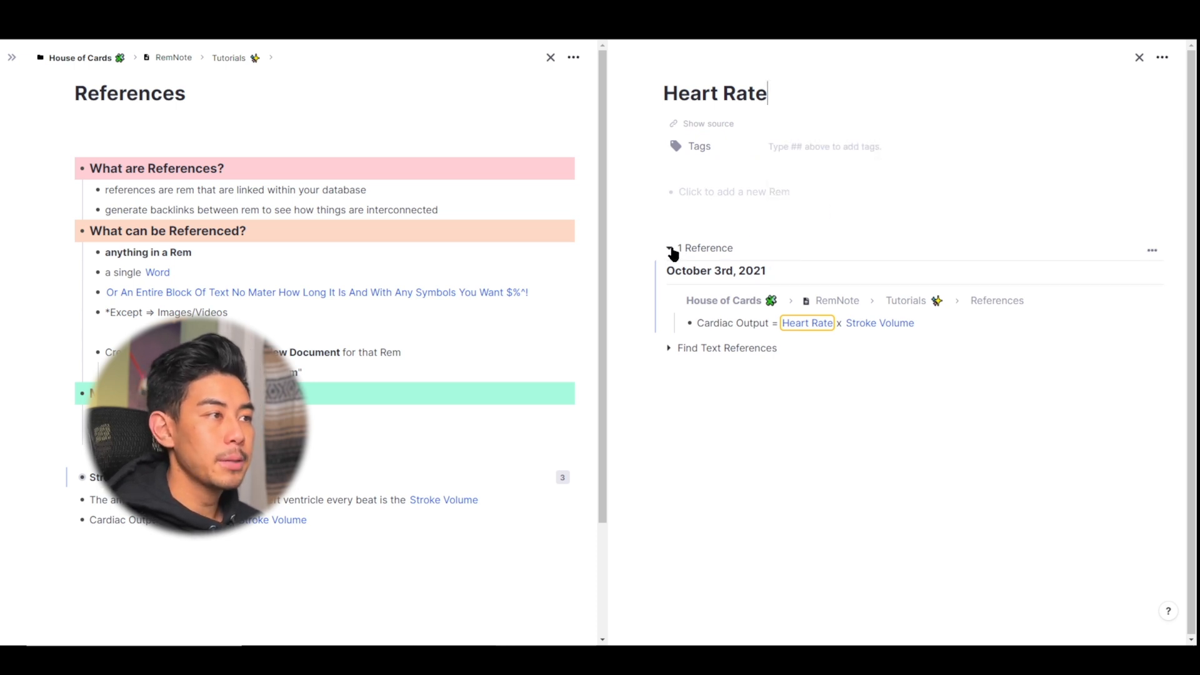
click(669, 248)
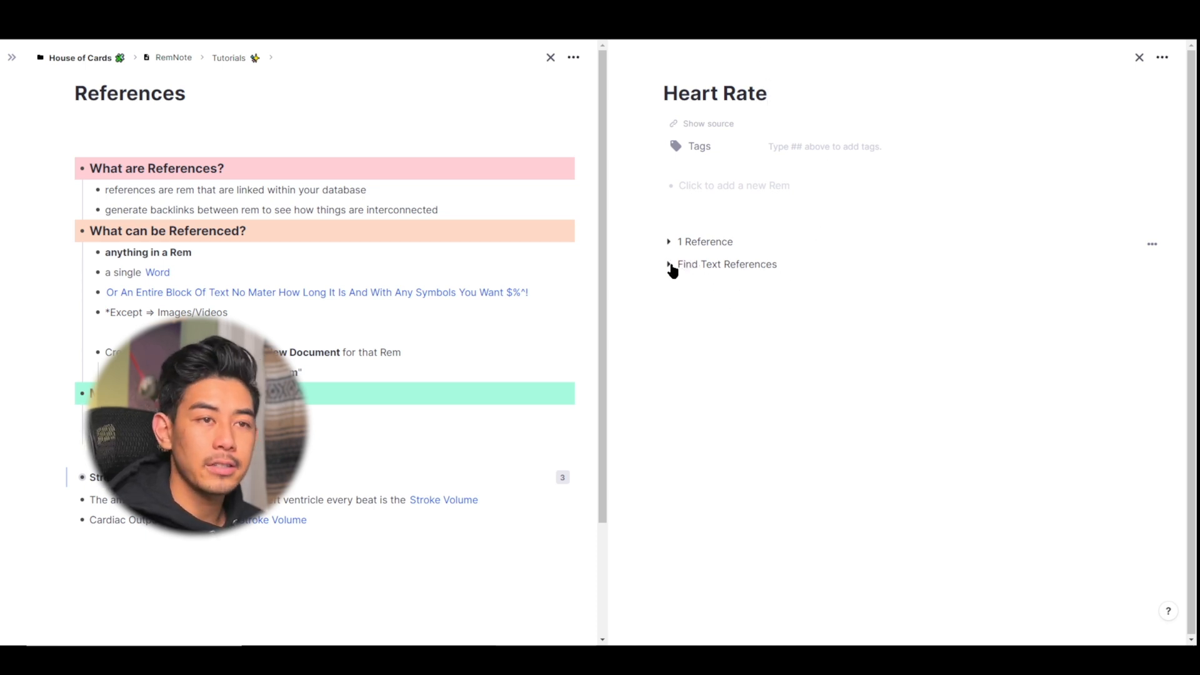
Expand Find Text References and link 'heart rate' mentions in questions to Heart Rate, reaching 4 references
click(668, 264)
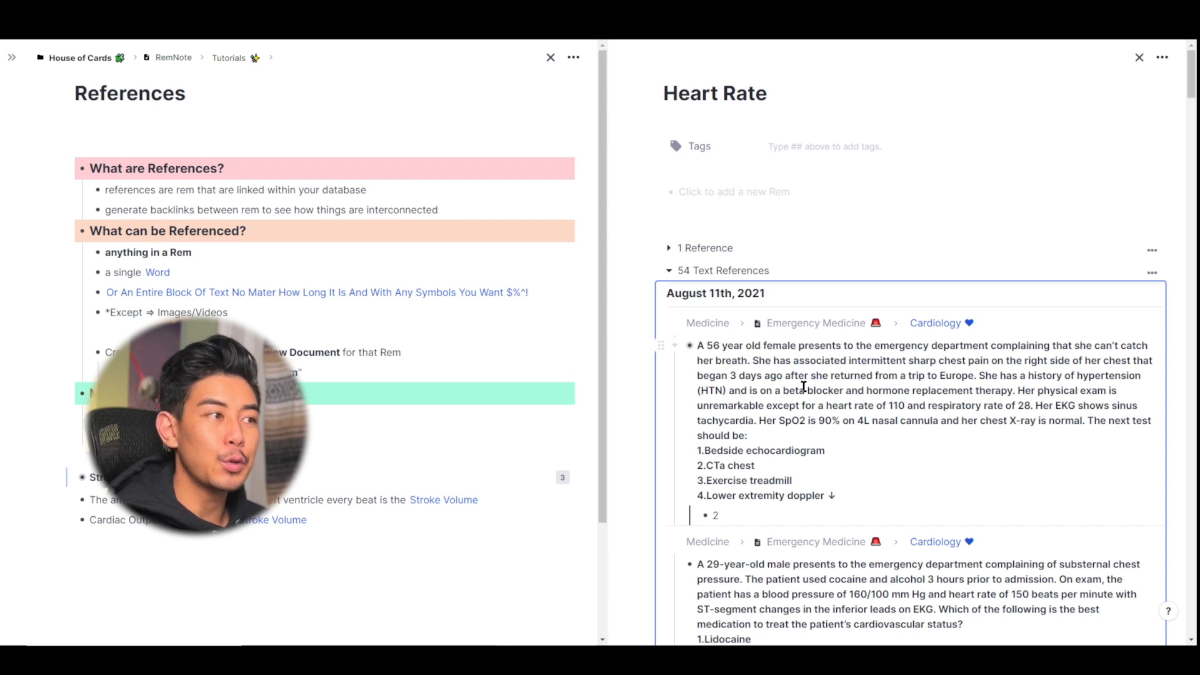
mouse_move(715, 287)
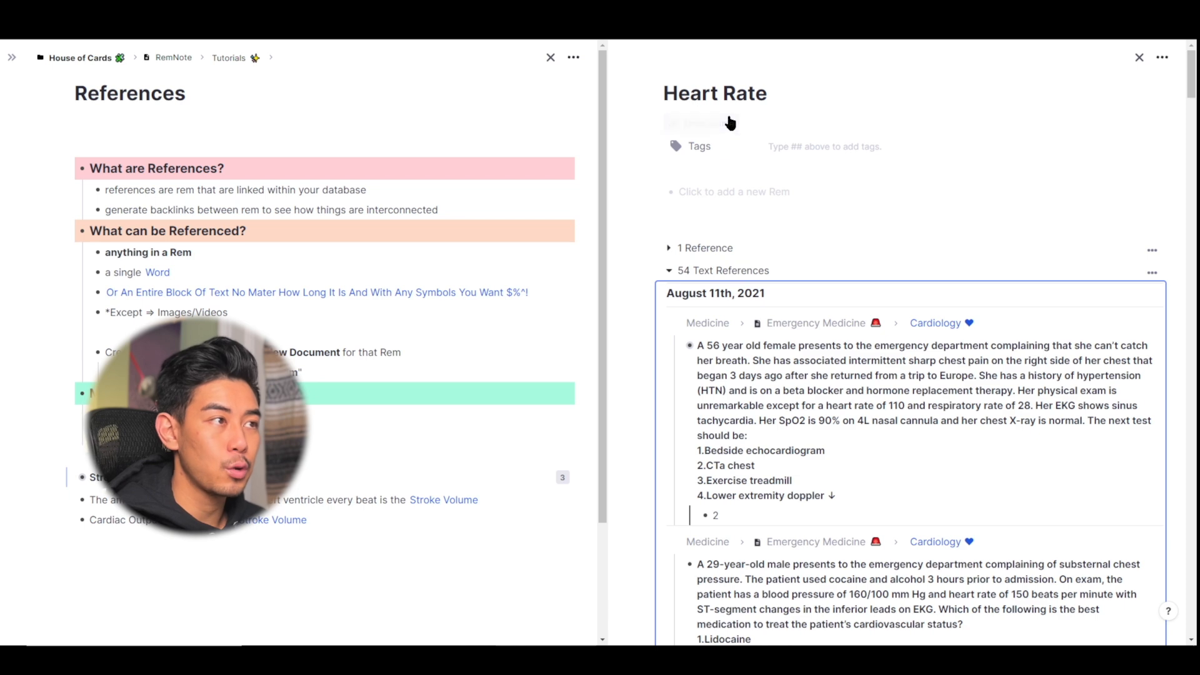
scroll(down, 3)
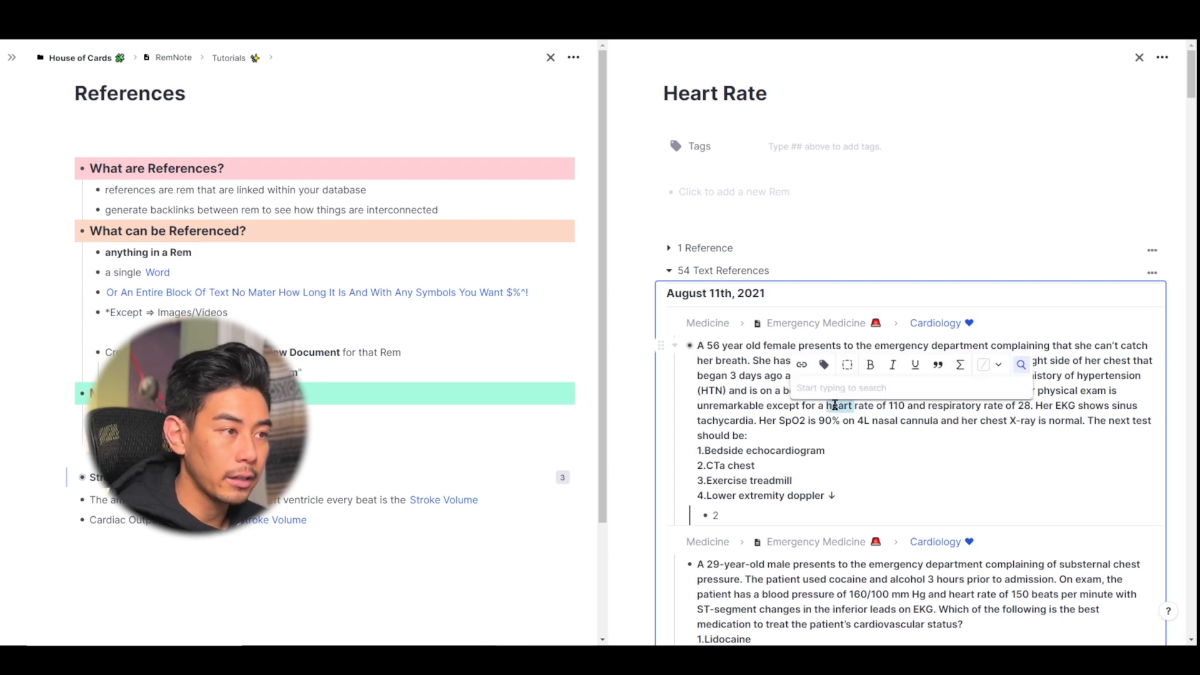
text(heart rate)
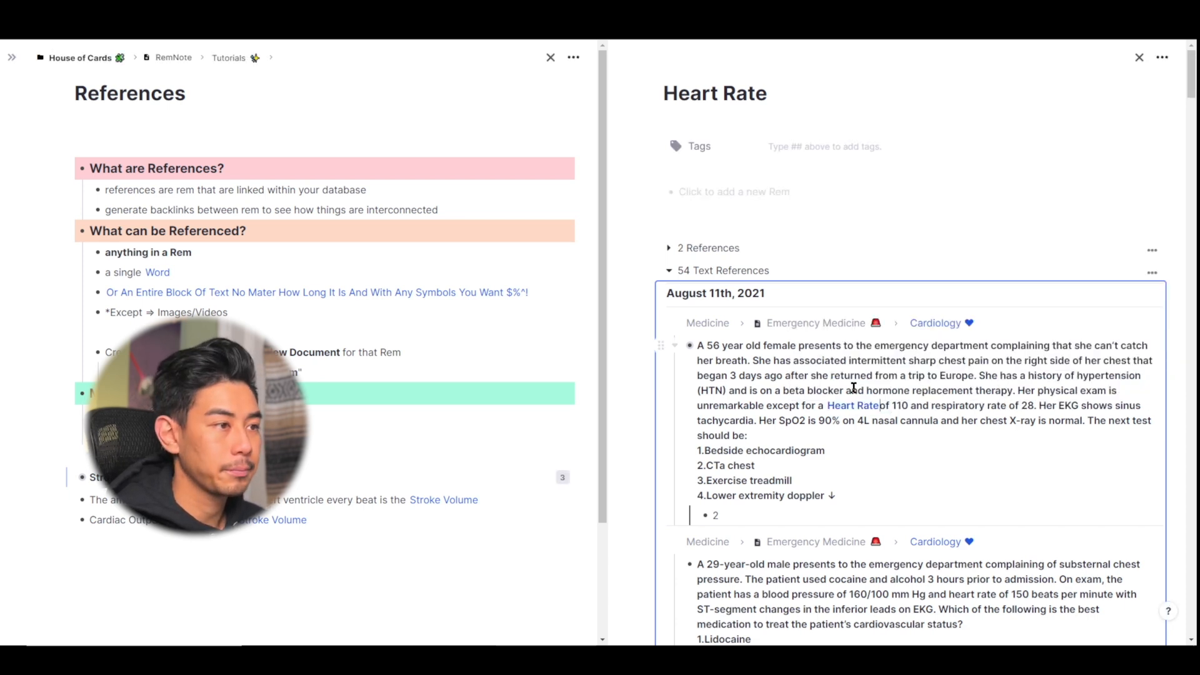
scroll(down, 3)
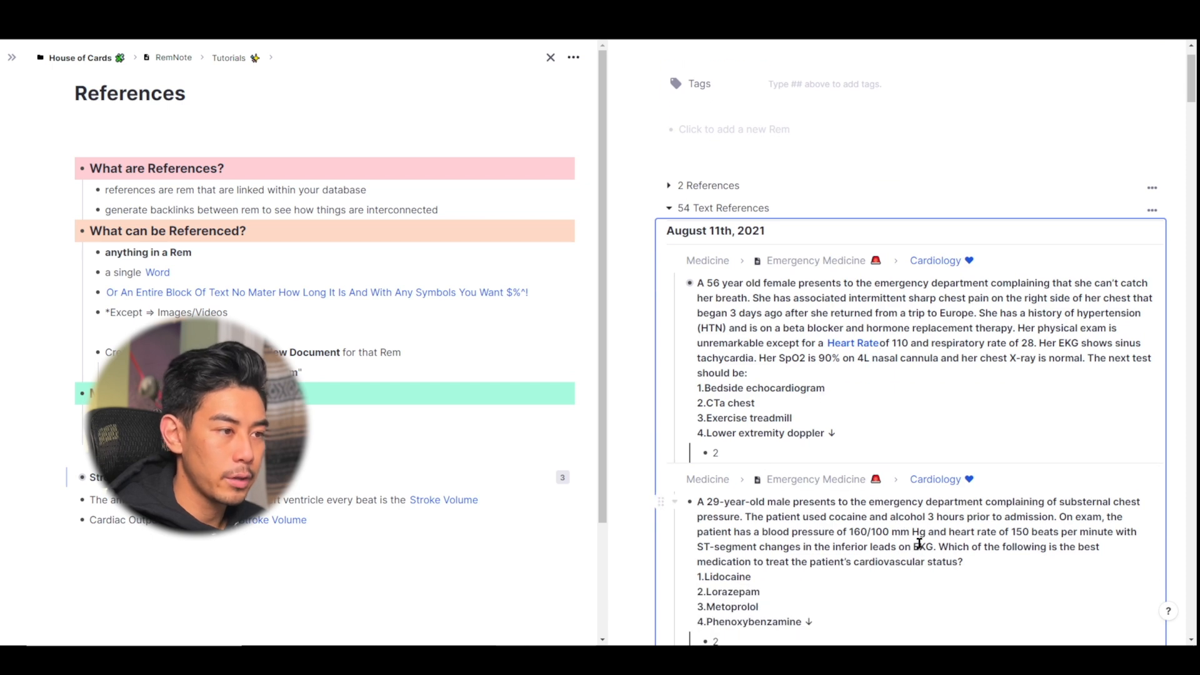
click(851, 342)
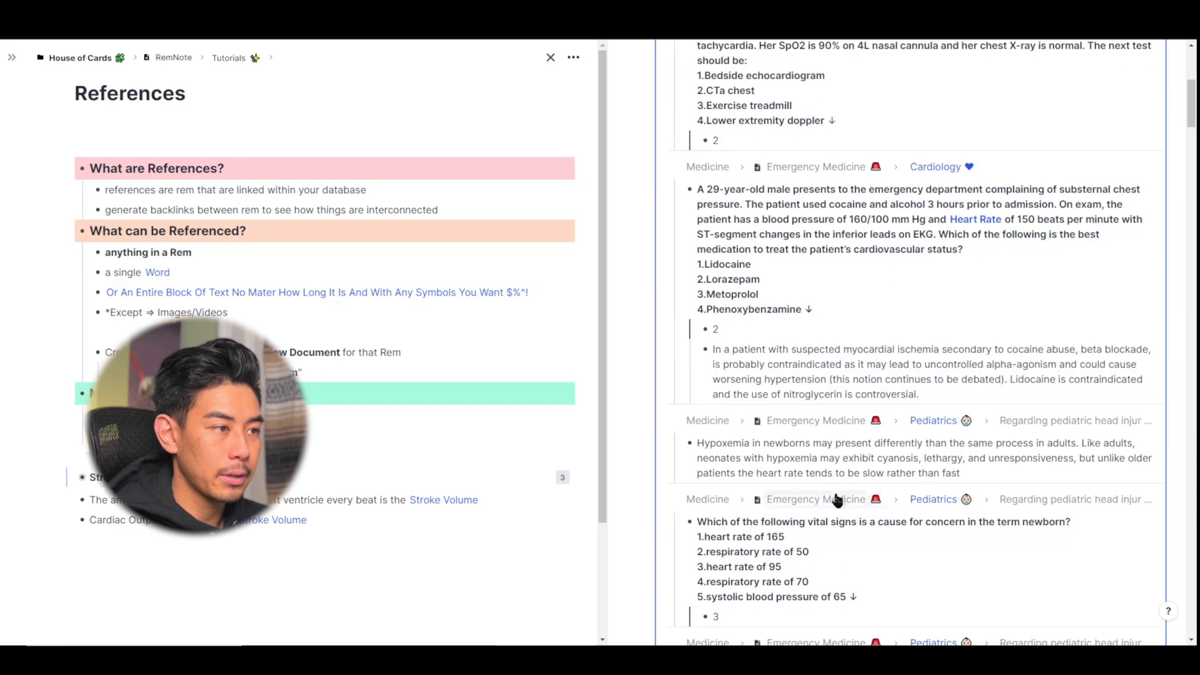
scroll(down, 3)
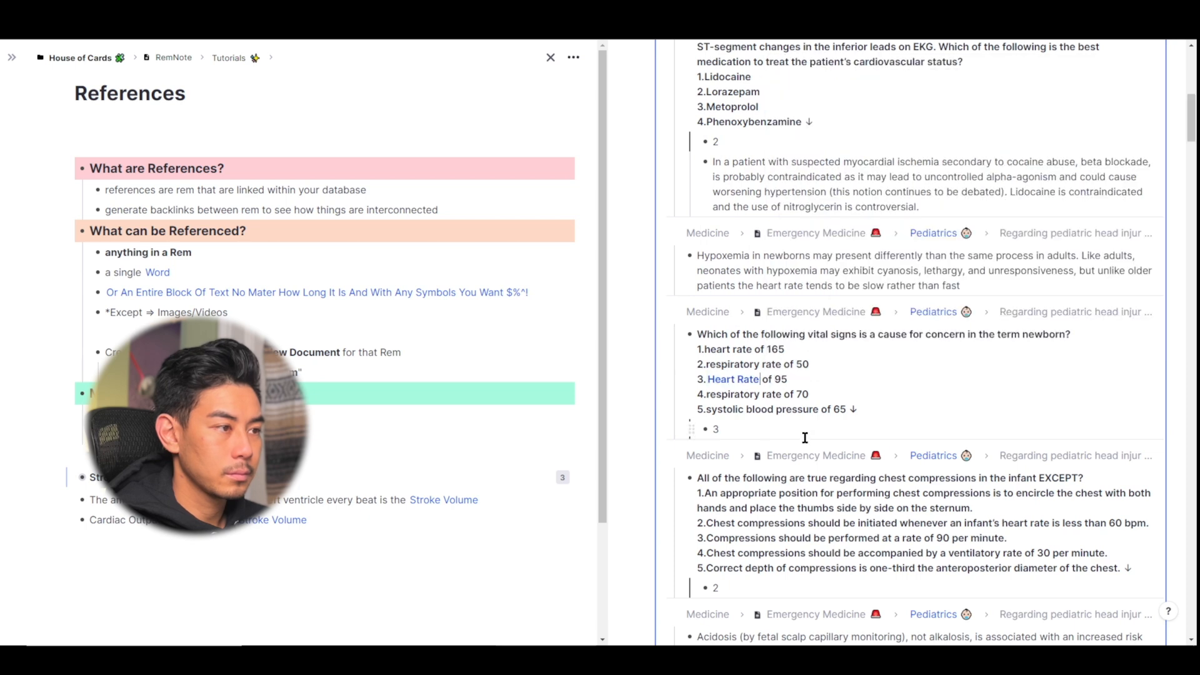
scroll(up, 3)
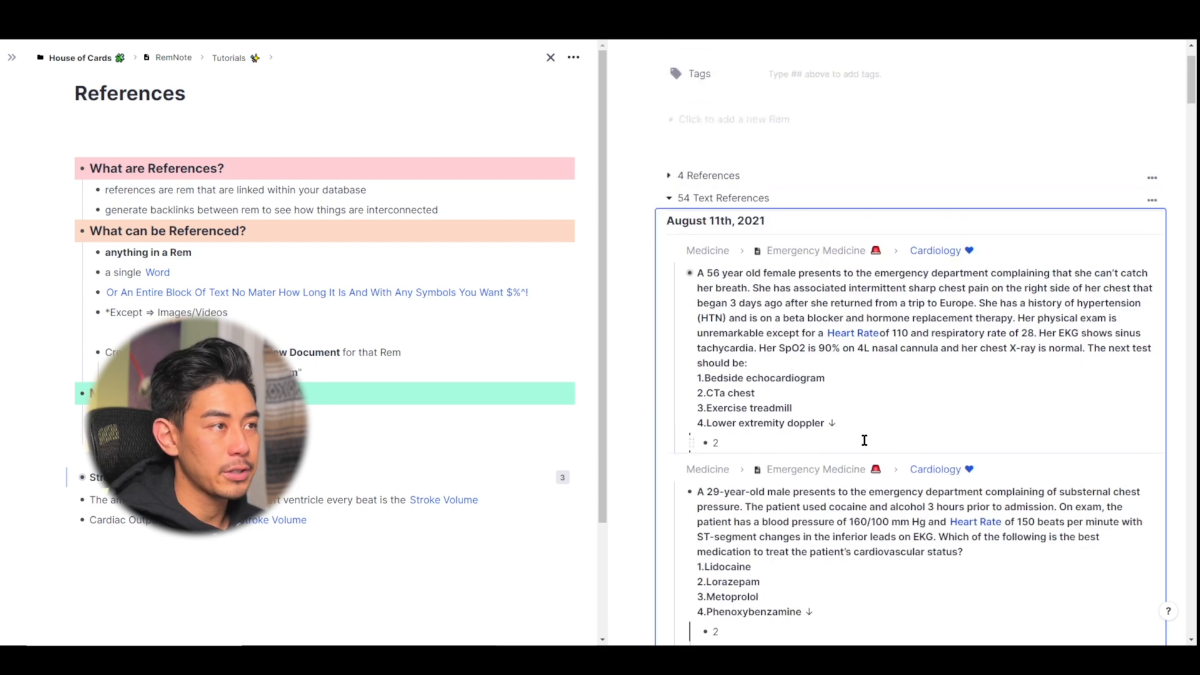
Collapse Text References, review the 4 References list, then close the Heart Rate pane
click(852, 333)
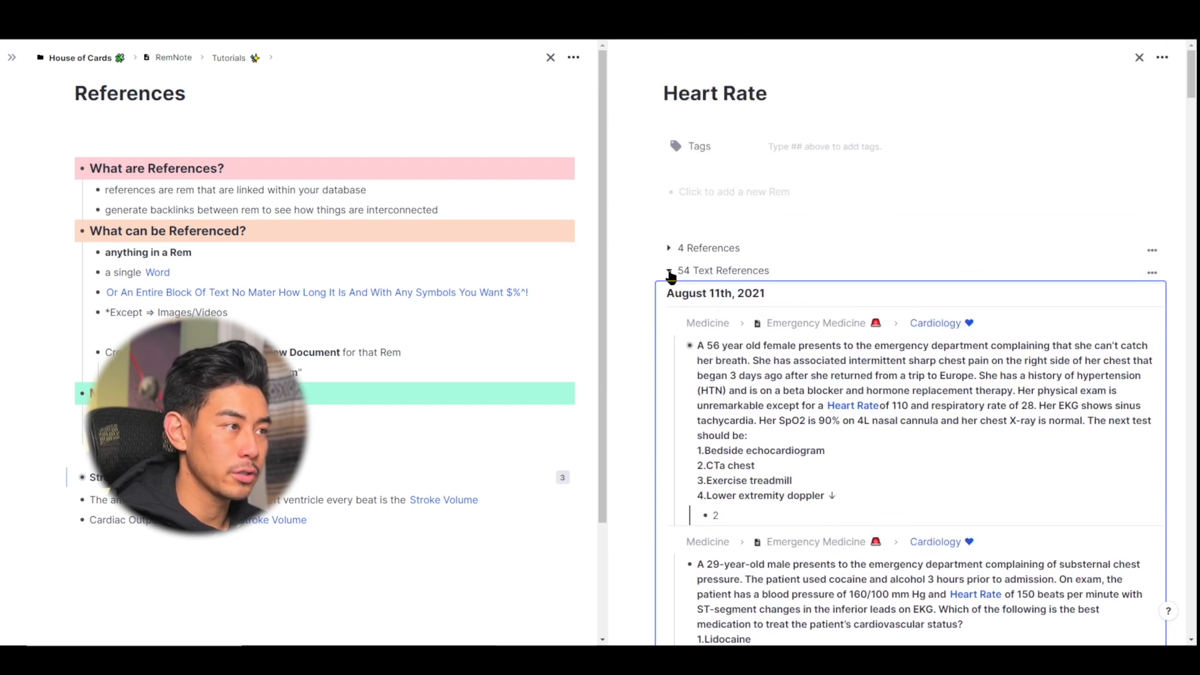
click(670, 270)
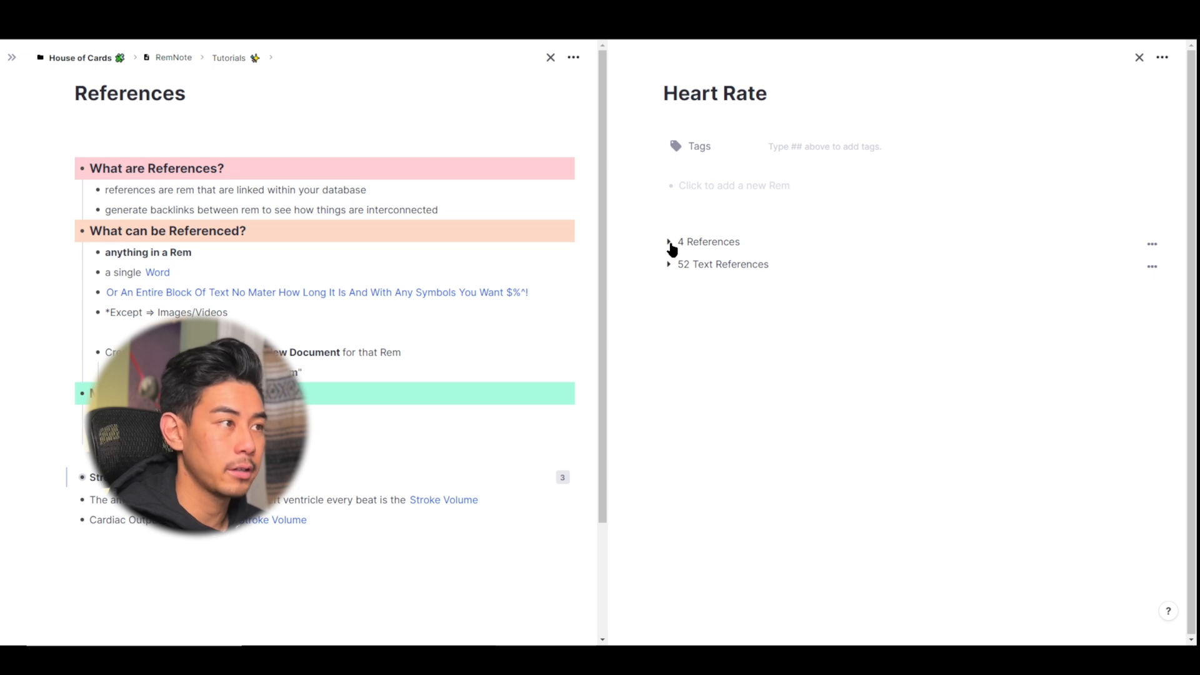
click(669, 241)
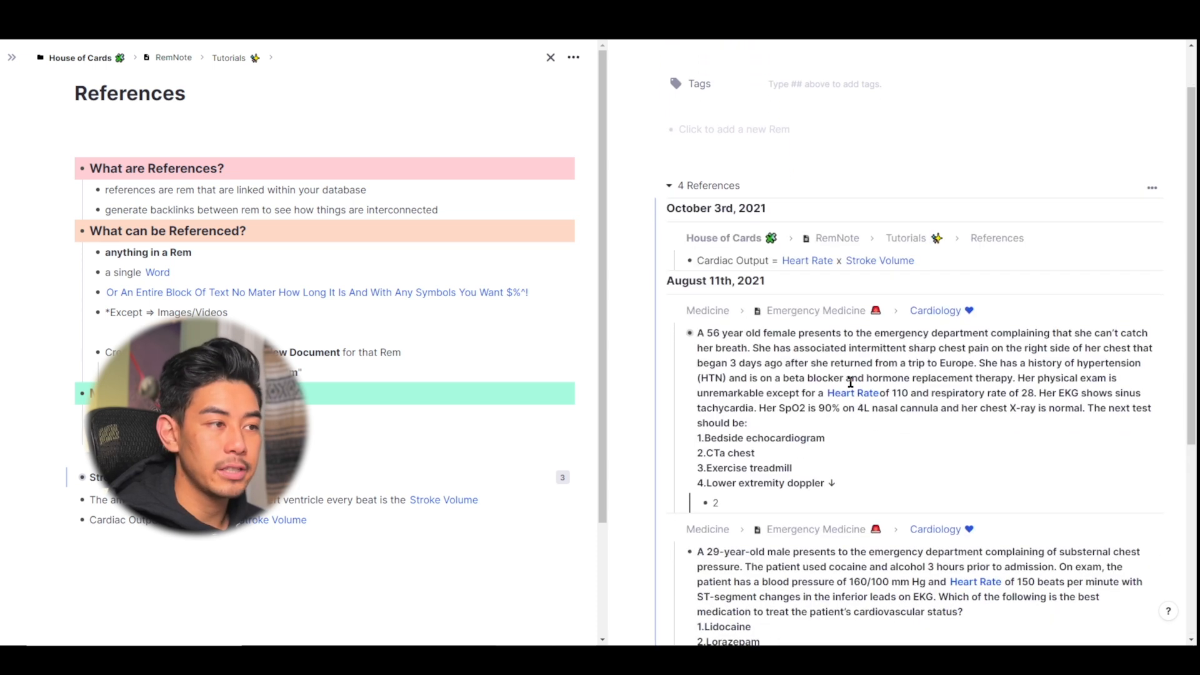
scroll(down, 3)
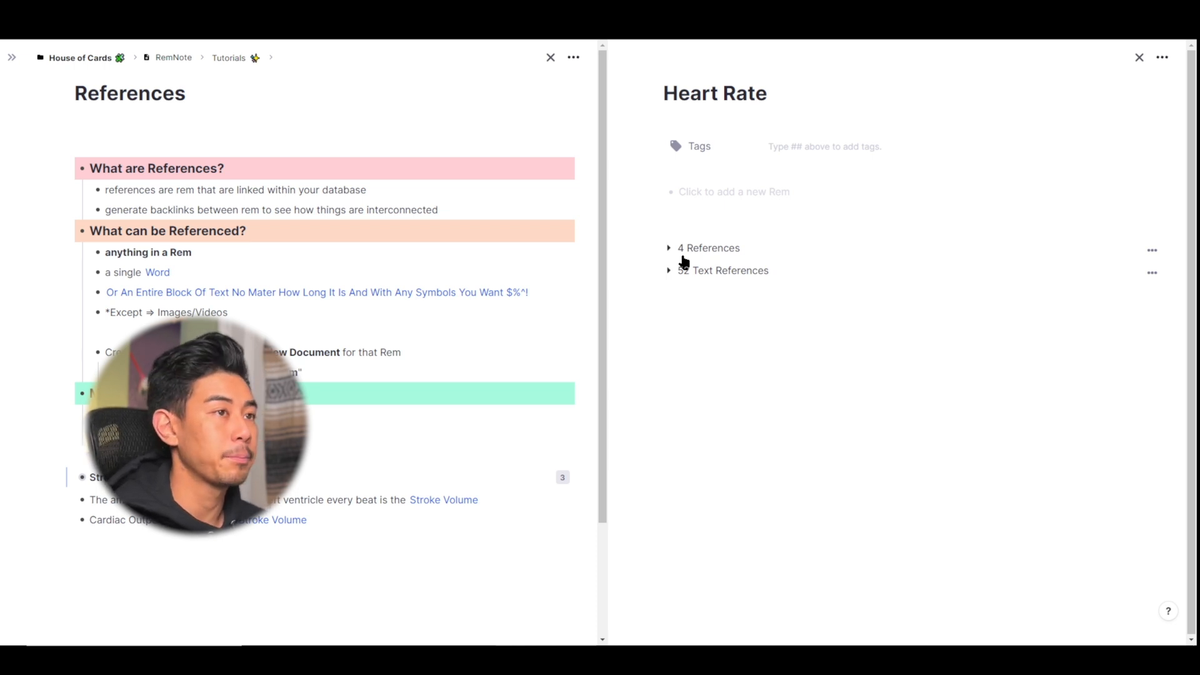
click(1138, 58)
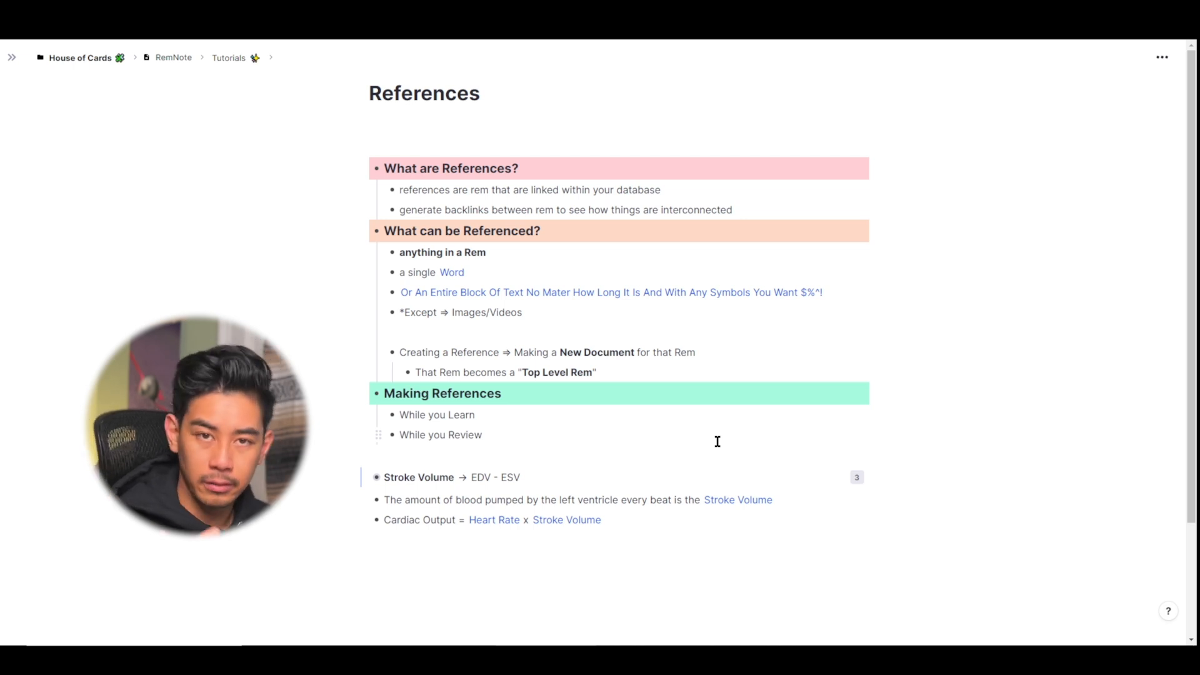
mouse_move(570, 281)
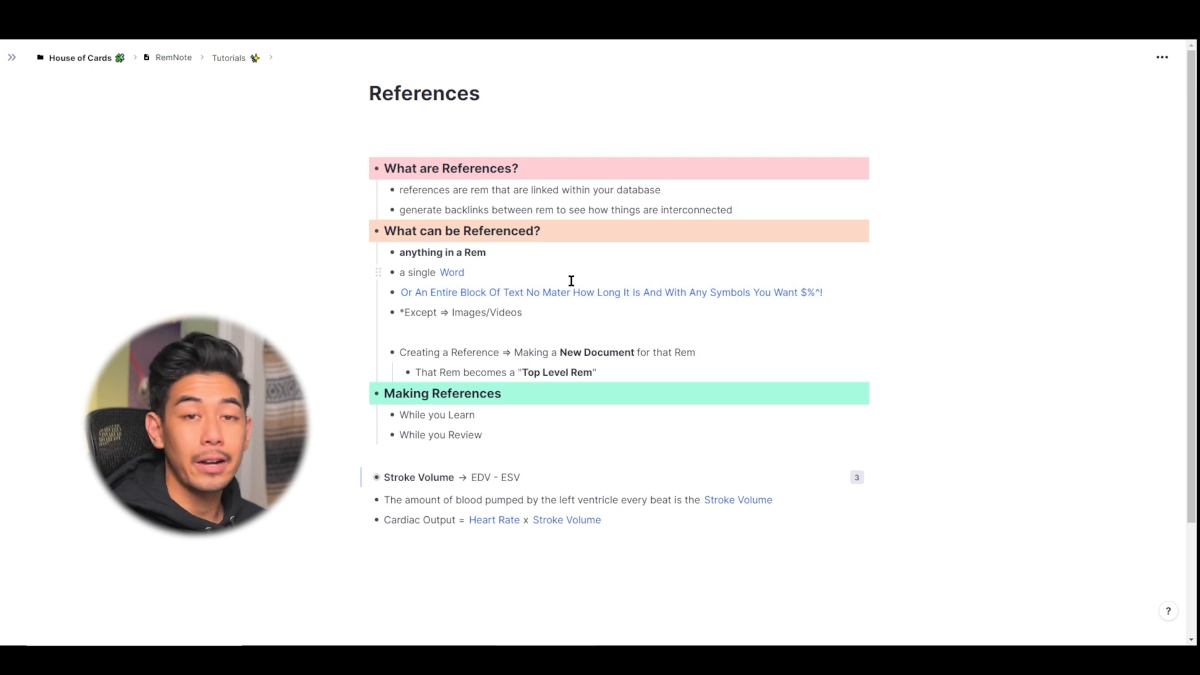
mouse_move(245, 214)
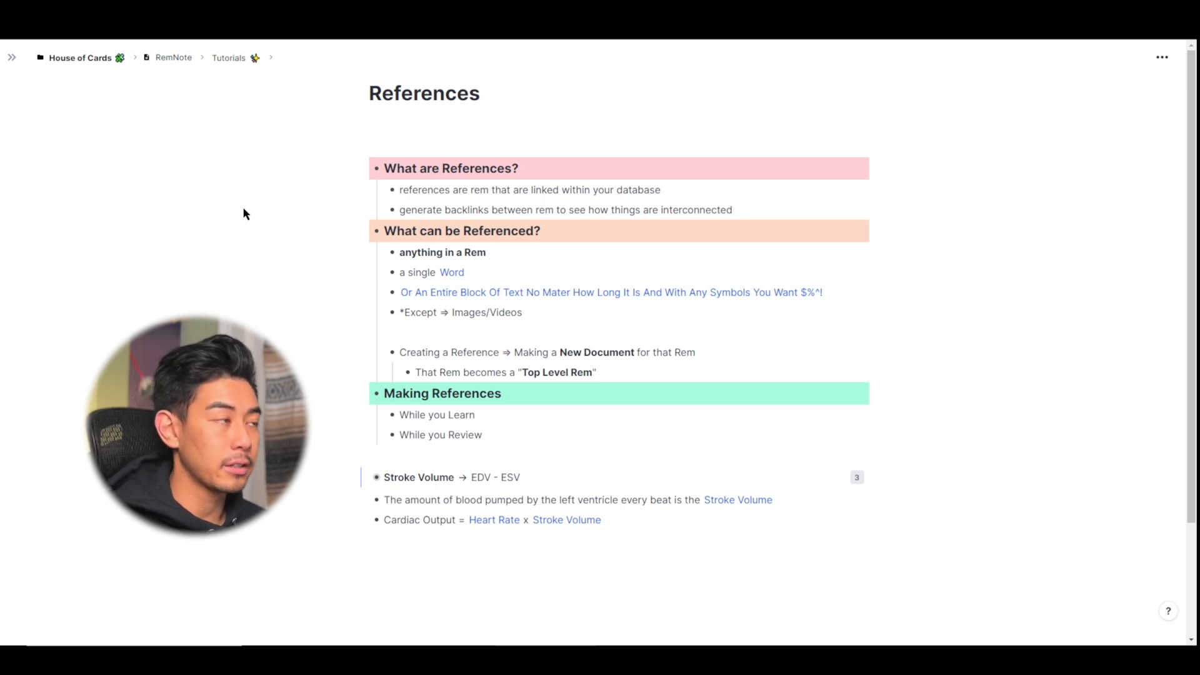
Open the Medicine folder from the sidebar Faves and browse its specialty documents from Cardiology to STEP 2 Practice
click(13, 58)
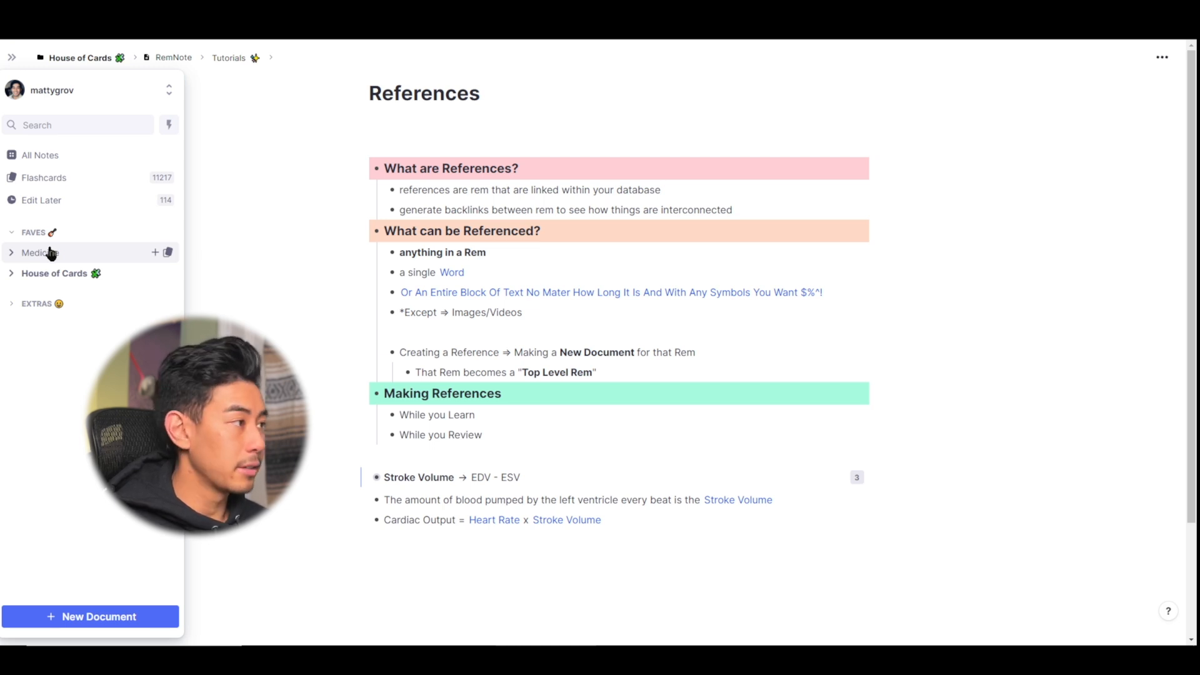
click(35, 252)
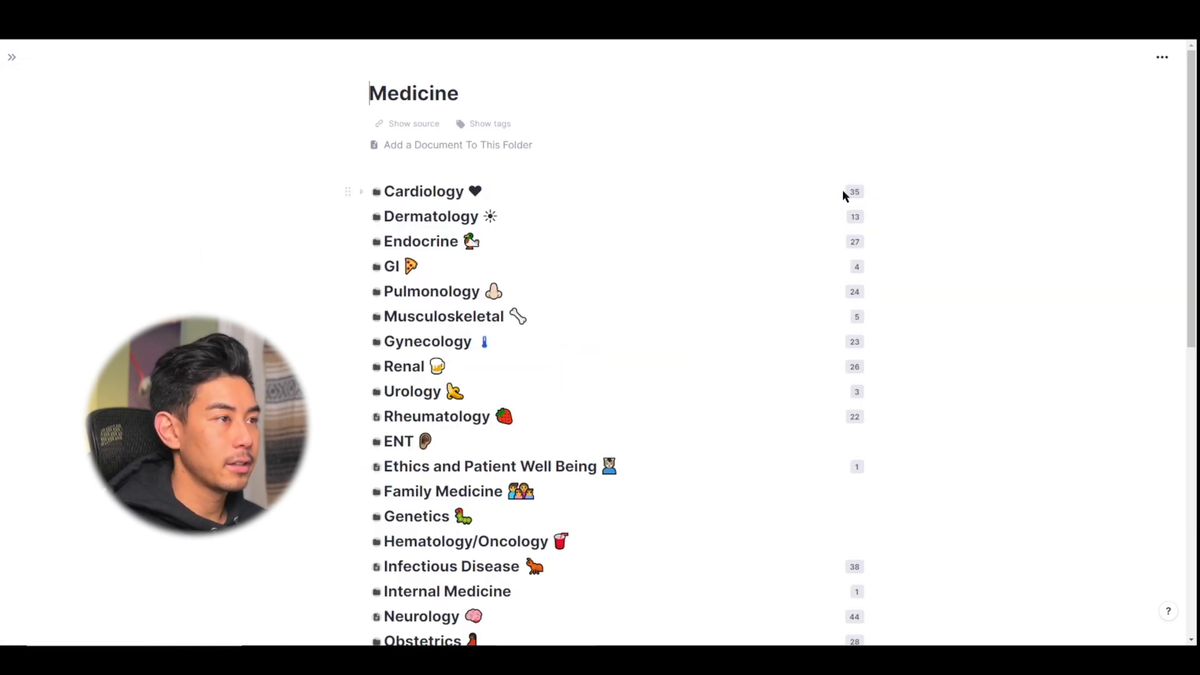
mouse_move(862, 241)
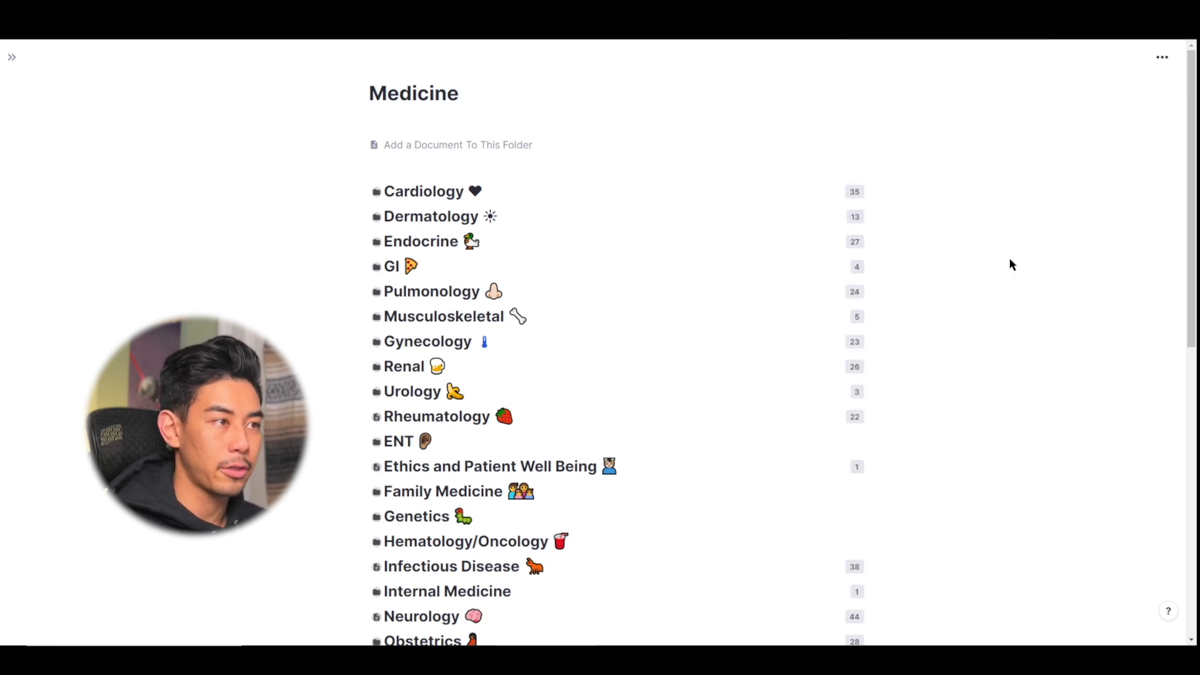
scroll(down, 3)
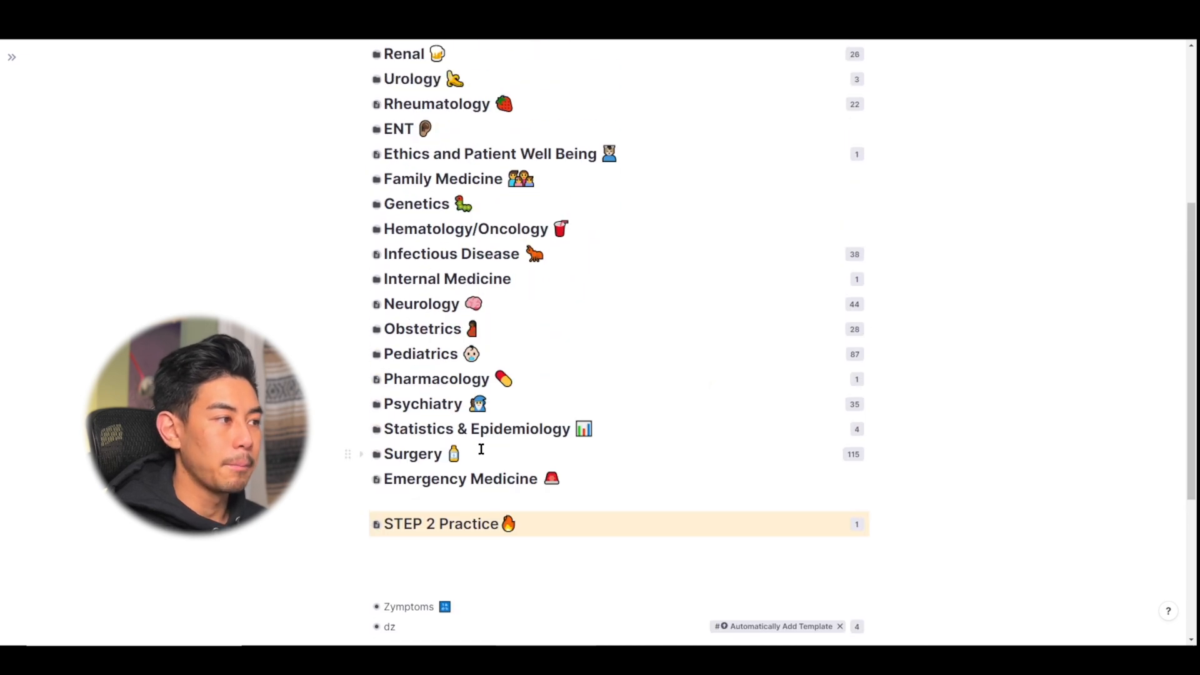
mouse_move(851, 458)
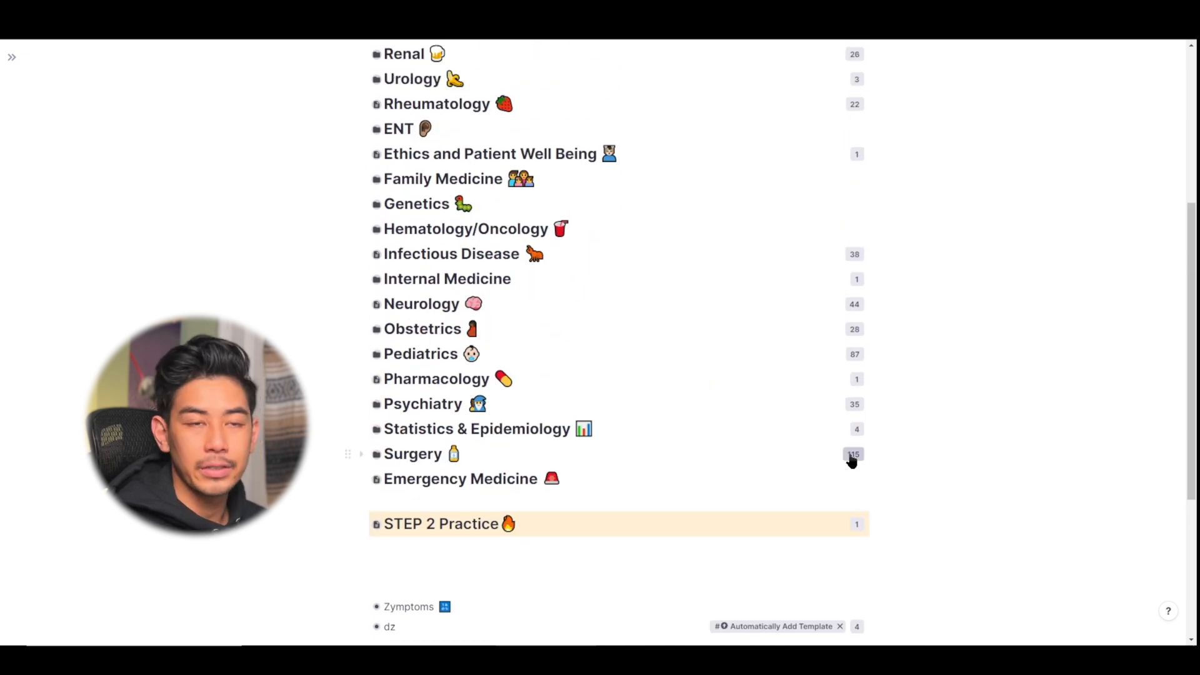
scroll(up, 3)
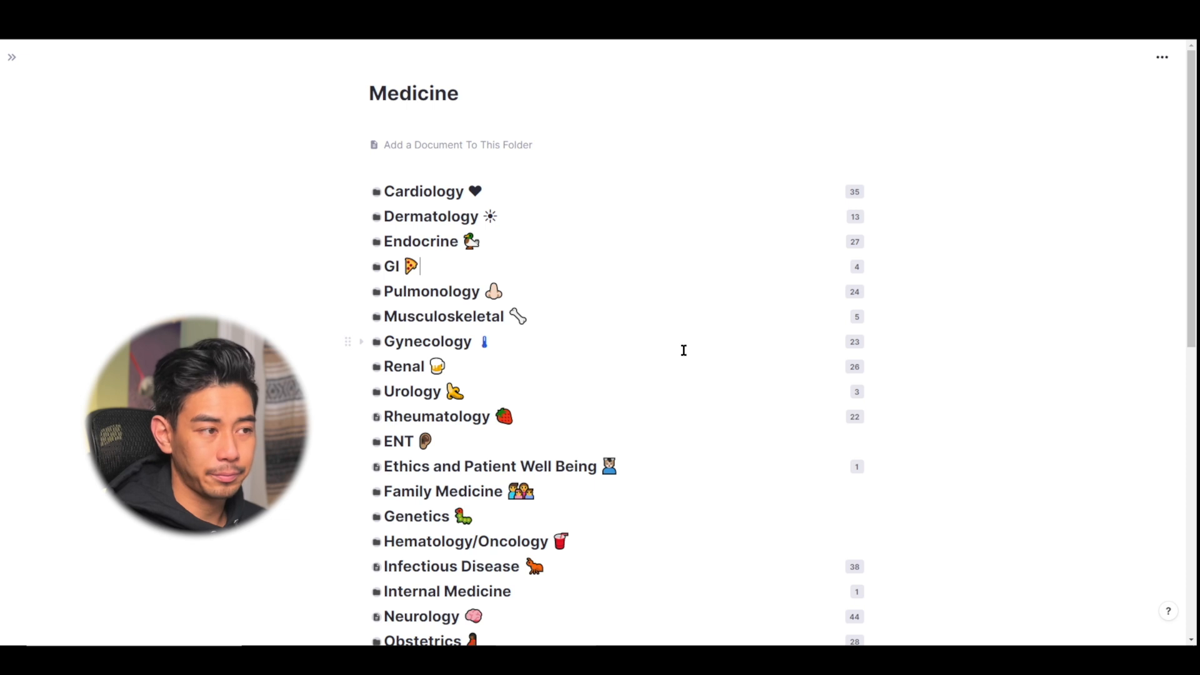
mouse_move(761, 249)
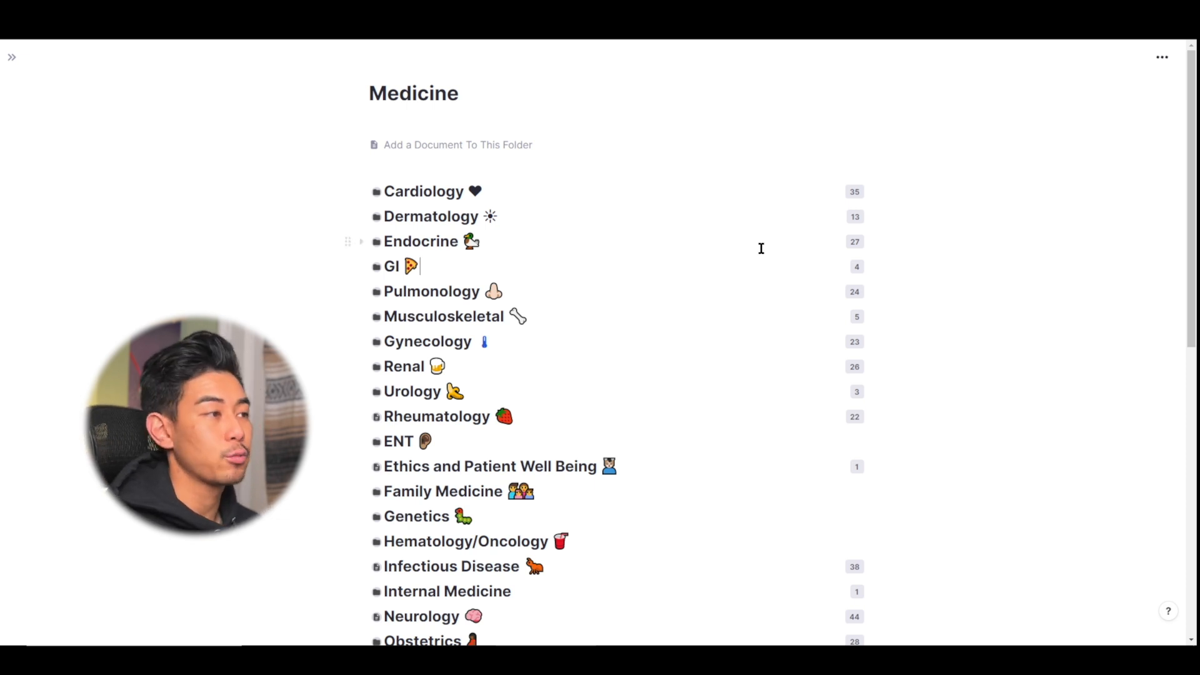